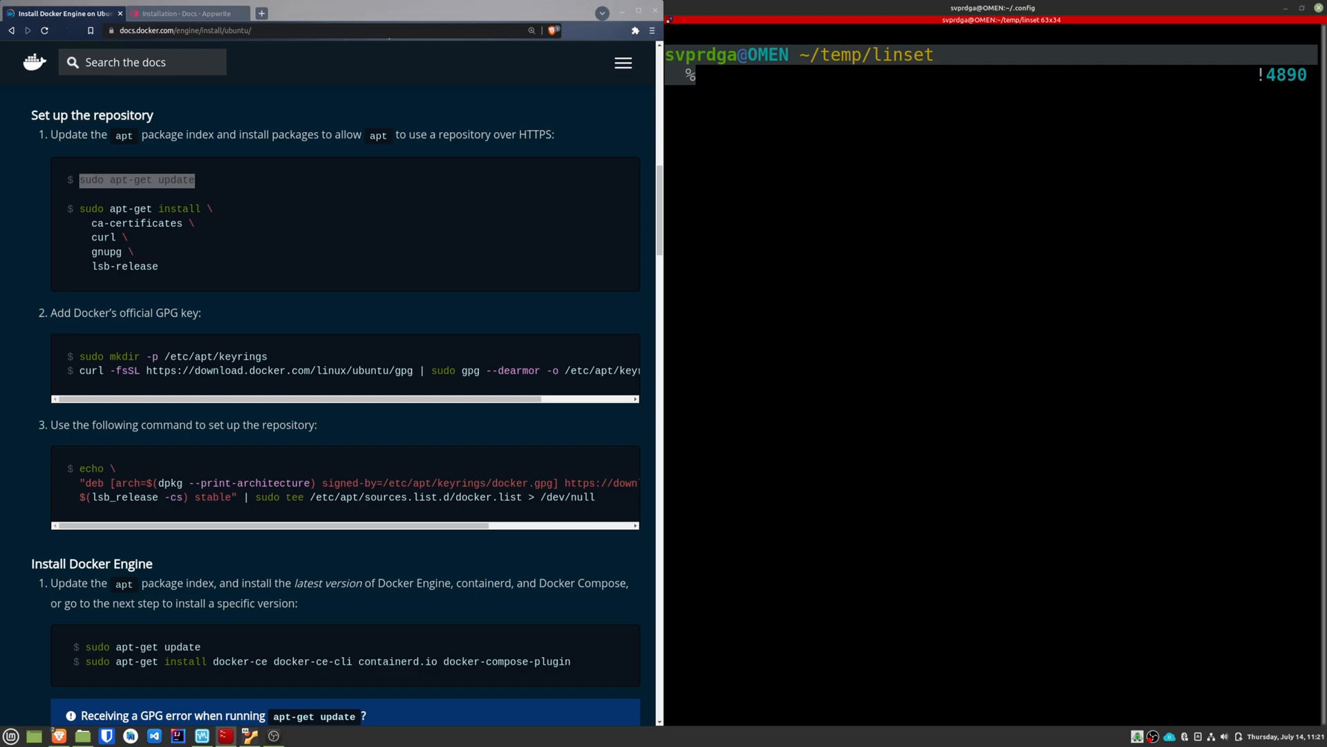
Step: SSH into 192.168.1.131, install apt prerequisites, create /etc/apt/keyrings and add Docker's signing key
{"action": "type", "text": "ssh -p 28438 -i id_rsa david@192.168.1.131"}
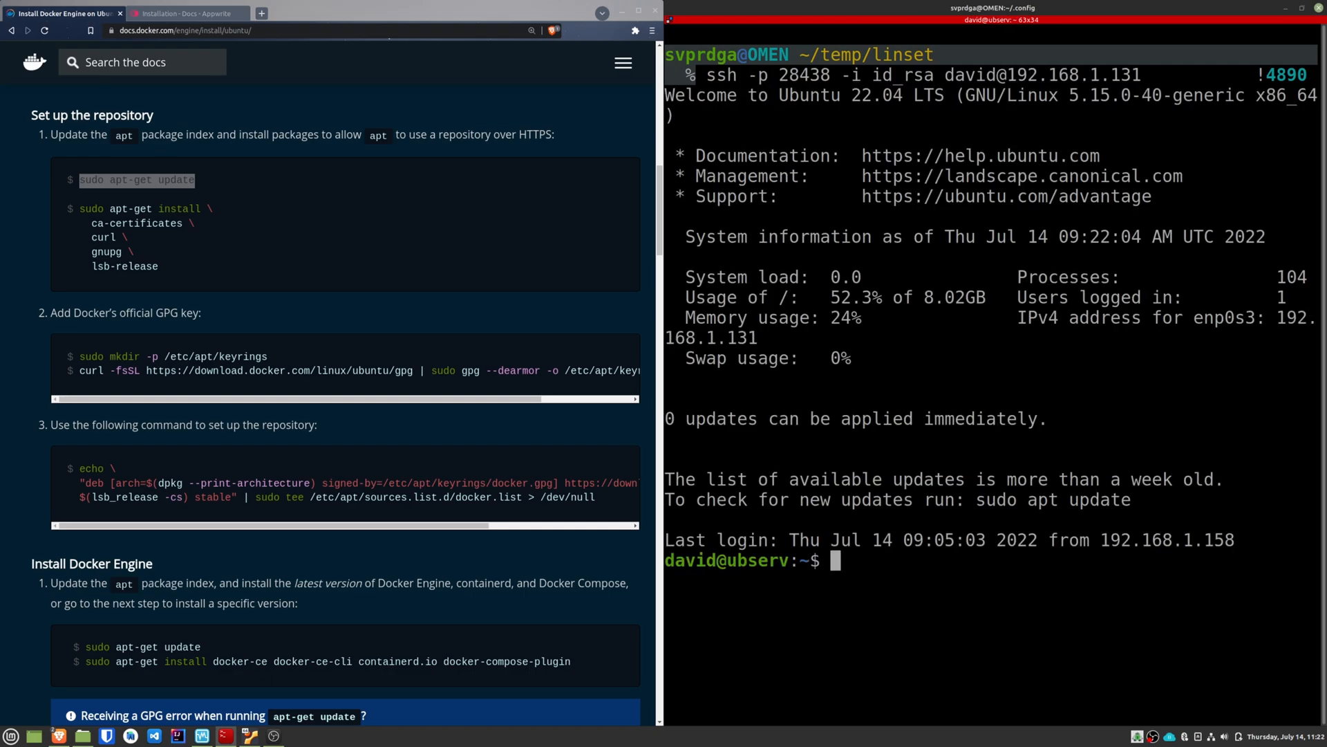
{"action": "right_click", "coordinate": [136, 180]}
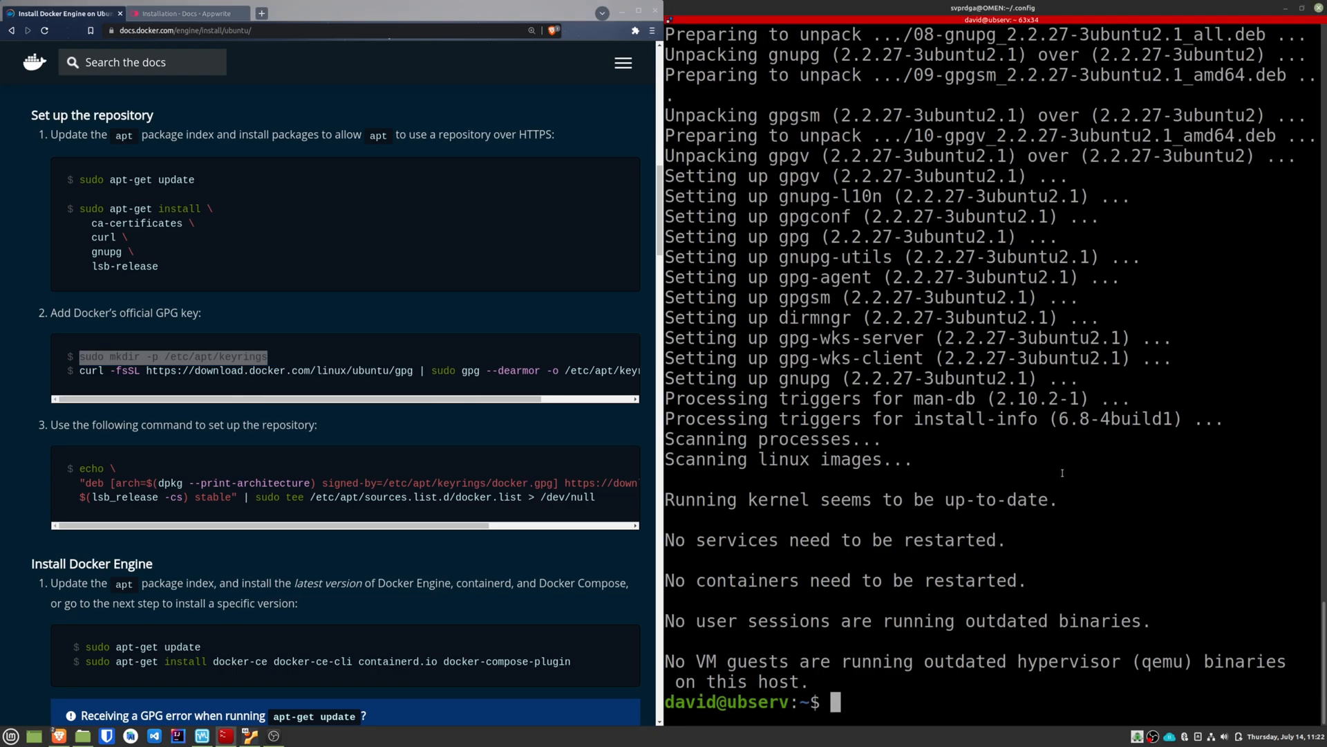
{"action": "type", "text": "sudo mkdir -p /etc/apt/keyrings"}
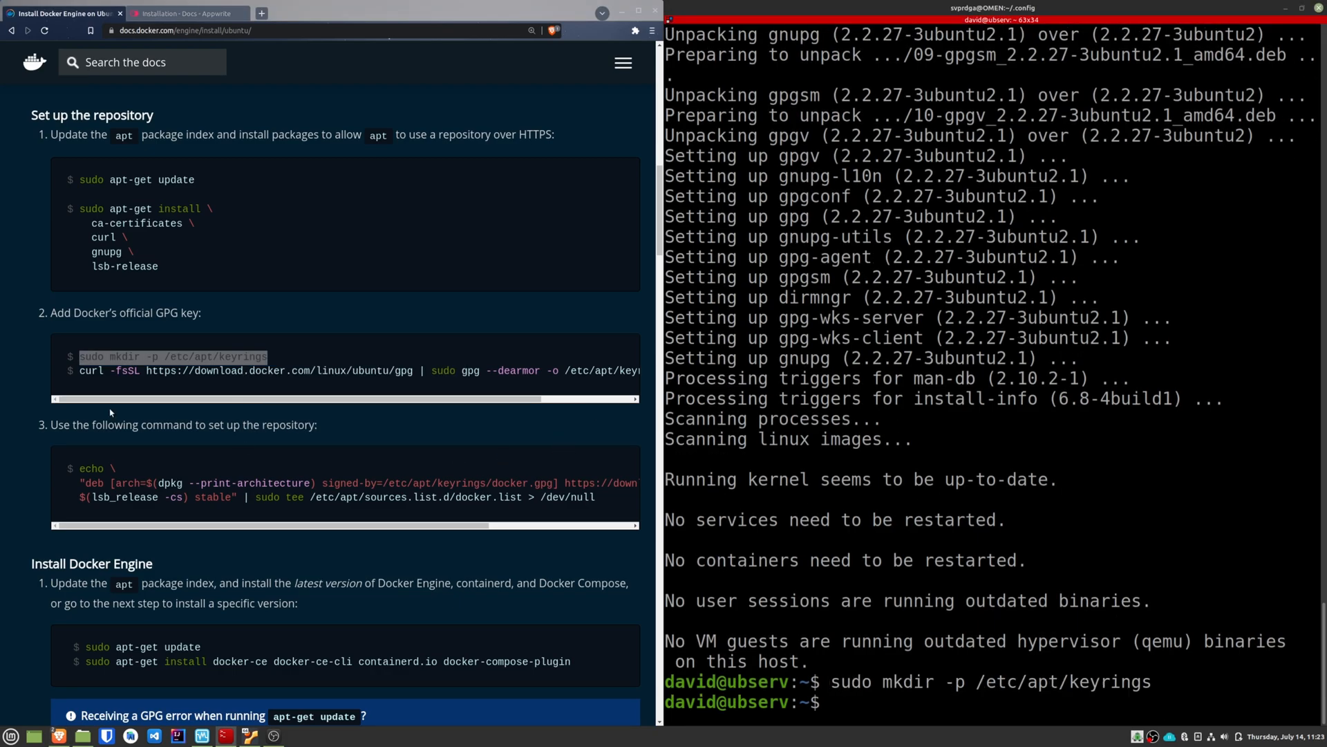
{"action": "right_click", "coordinate": [203, 371]}
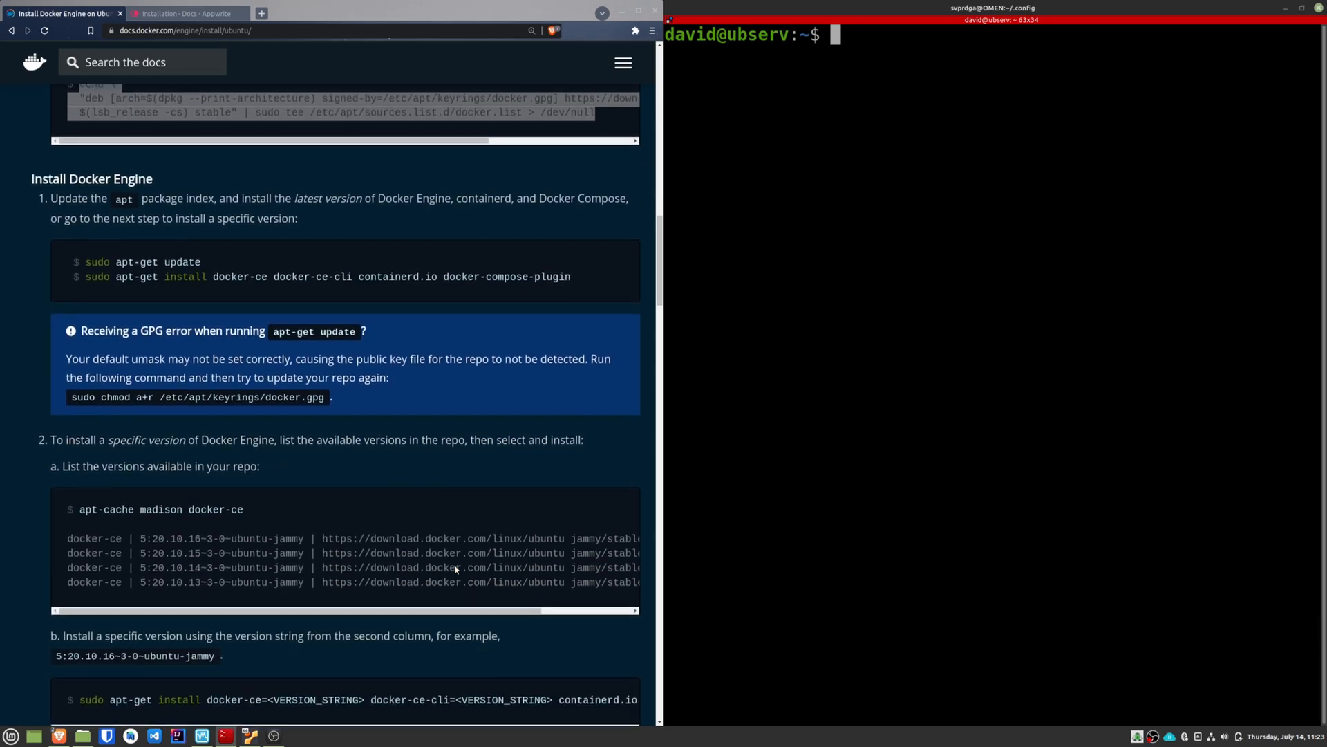
Step: Update apt and install Docker Engine with the pasted docker-ce install command
{"action": "type", "text": "sudo apt-get update"}
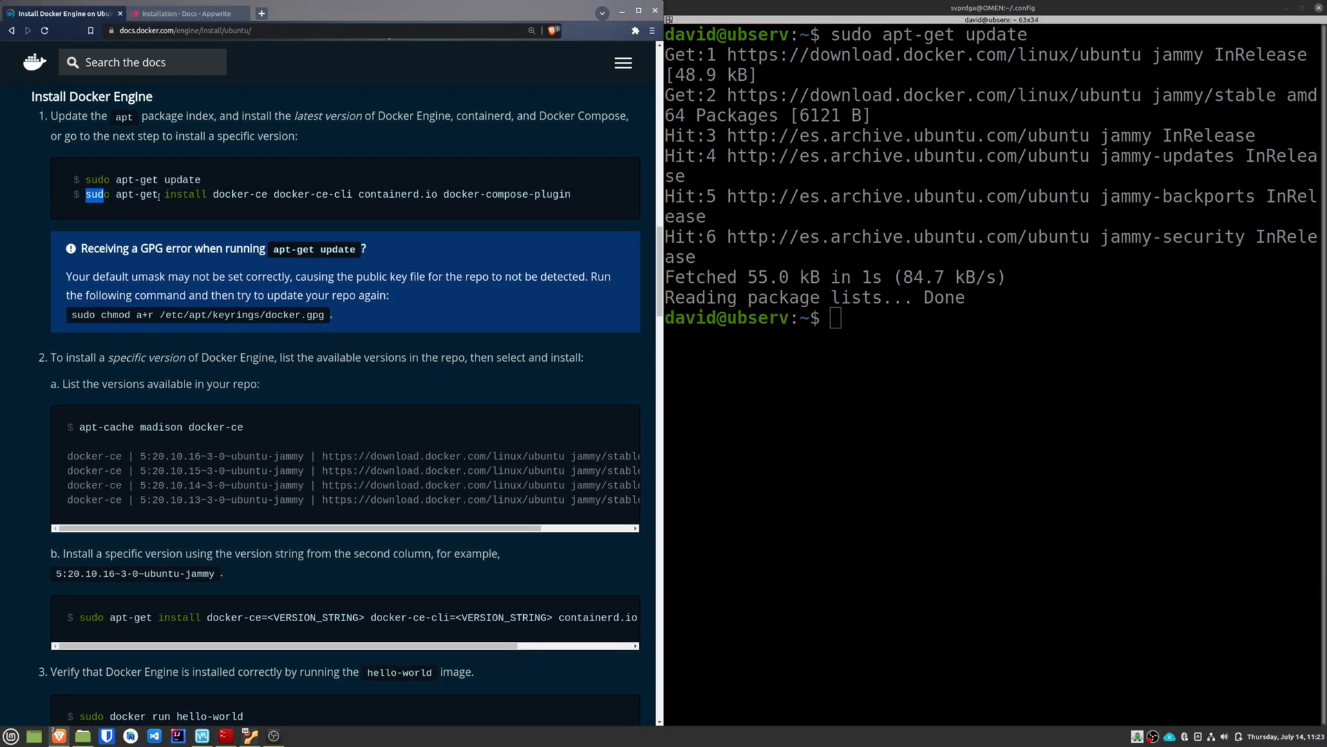
{"action": "right_click", "coordinate": [968, 350]}
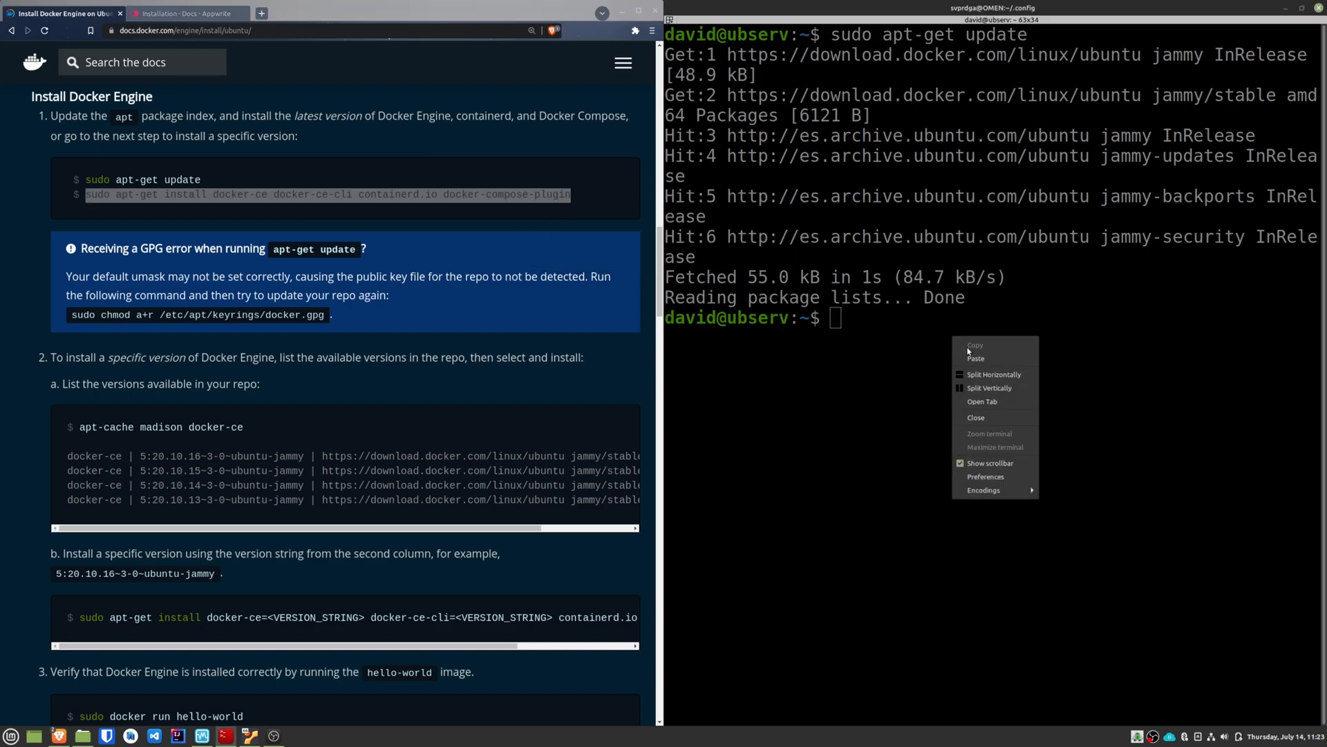
{"action": "left_click", "coordinate": [976, 359]}
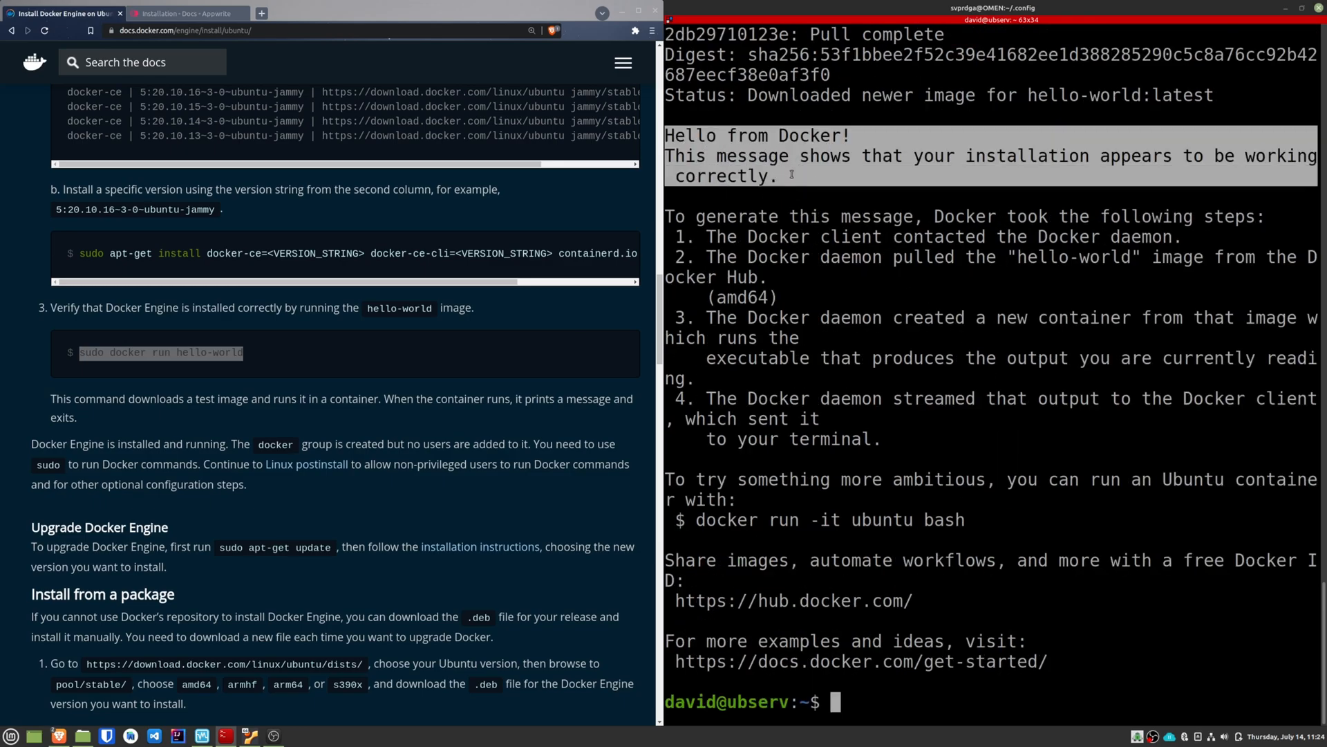
{"action": "mouse_move", "coordinate": [890, 294]}
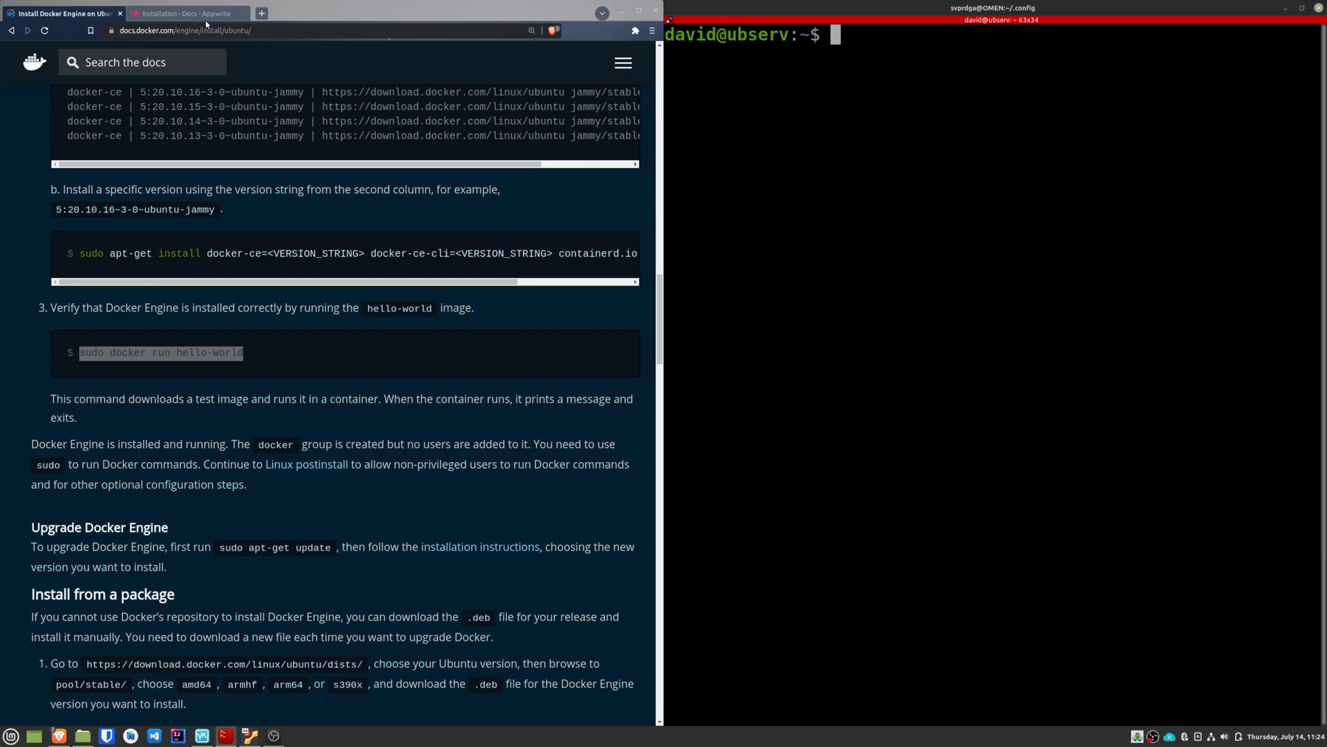
Step: Run the Appwrite Unix docker run installer copied from the Appwrite docs
{"action": "left_click", "coordinate": [185, 13]}
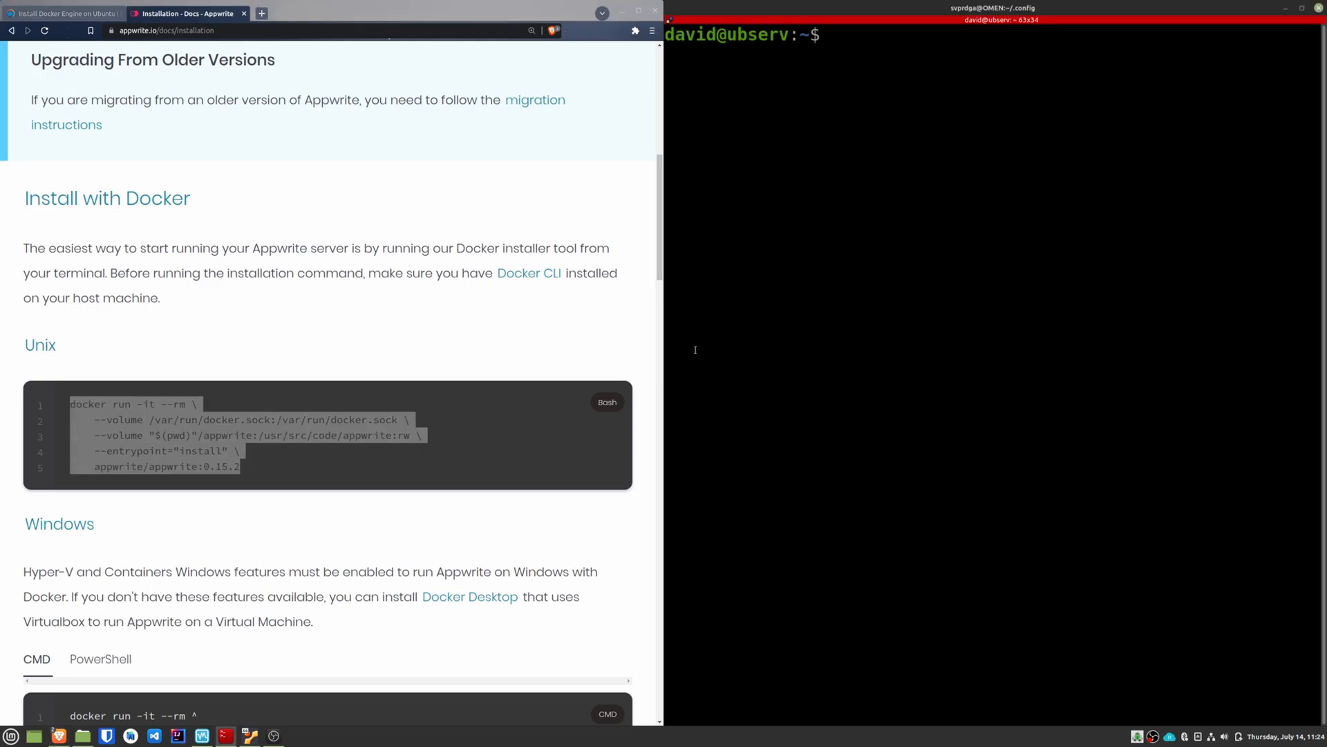
{"action": "right_click", "coordinate": [932, 170]}
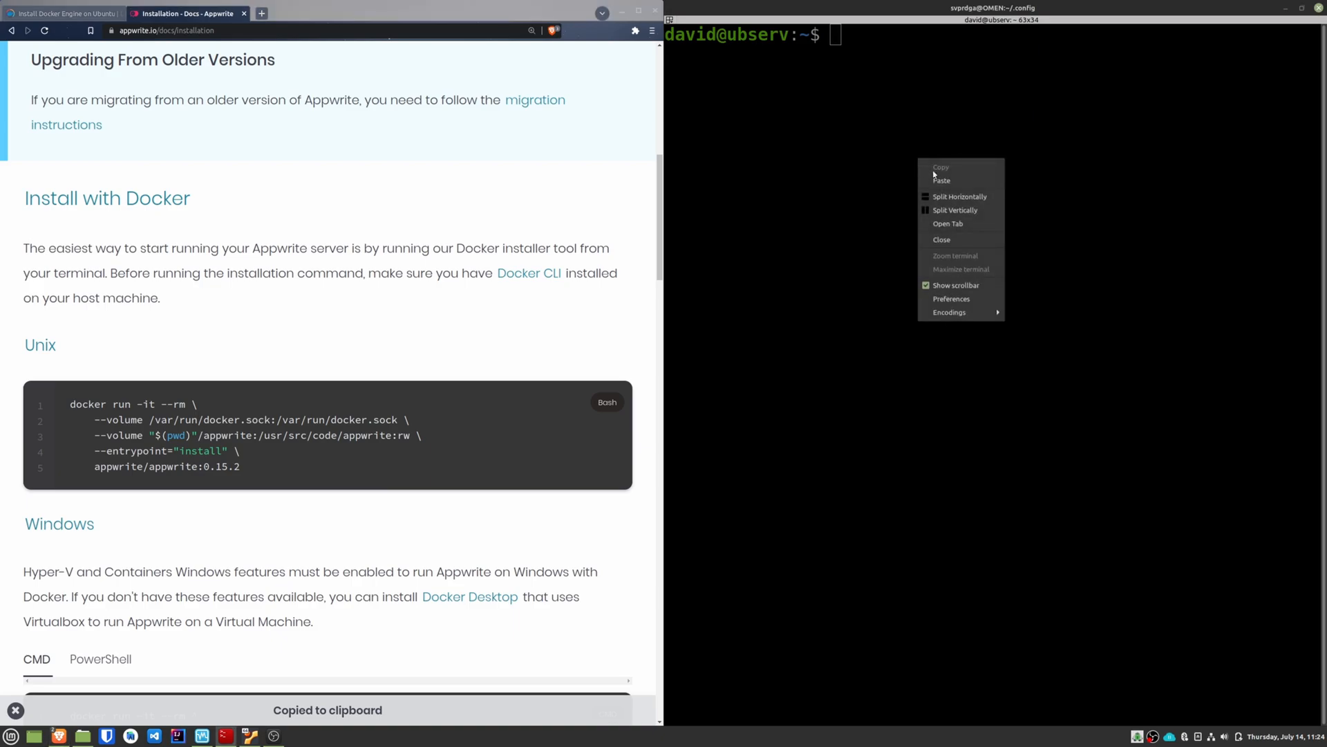
{"action": "left_click", "coordinate": [942, 180]}
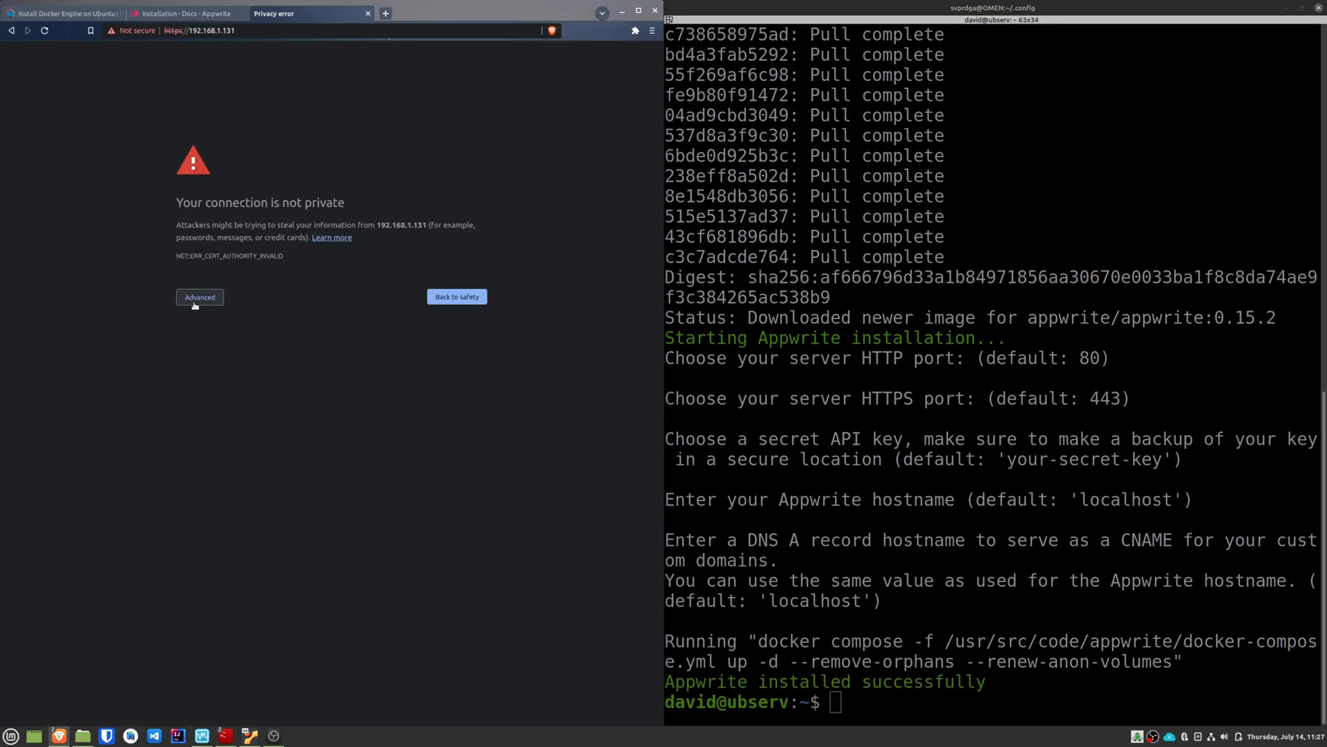
Step: Bypass the certificate warning for 192.168.1.131 and submit the root account sign-up
{"action": "left_click", "coordinate": [199, 297]}
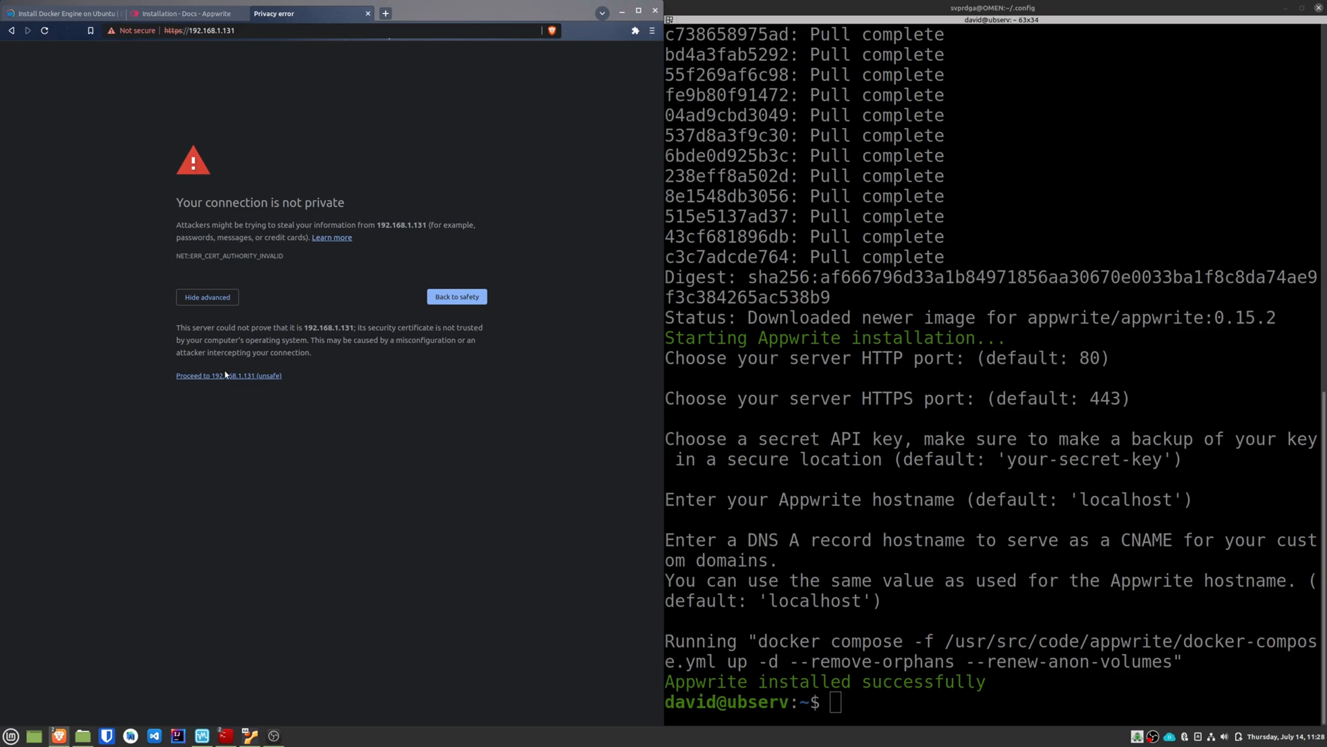
{"action": "left_click", "coordinate": [229, 375]}
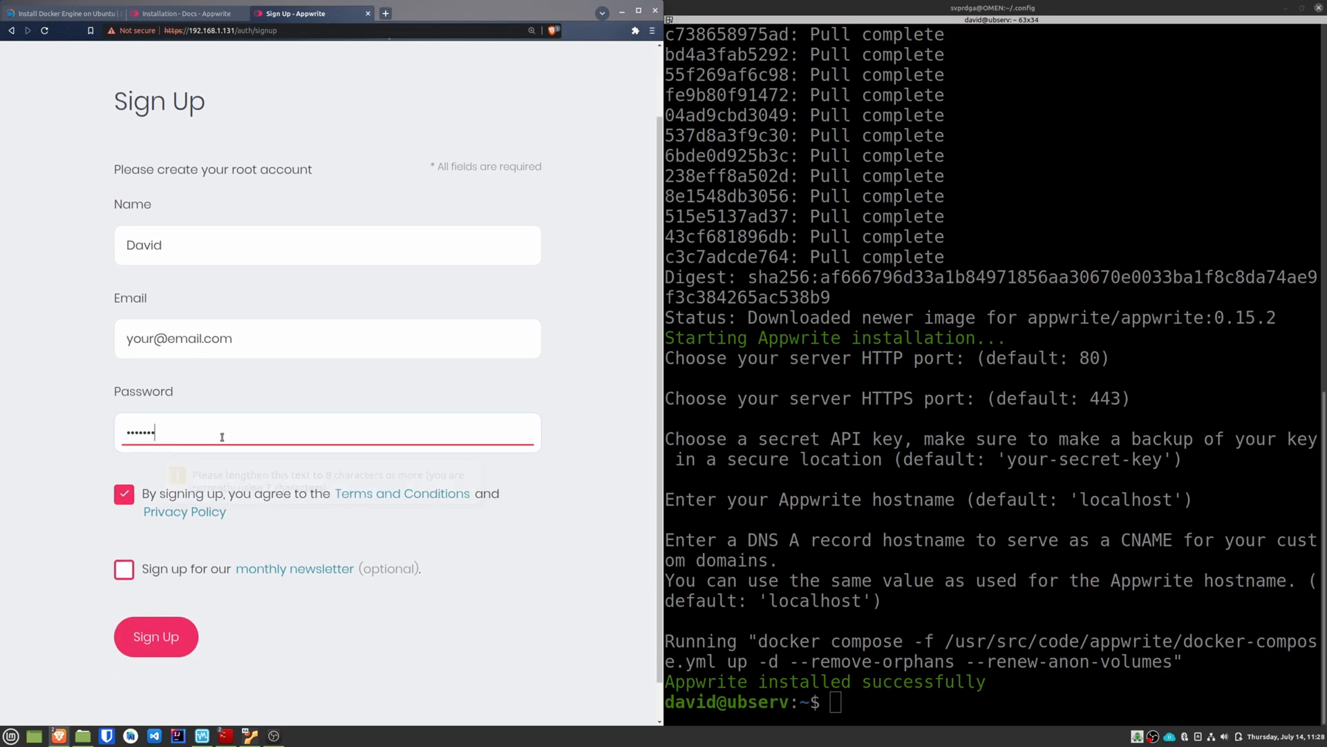
{"action": "left_click", "coordinate": [155, 636]}
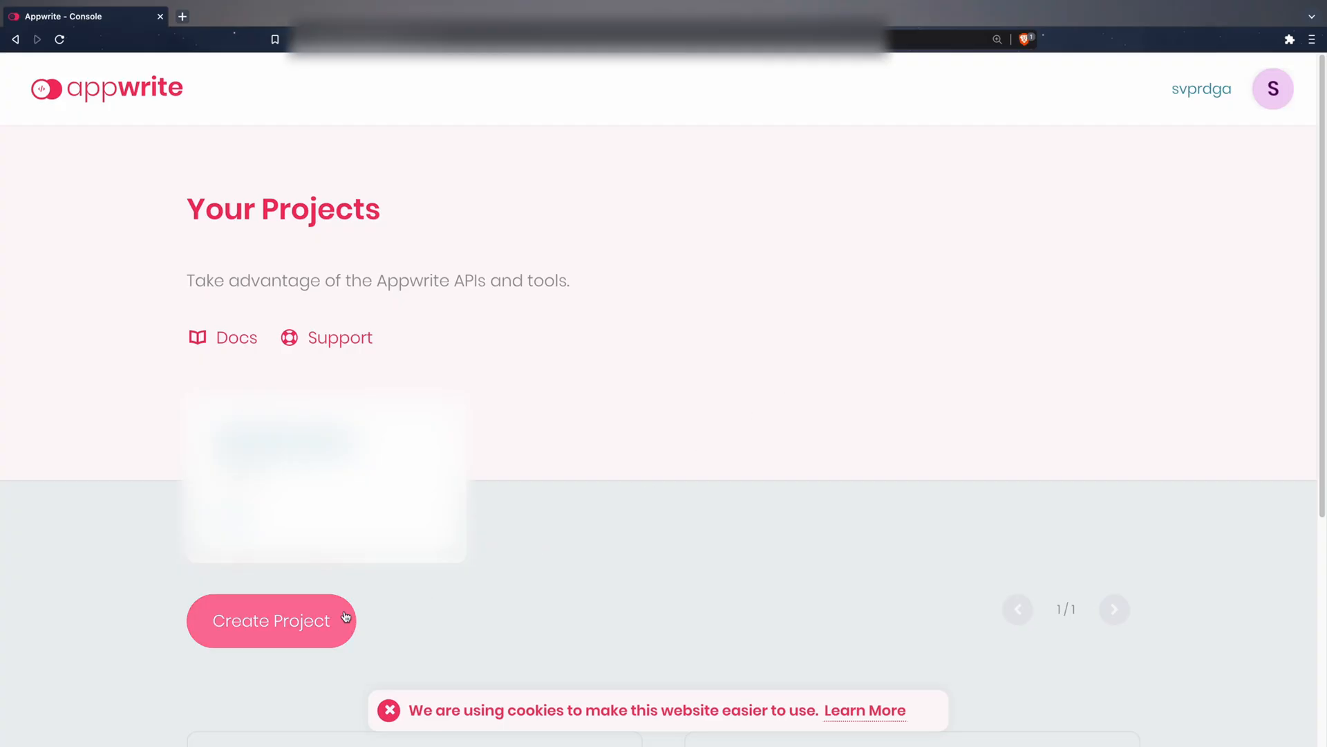
Step: Create a new Appwrite project named 'Flutter Sample App'
{"action": "left_click", "coordinate": [271, 621]}
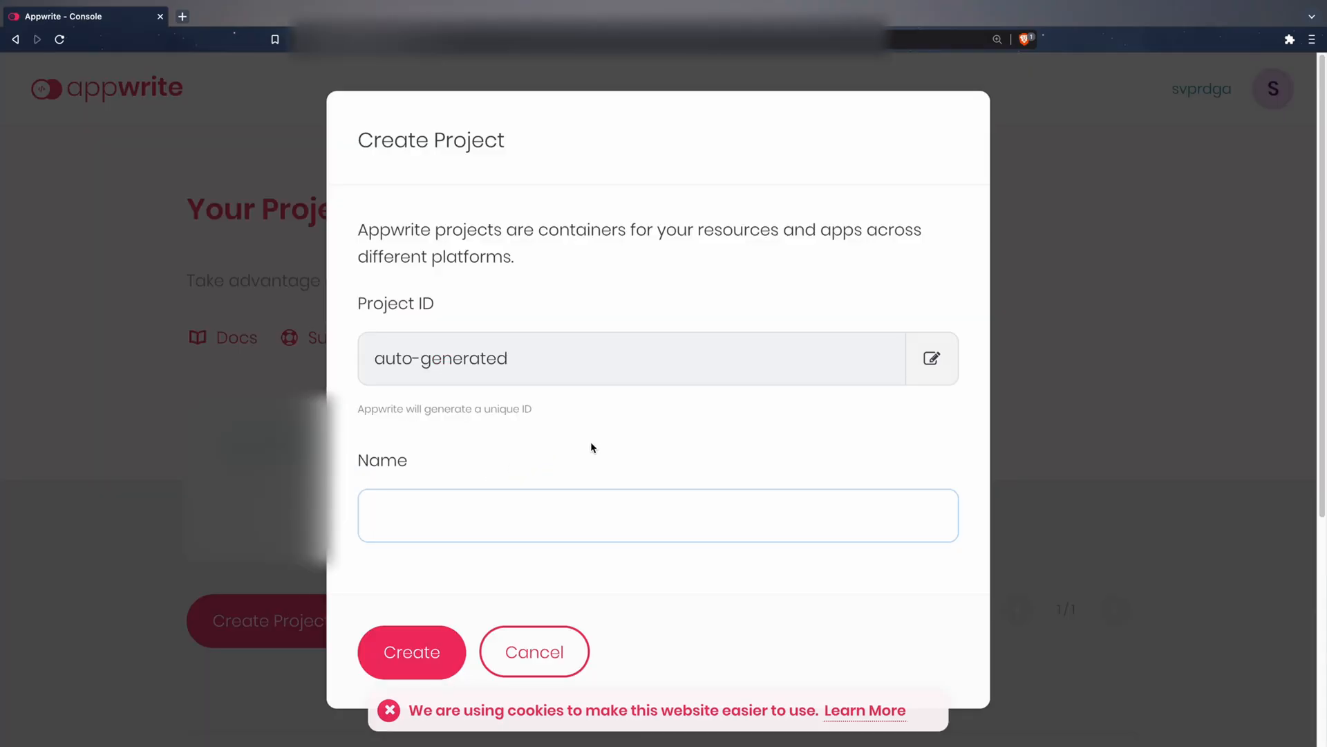
{"action": "type", "text": "Flutter Samp"}
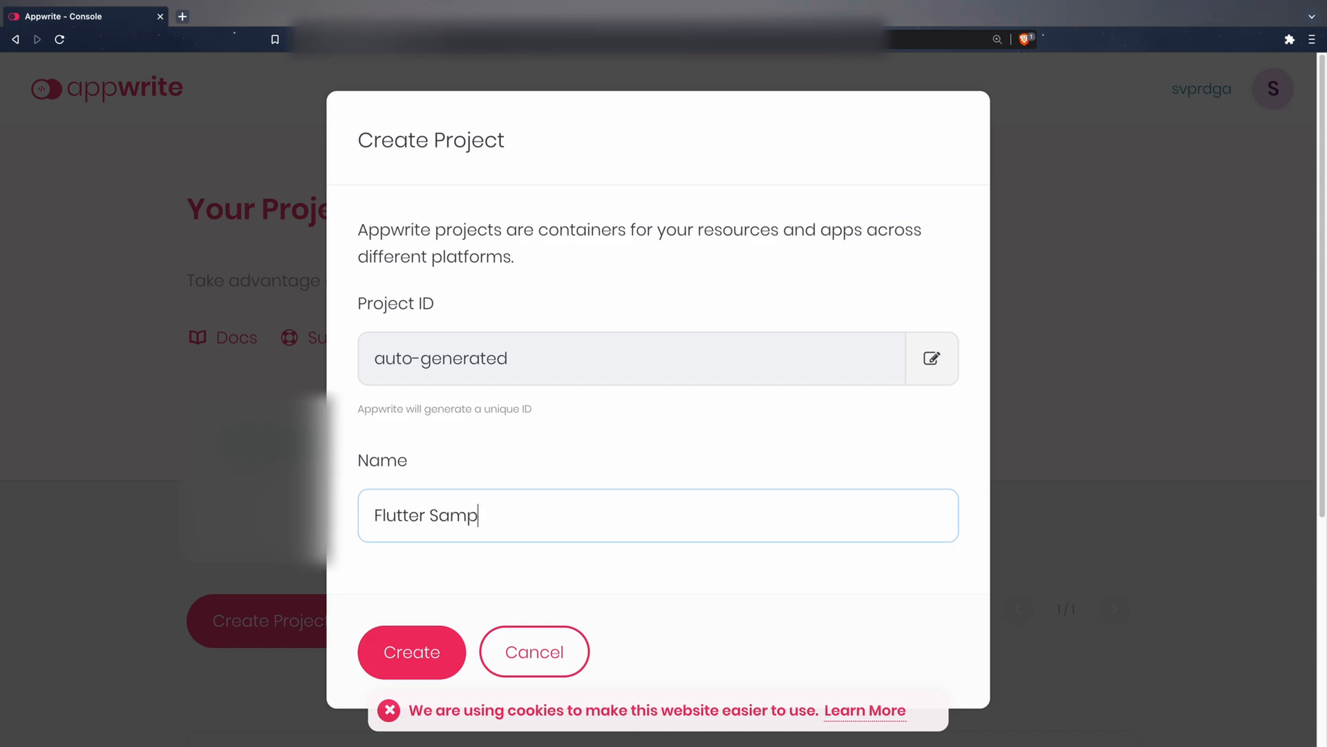
{"action": "type", "text": "le App"}
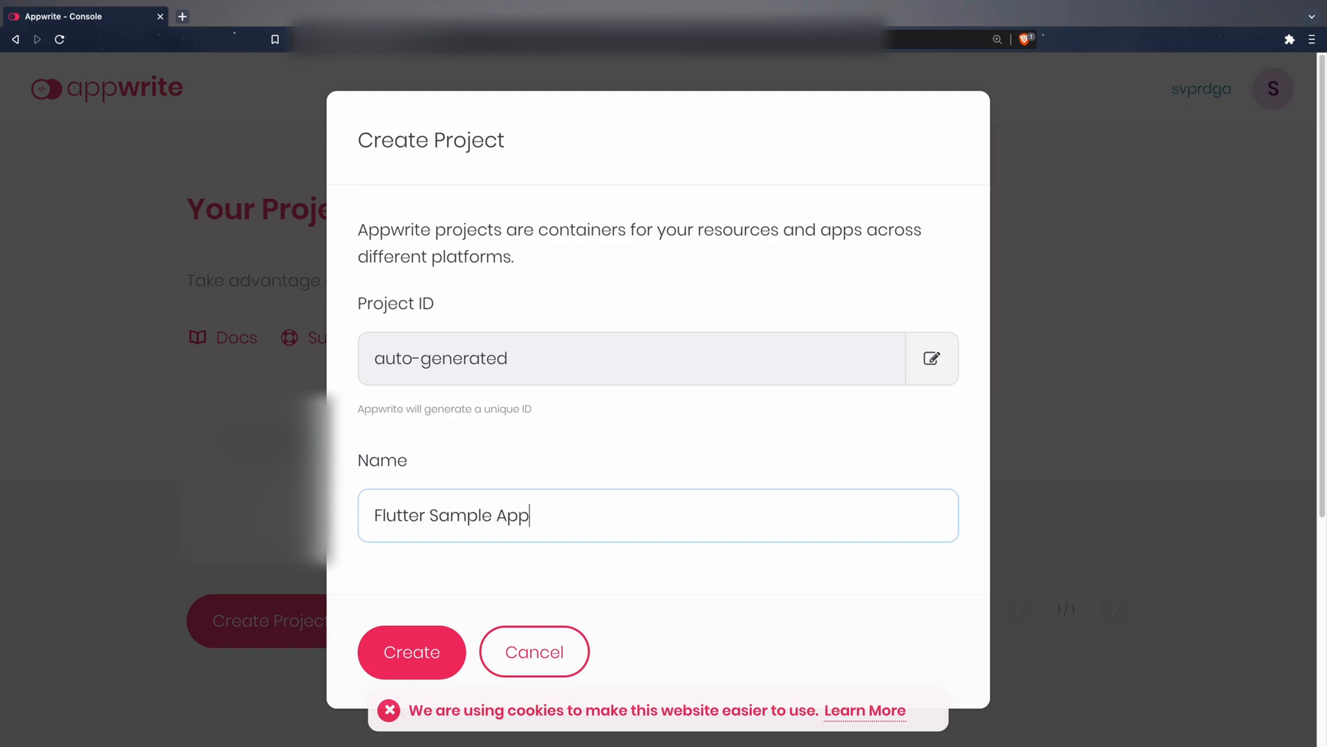
{"action": "left_click", "coordinate": [411, 652]}
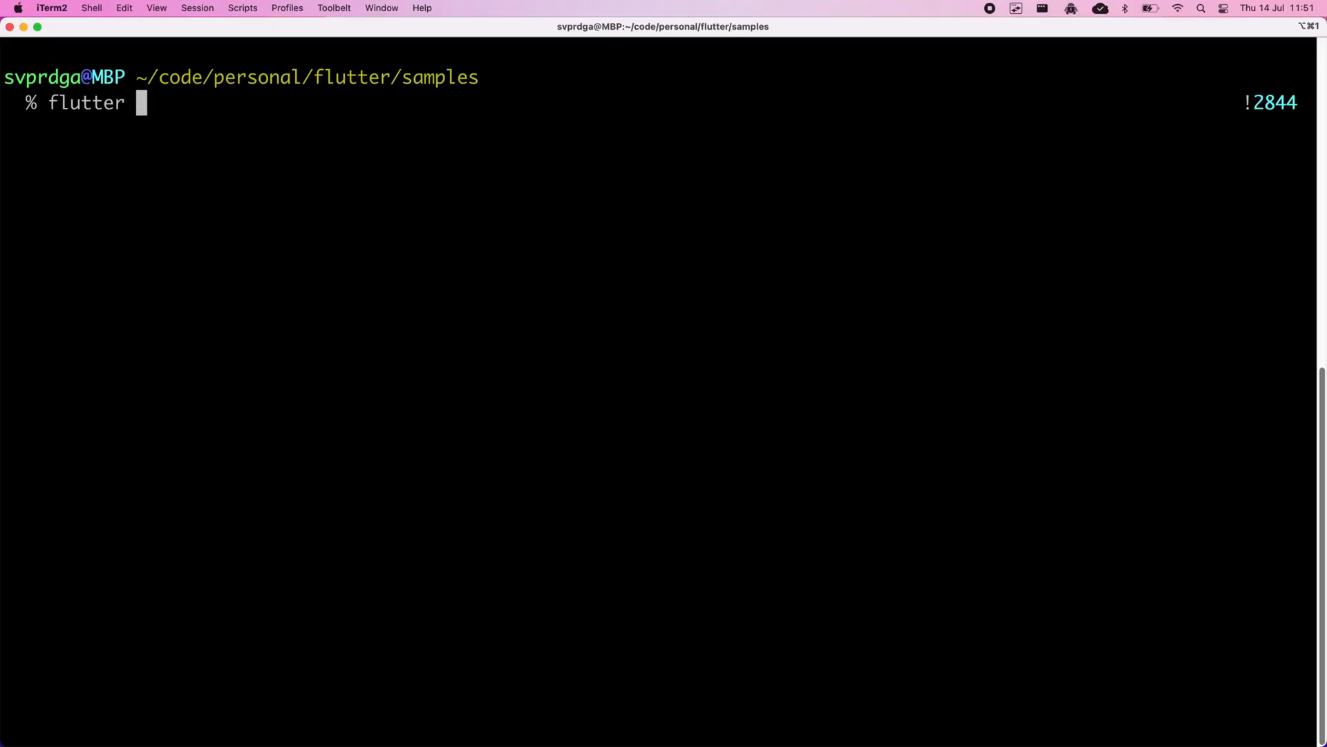
Step: Create the Flutter project and add appwrite ^6.0.0 and file_picker ^4.6.1 dependencies
{"action": "type", "text": "create flutter"}
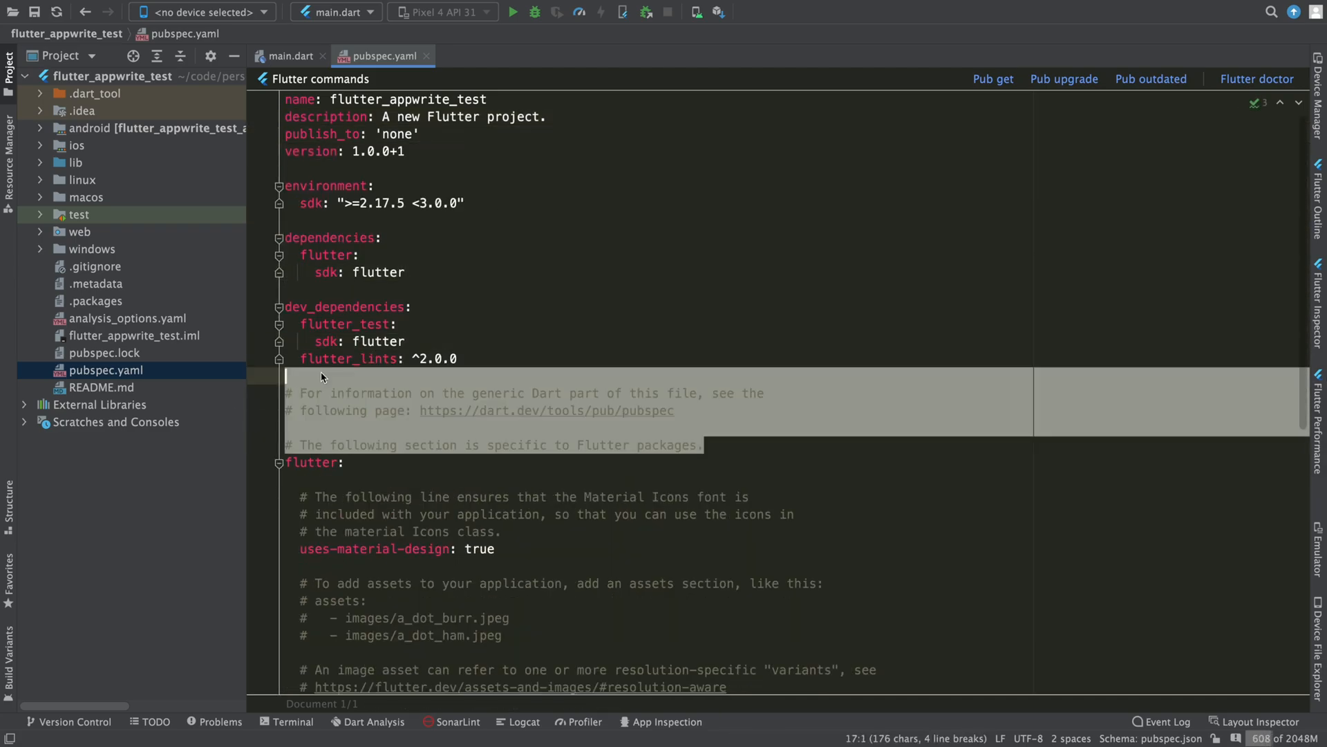
{"action": "left_click", "coordinate": [292, 721]}
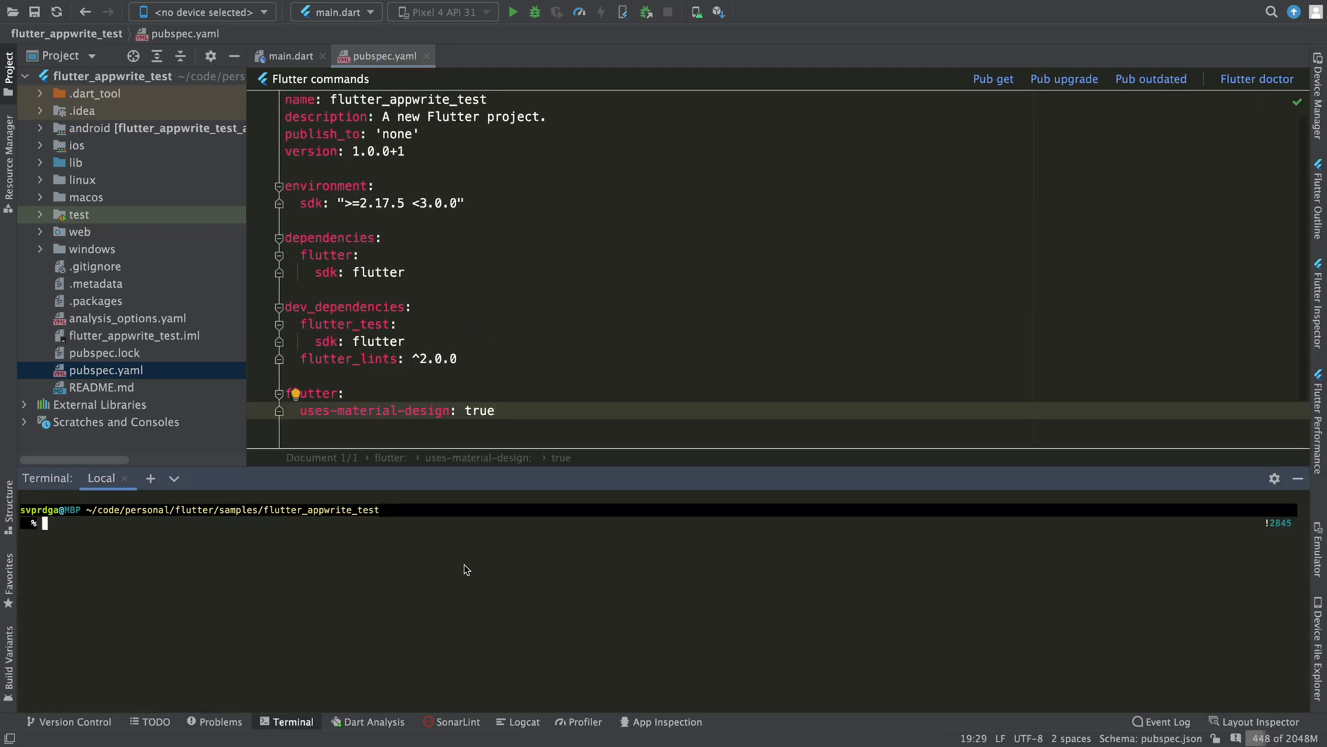
{"action": "type", "text": "appwri"}
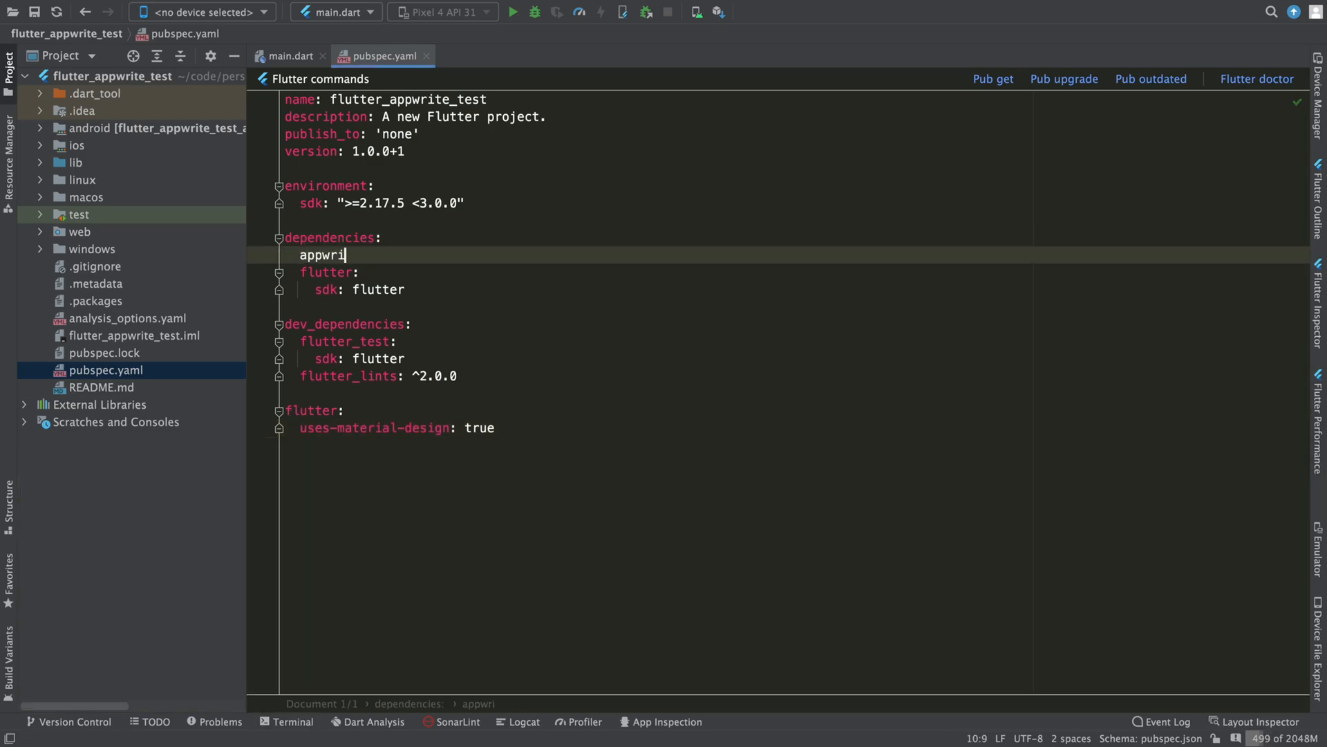
{"action": "type", "text": "te: ^6.0.0"}
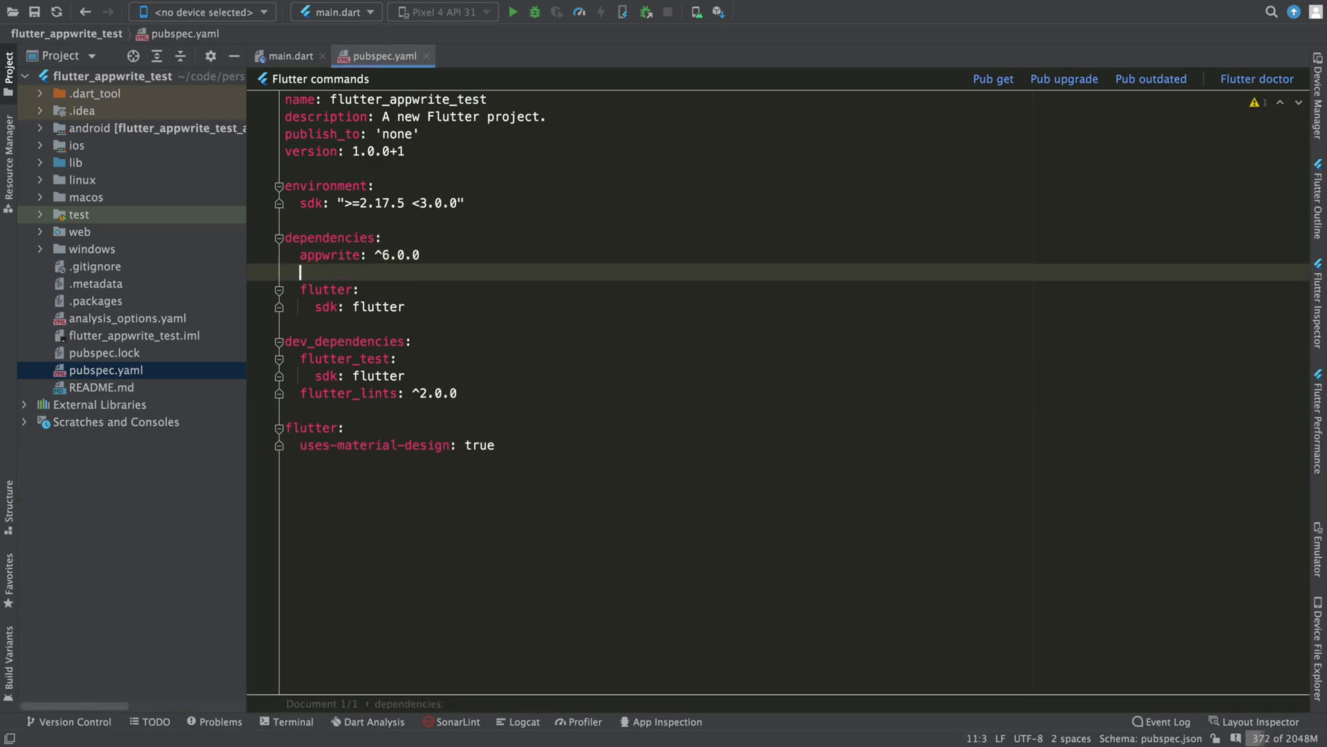
{"action": "type", "text": "file_picker: ^"}
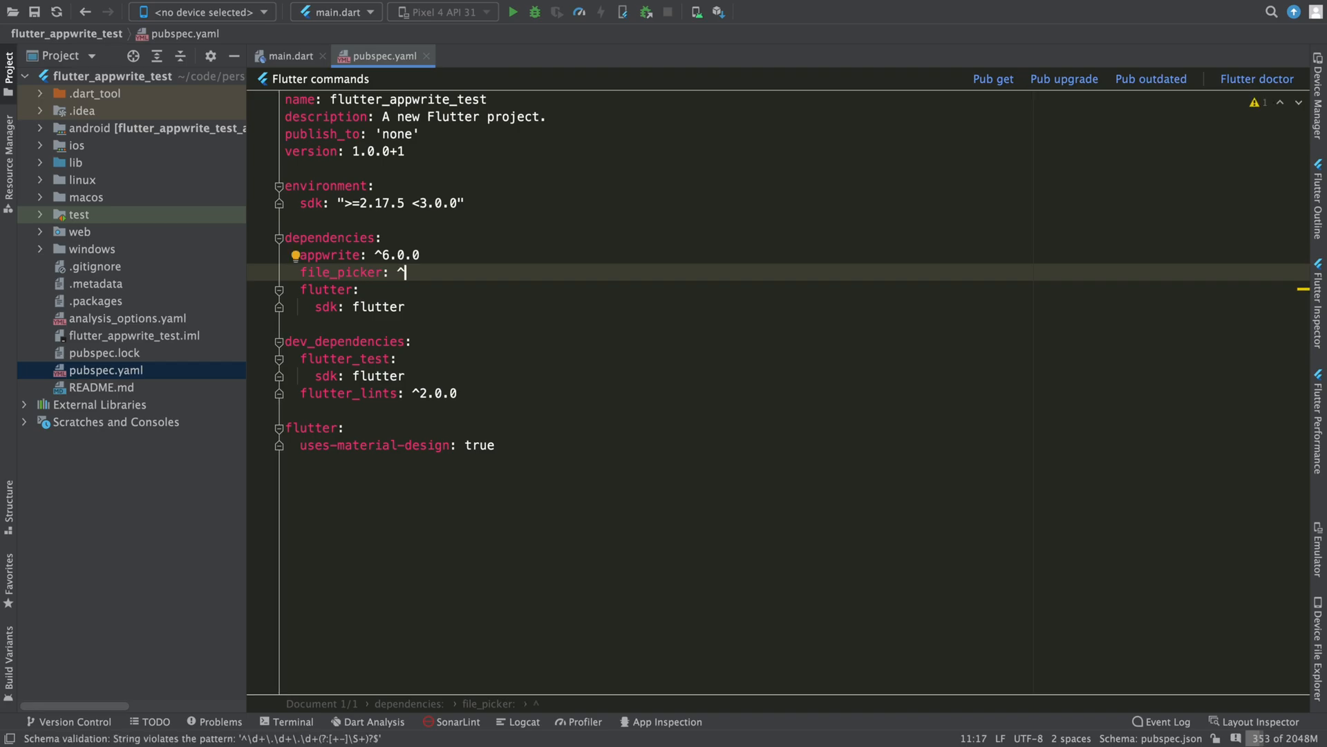
{"action": "type", "text": "4.6.1"}
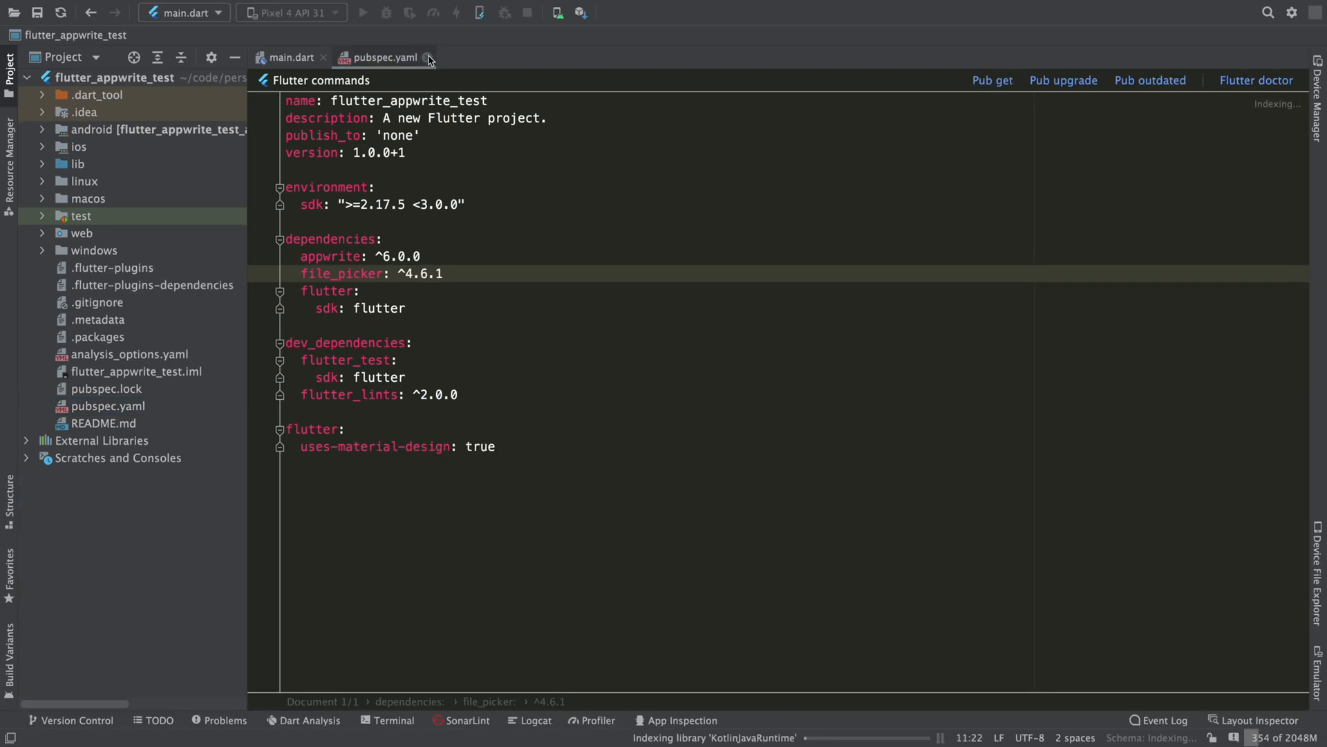
Step: Close pubspec.yaml and set the MaterialApp title to 'Appwrite Test'
{"action": "left_click", "coordinate": [291, 57]}
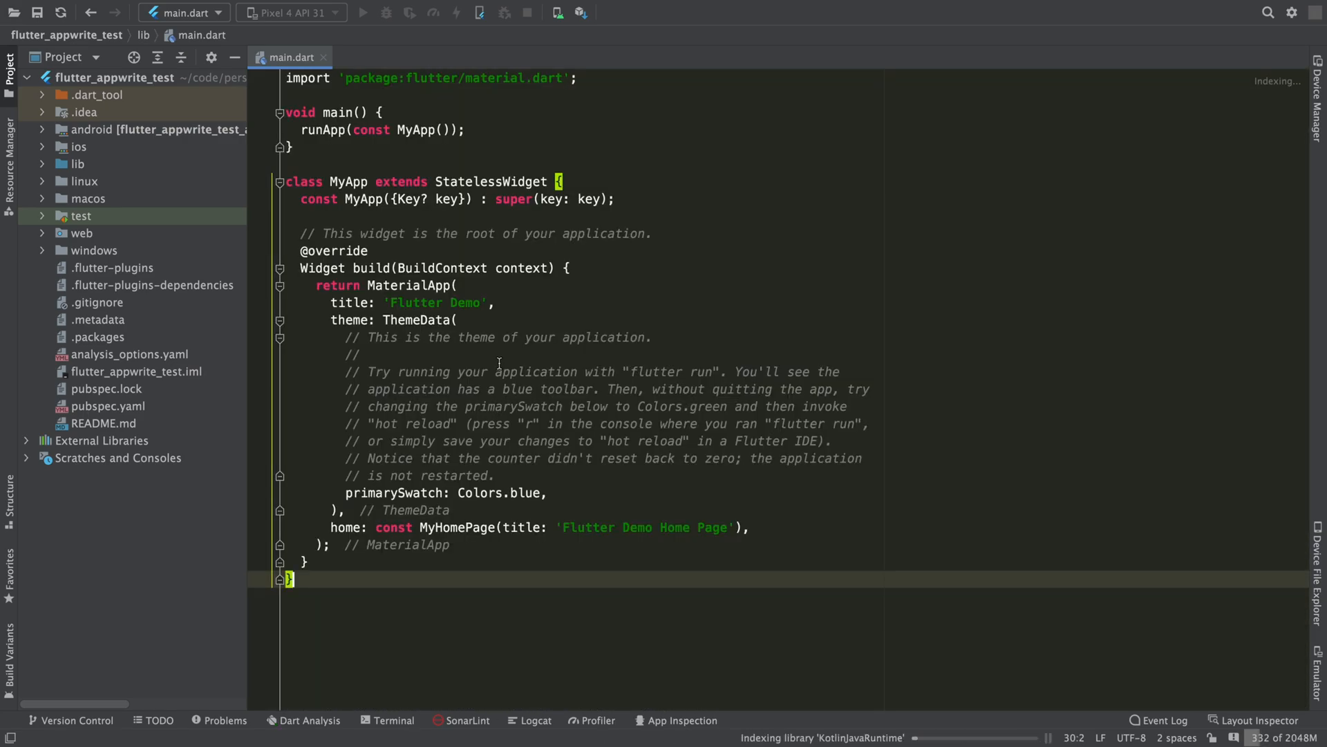
{"action": "left_click", "coordinate": [348, 181]}
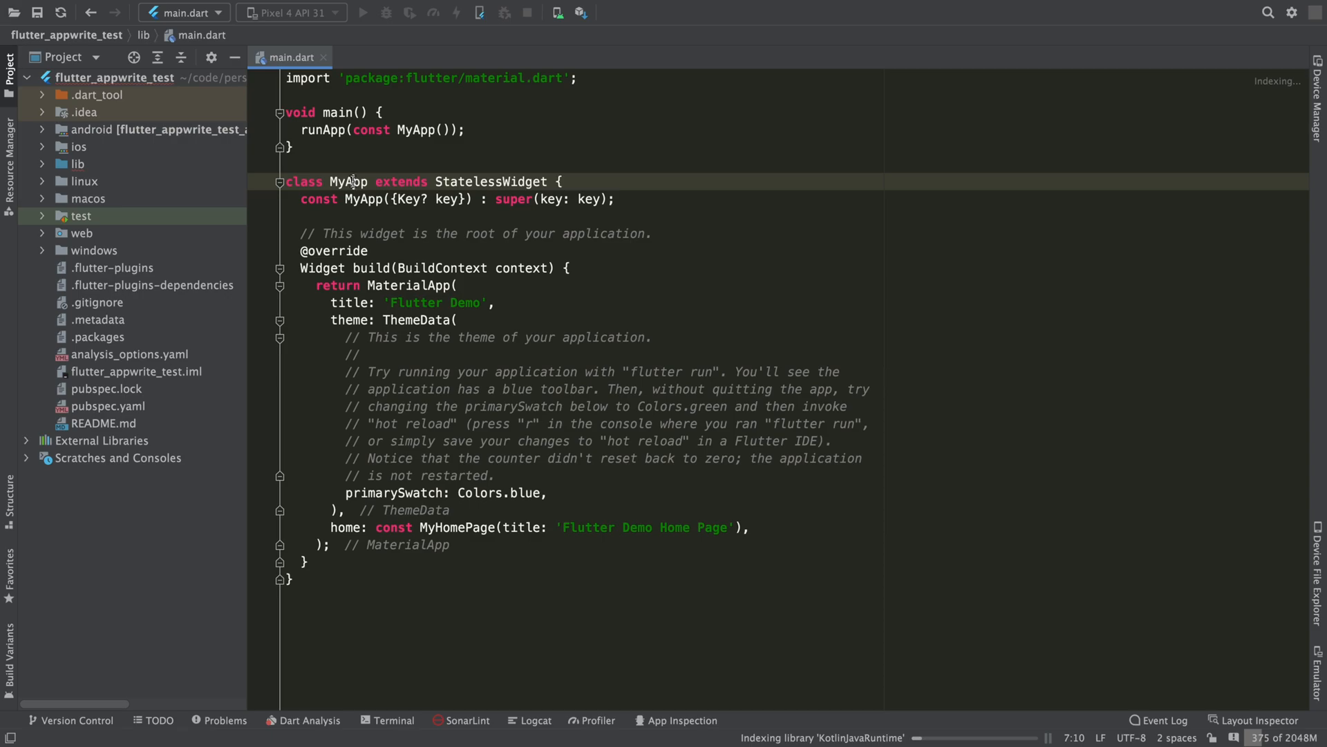
{"action": "right_click", "coordinate": [348, 181]}
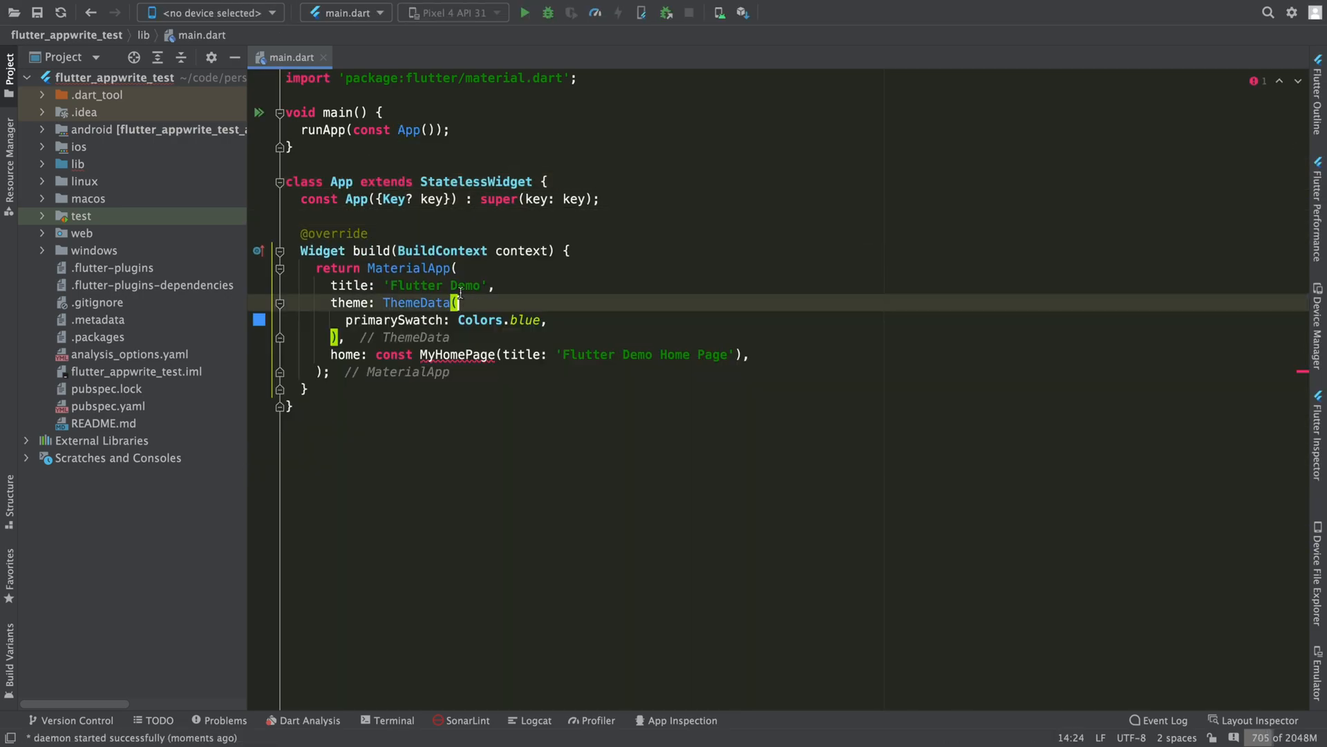
{"action": "type", "text": "Appwrite Test"}
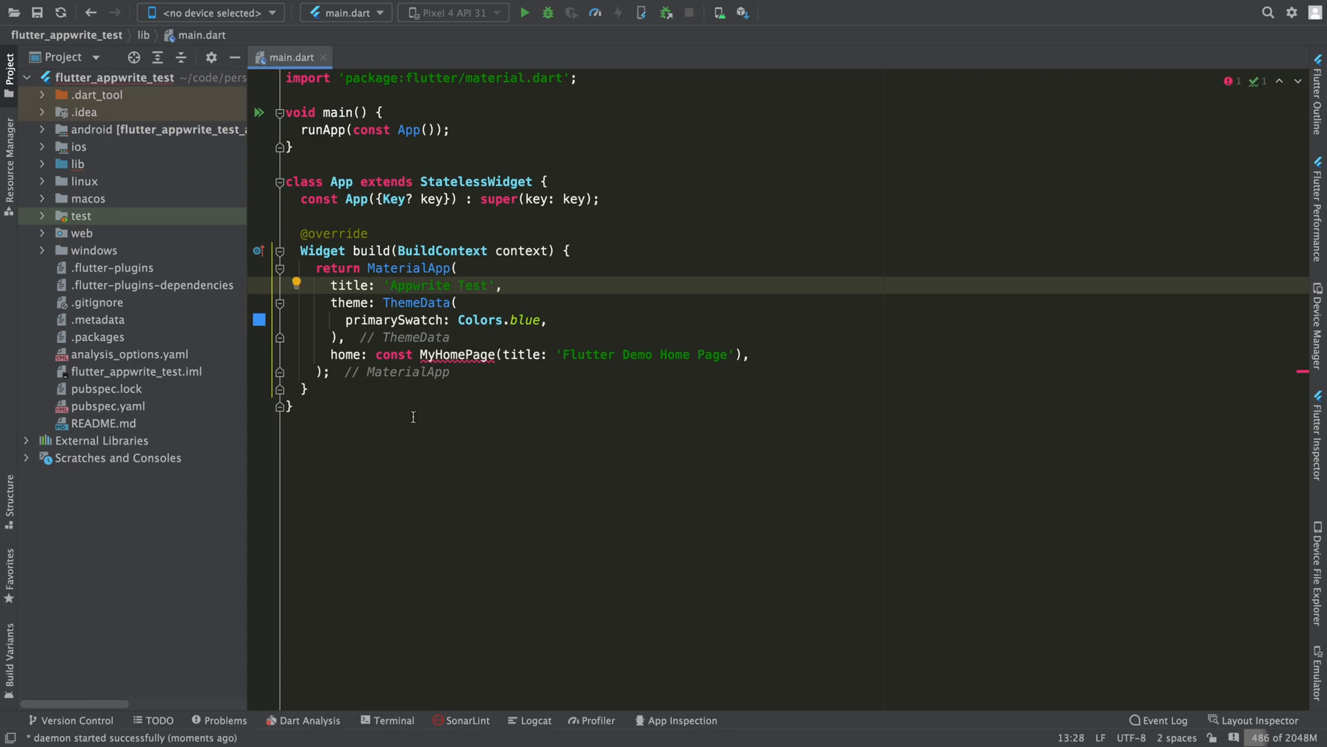
Step: Add a MainScreen StatefulWidget with _MainScreenState and import the appwrite package
{"action": "type", "text": "class MainScreen extends StatefulWidget {"}
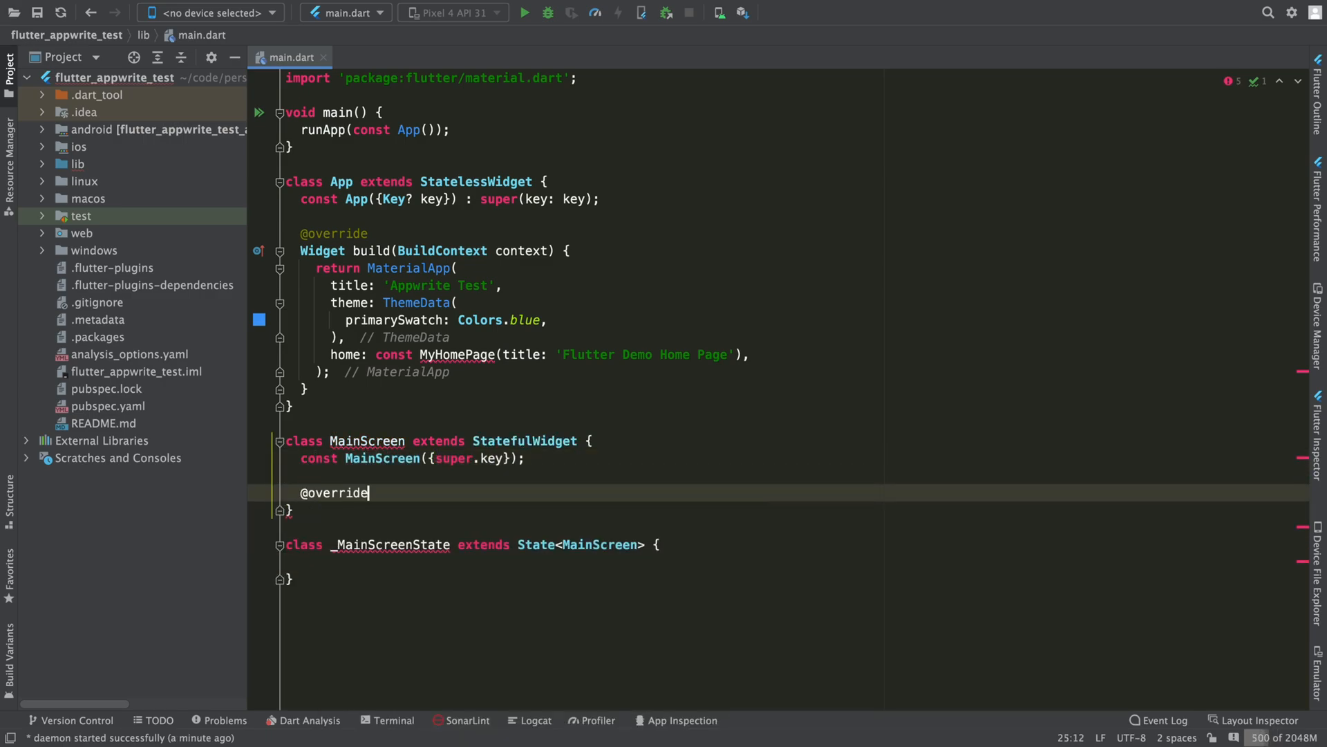
{"action": "type", "text": "State<MainScreen> createState() => _MainScreenState();"}
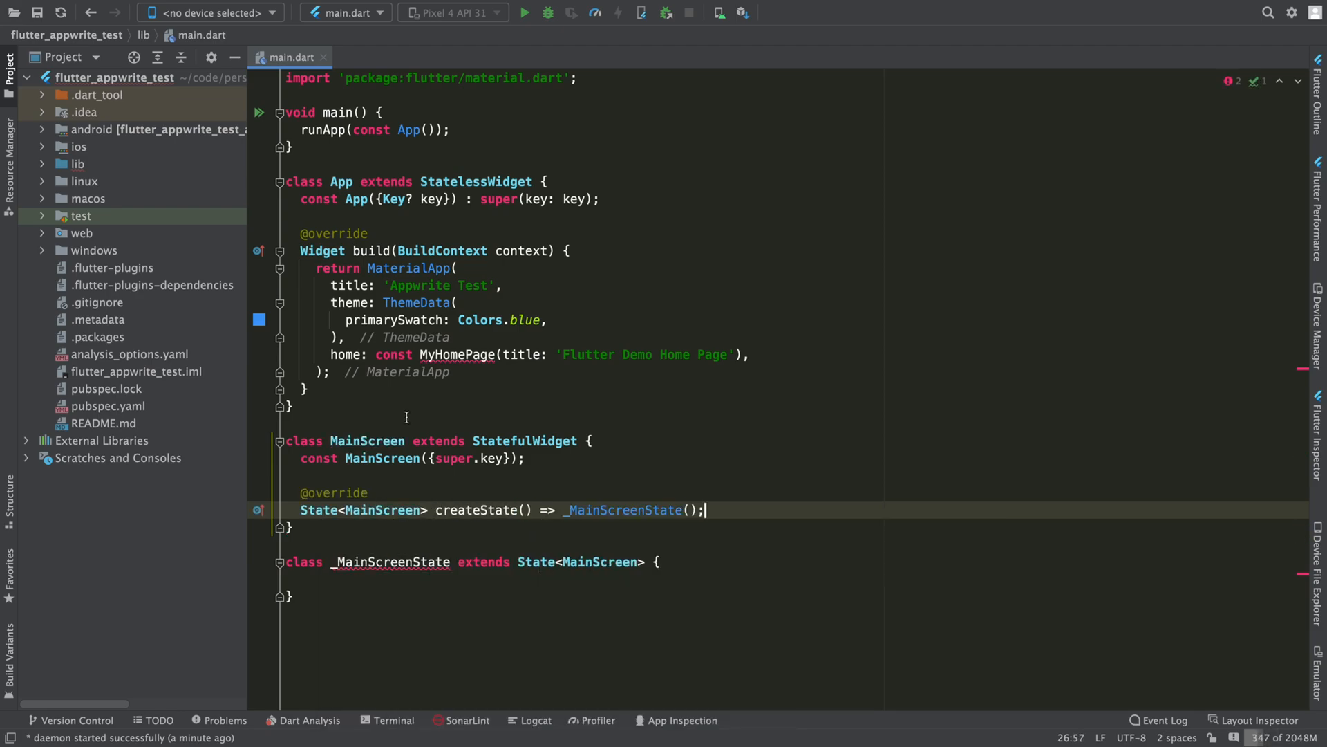
{"action": "type", "text": "late final Client _client;"}
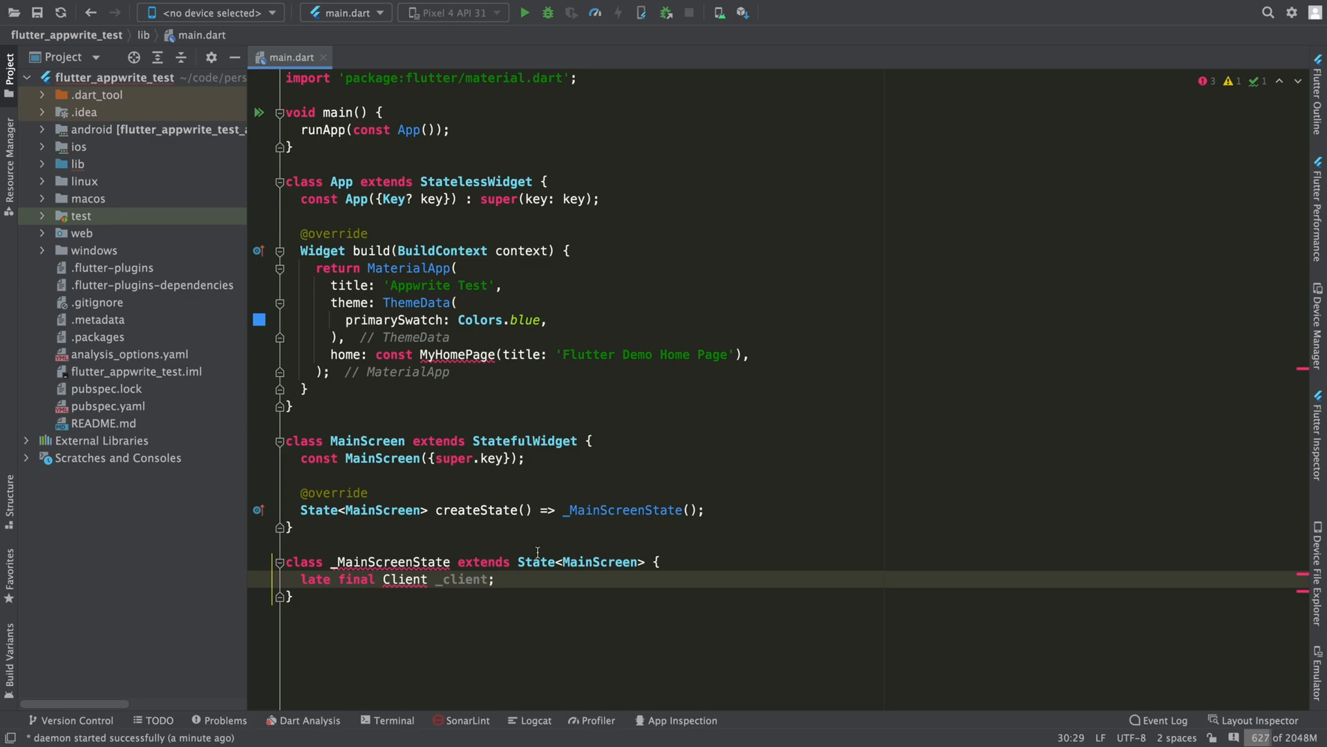
{"action": "type", "text": "import 'package:appwrite/appwrite.dart';"}
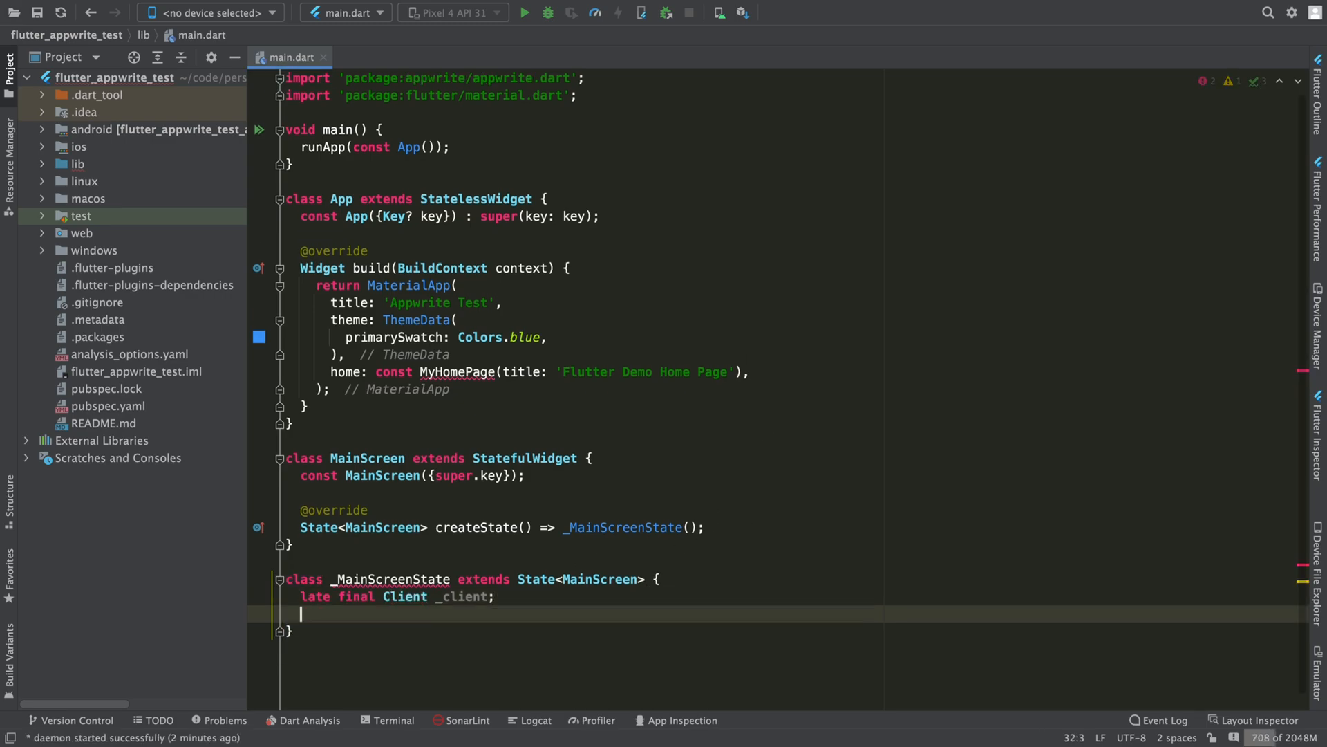
Step: Declare late final _account, _database and _future fields and begin the initState override
{"action": "type", "text": "late final Account _account;"}
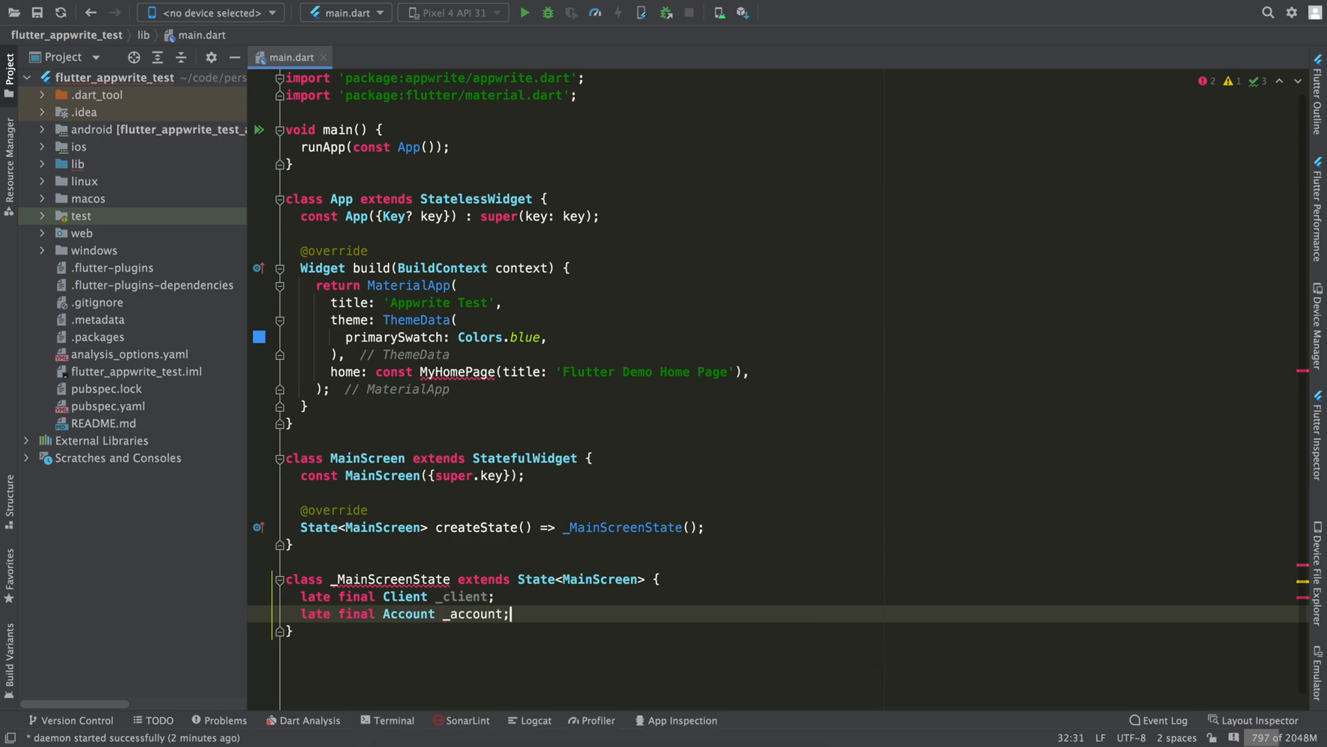
{"action": "type", "text": "late final Databases _database;"}
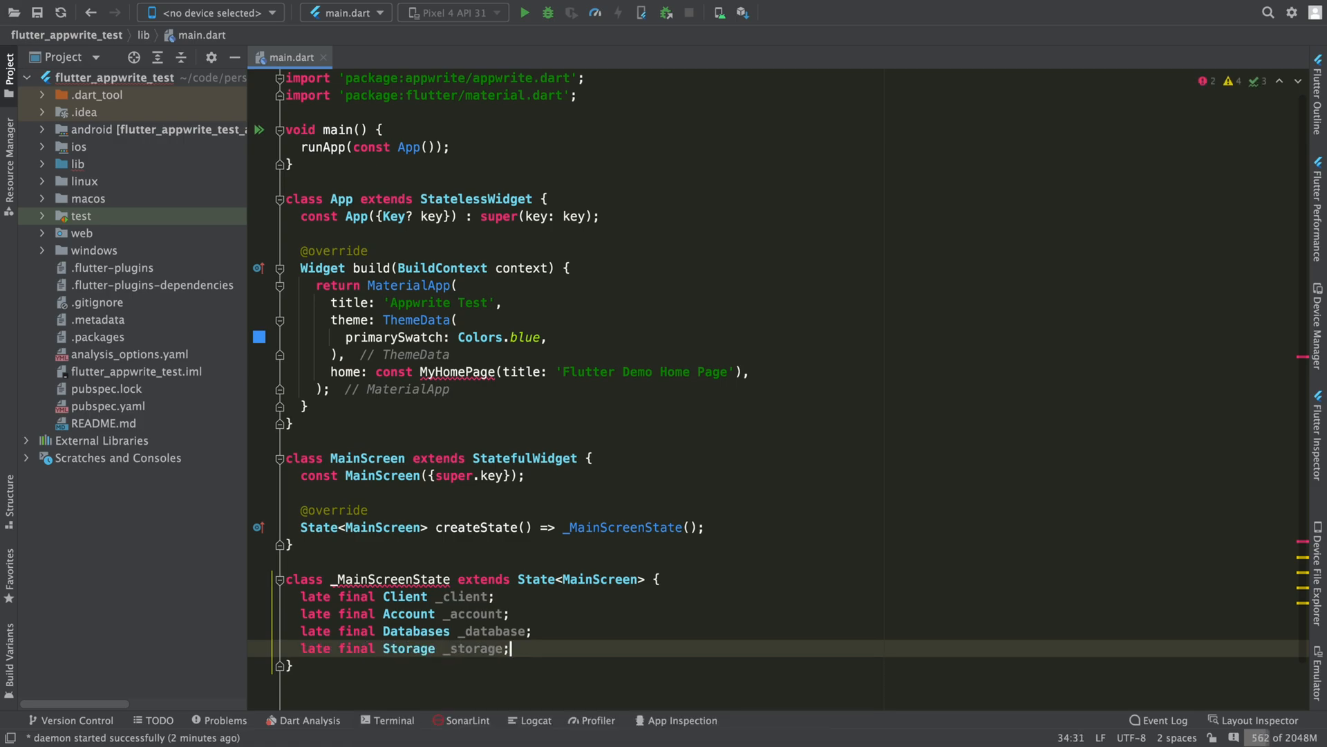
{"action": "type", "text": "late fi"}
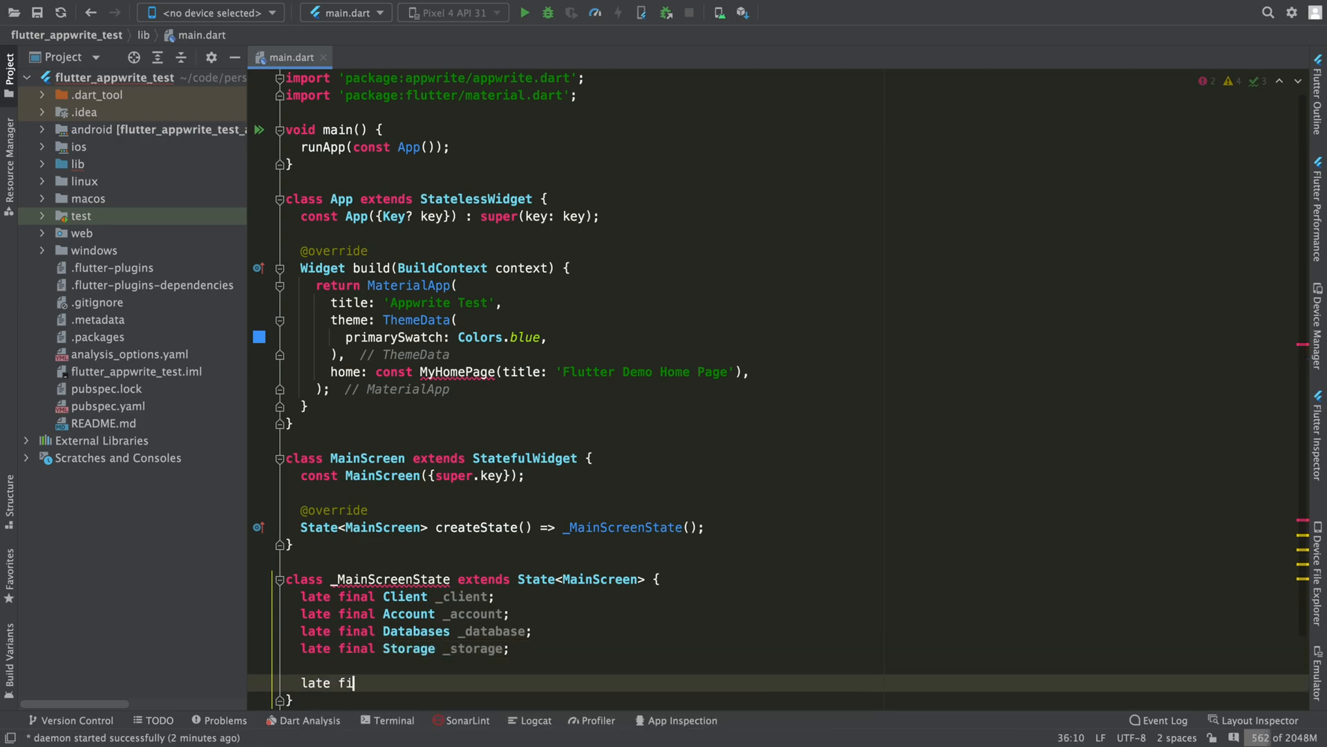
{"action": "type", "text": "nal Future<void> _future;"}
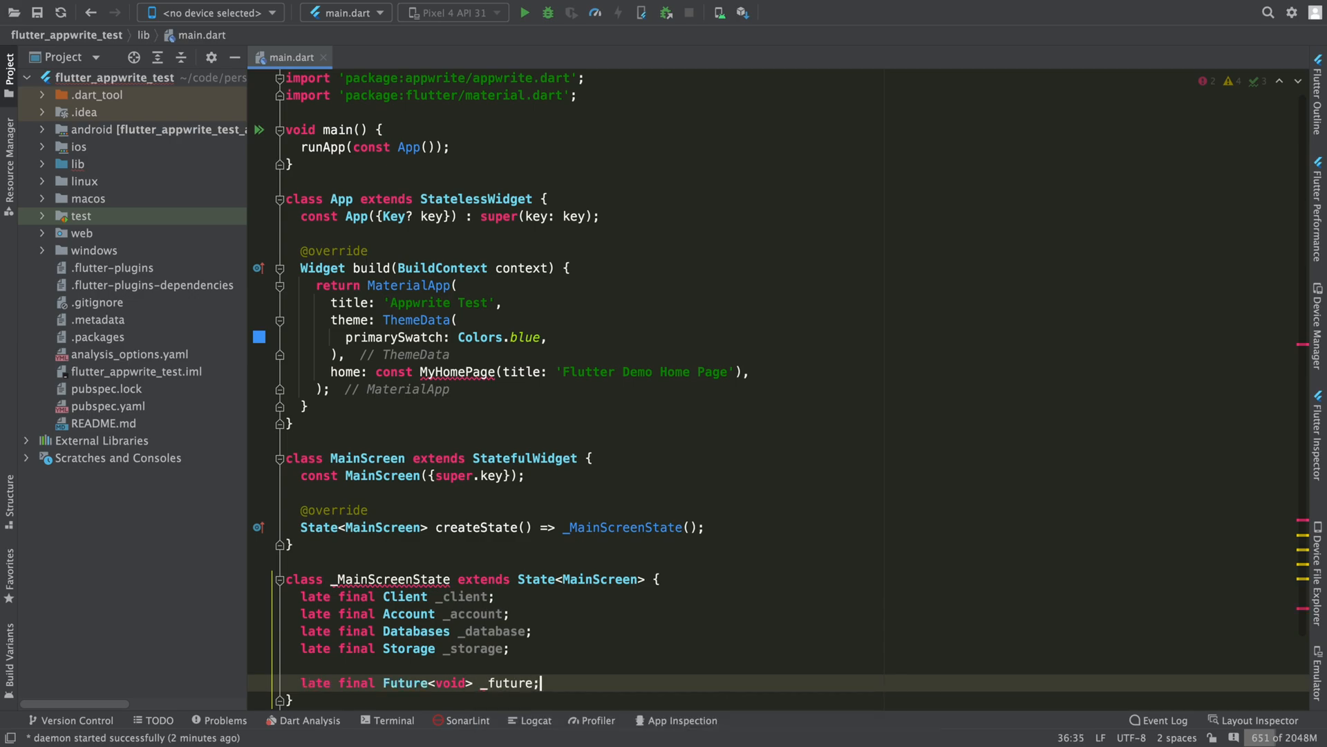
{"action": "type", "text": "@override"}
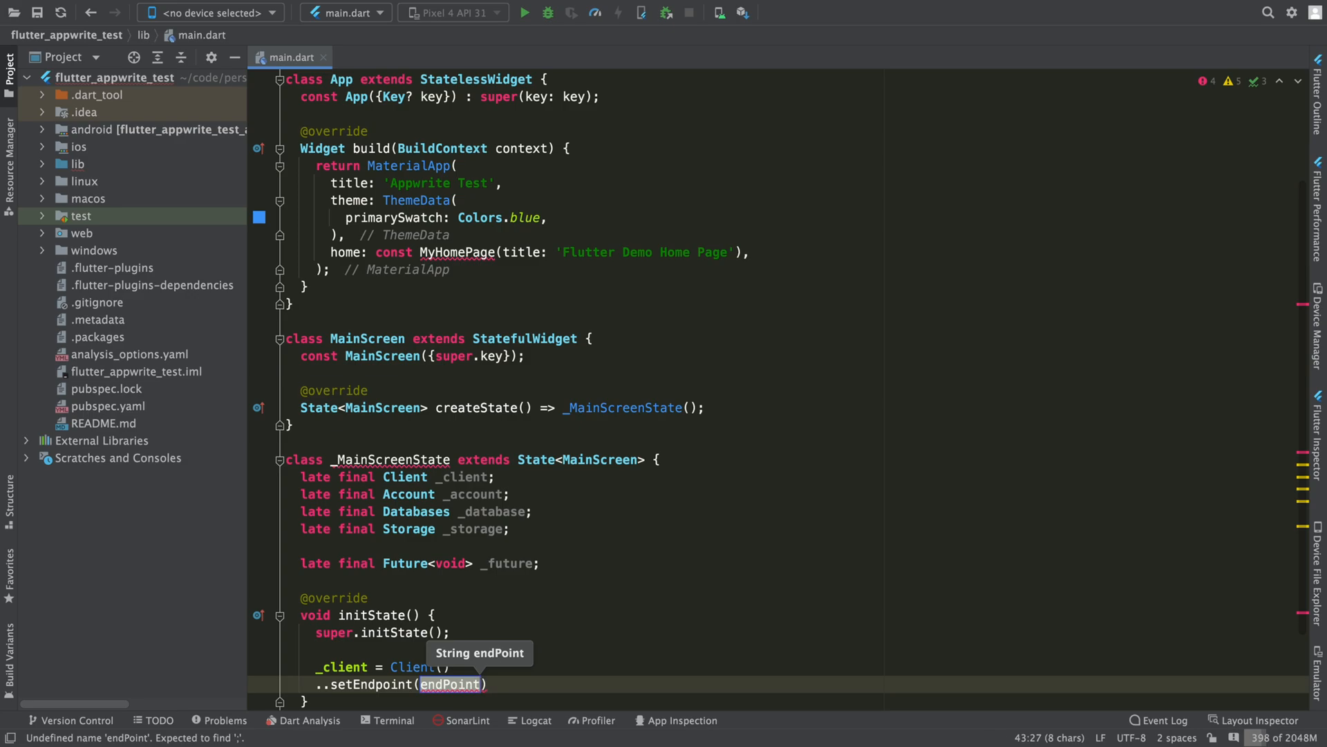
{"action": "left_click", "coordinate": [613, 304]}
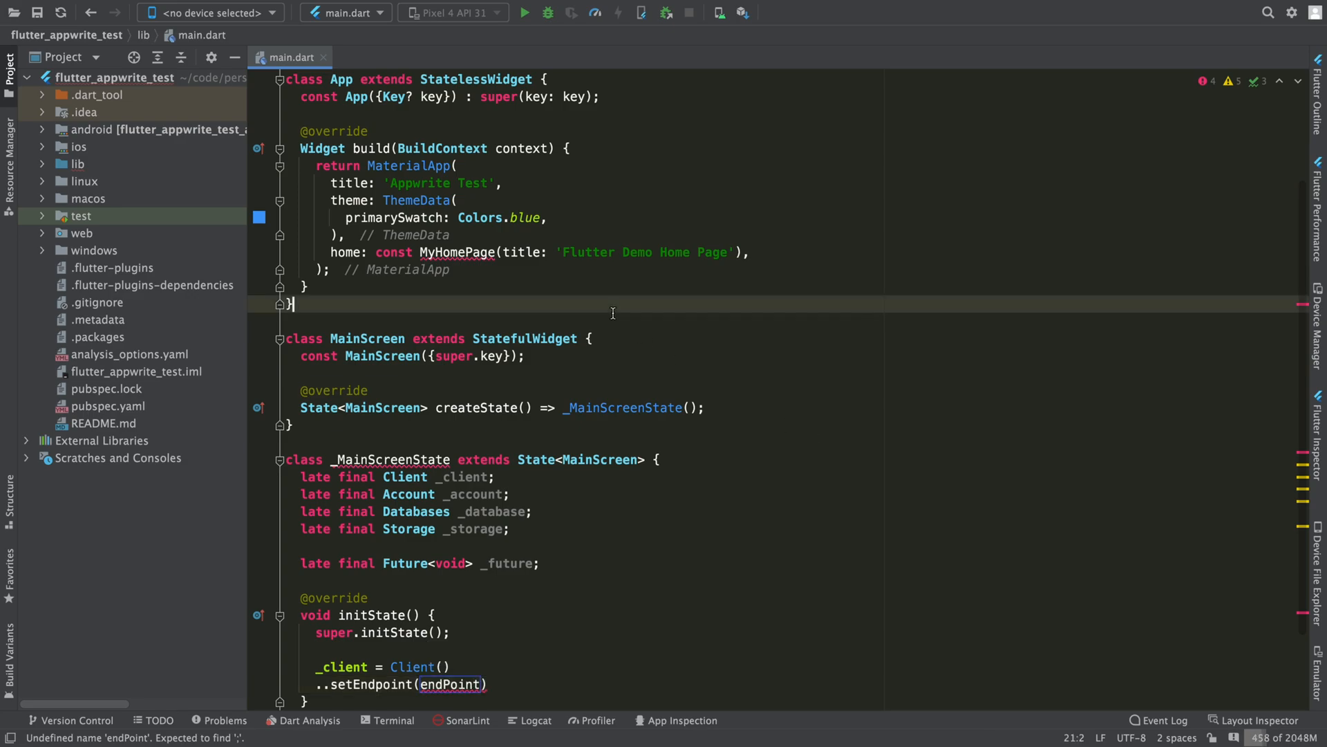
{"action": "right_click", "coordinate": [76, 163]}
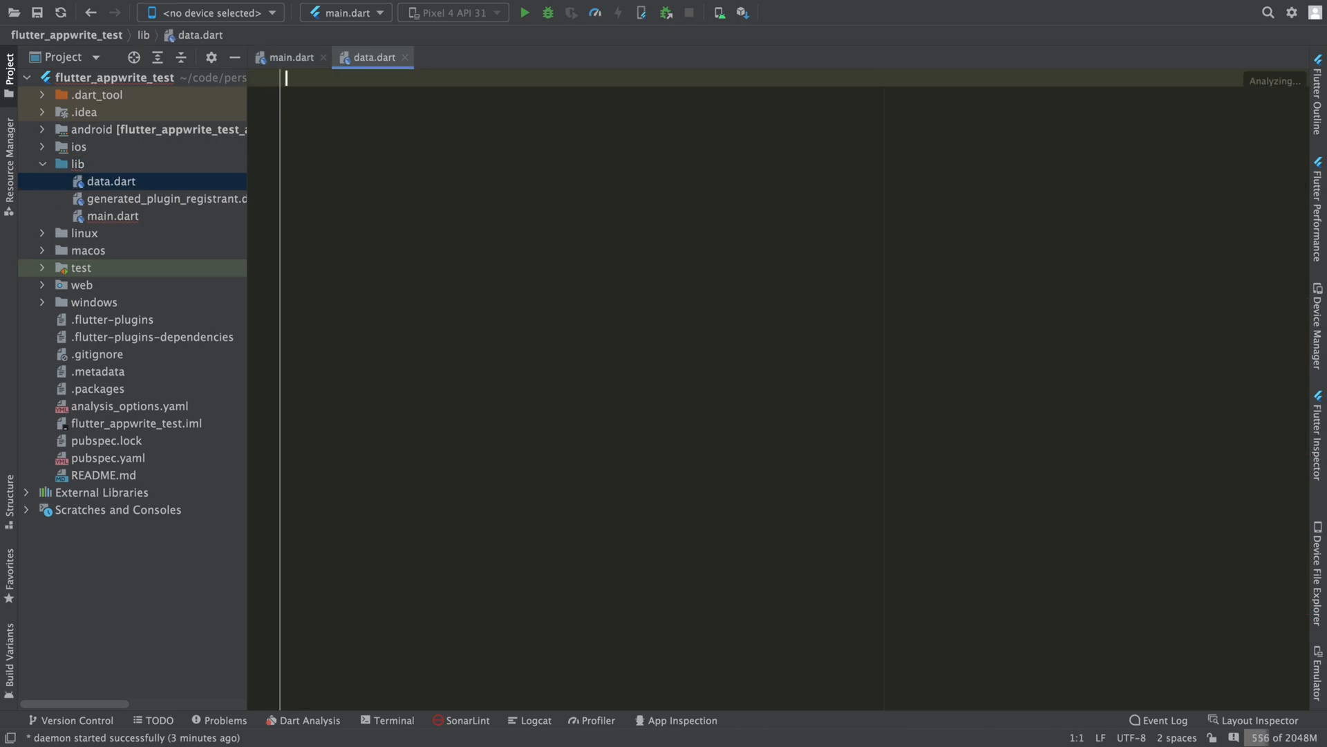
Step: Define appwriteUrl and projectId in data.dart, then create Account and Databases in initState
{"action": "type", "text": "const appwriteUrl = '';"}
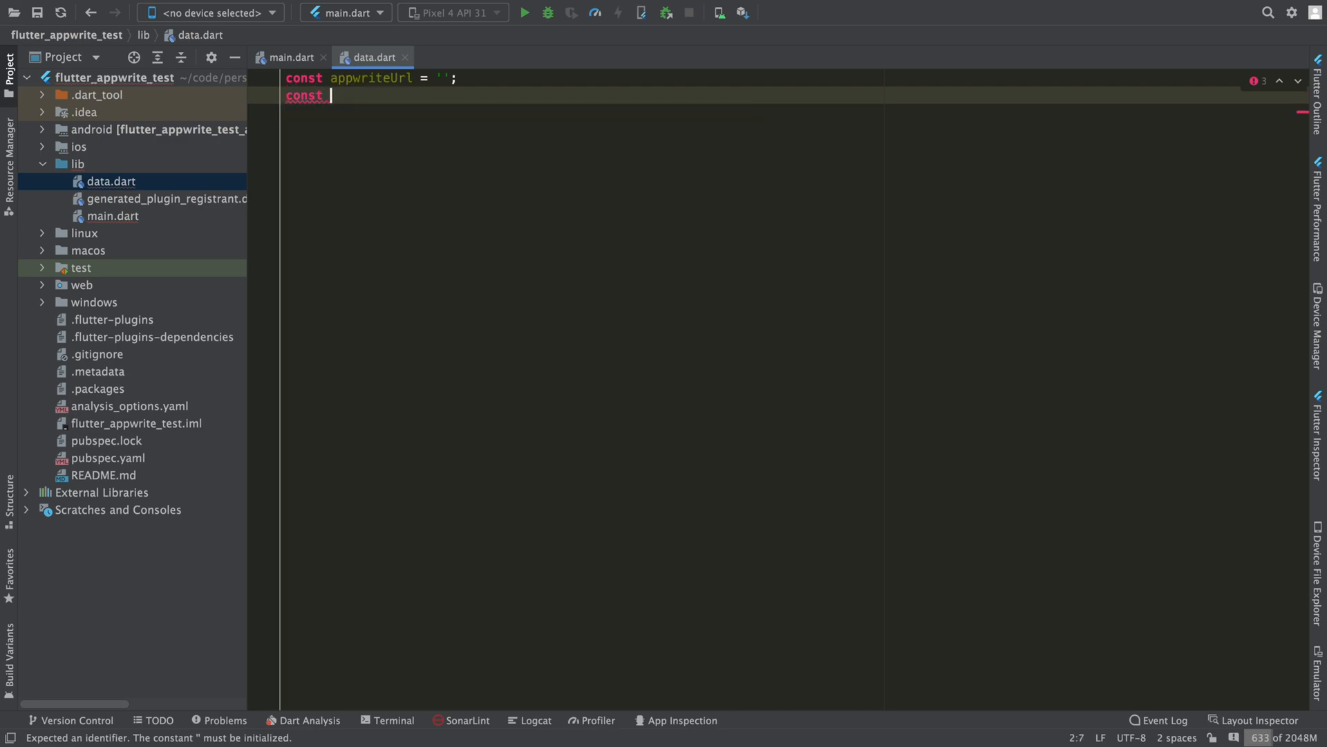
{"action": "type", "text": "projectId = '';"}
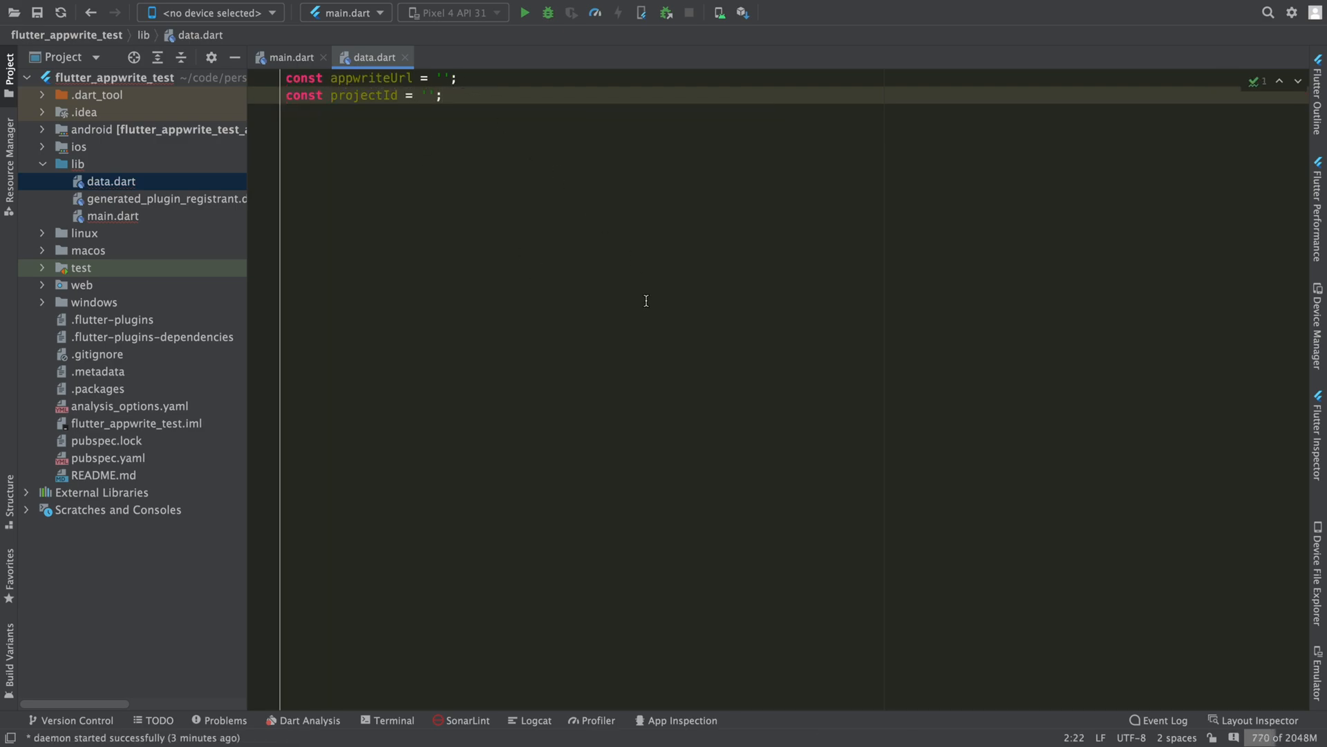
{"action": "left_click", "coordinate": [290, 56]}
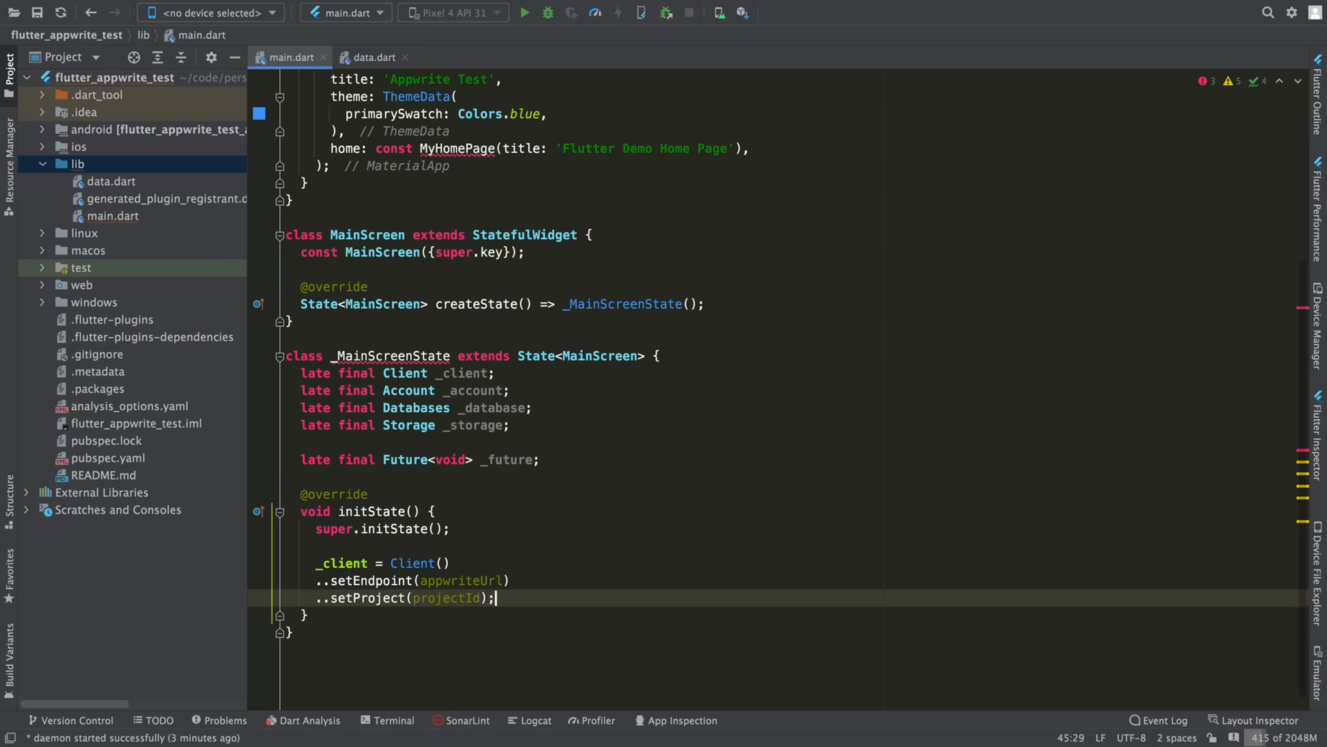
{"action": "key", "text": "enter"}
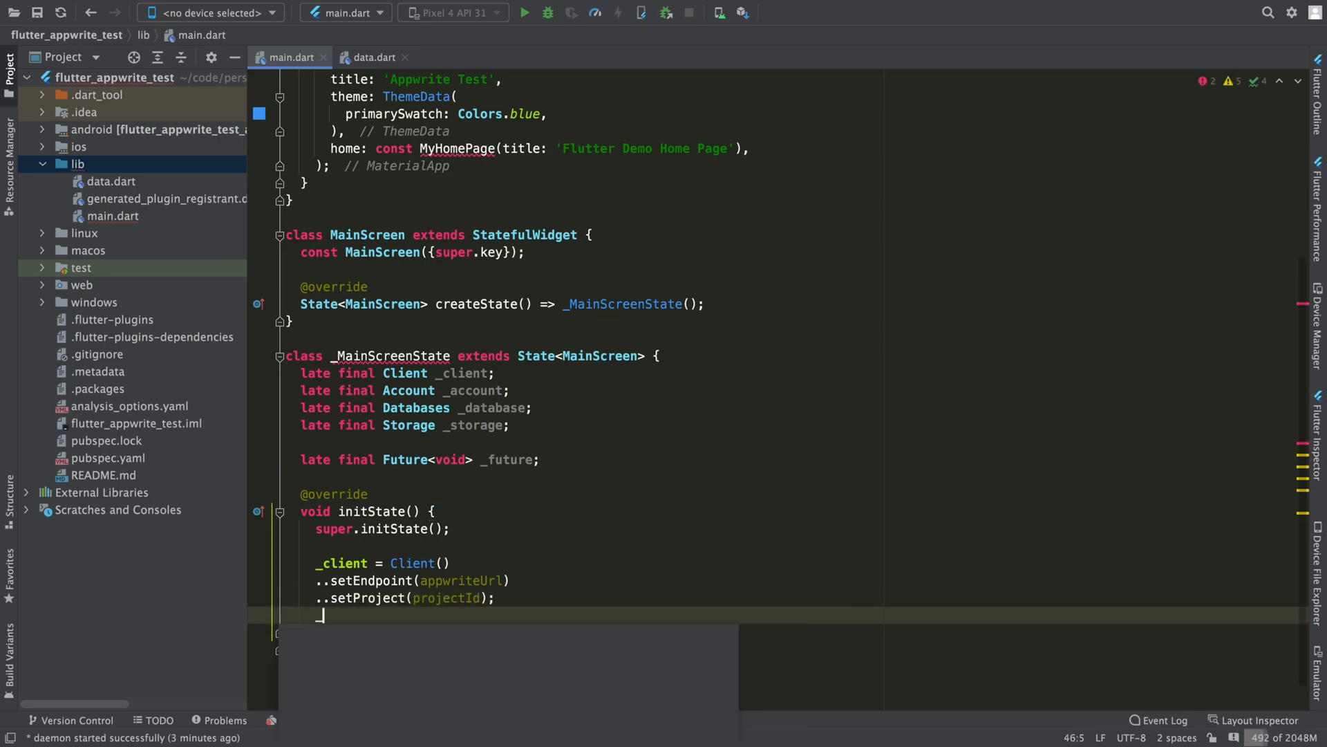
{"action": "type", "text": "_account = Account(_client);"}
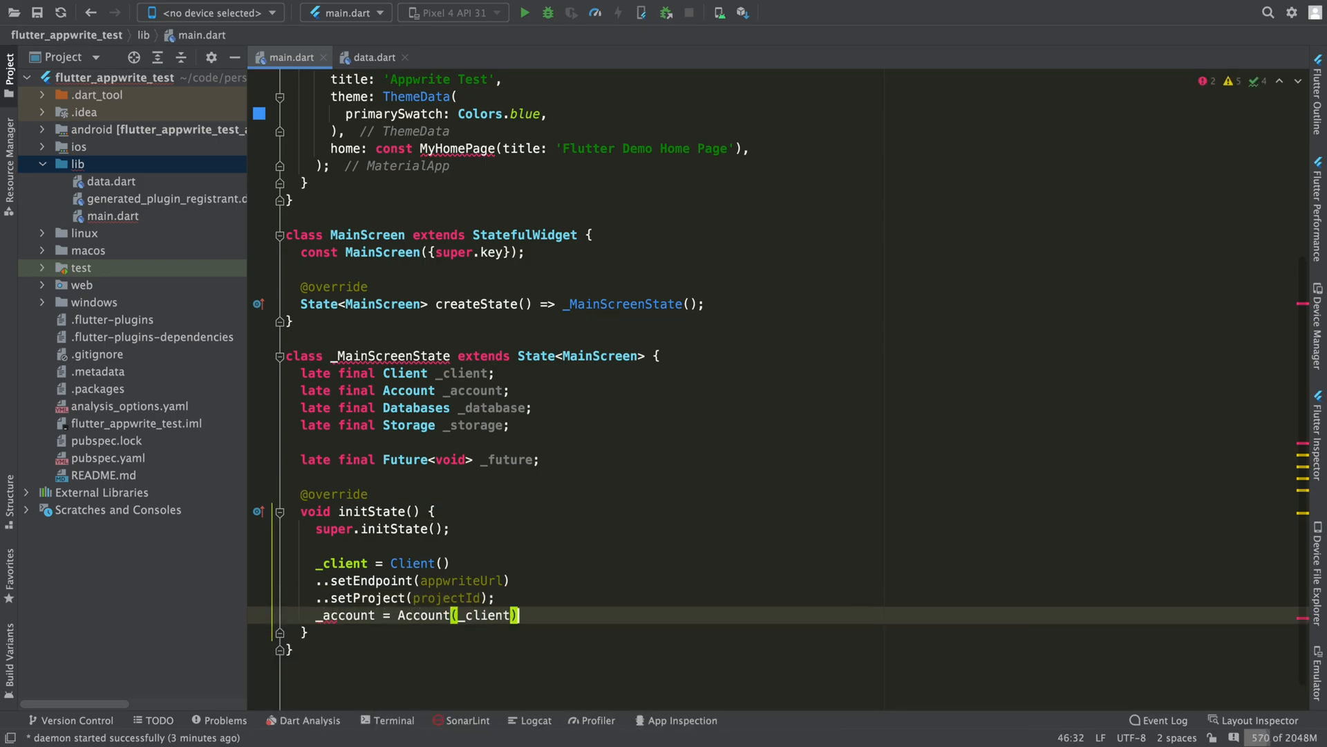
{"action": "type", "text": "_database = Databases(client, databaseId: databaseId);"}
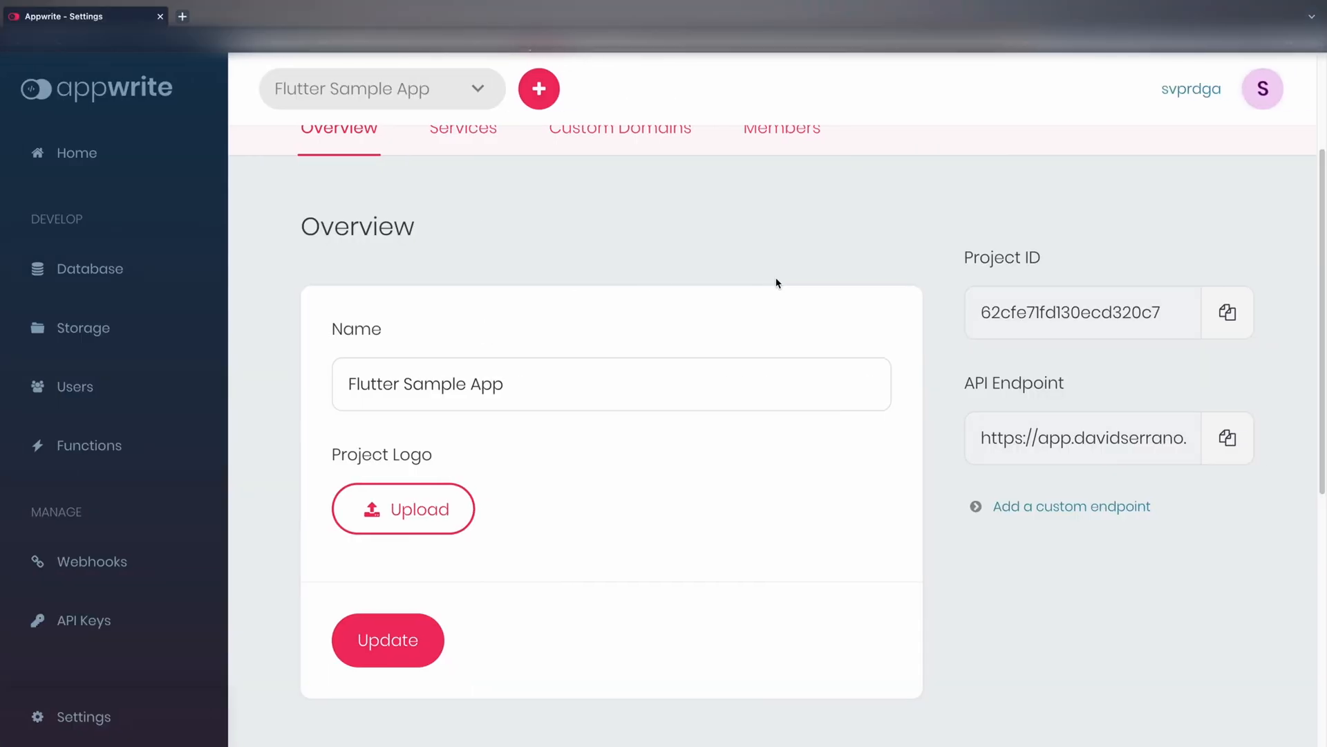
Step: Add a database with ID and name 'main' in the project's Database section
{"action": "left_click", "coordinate": [89, 268]}
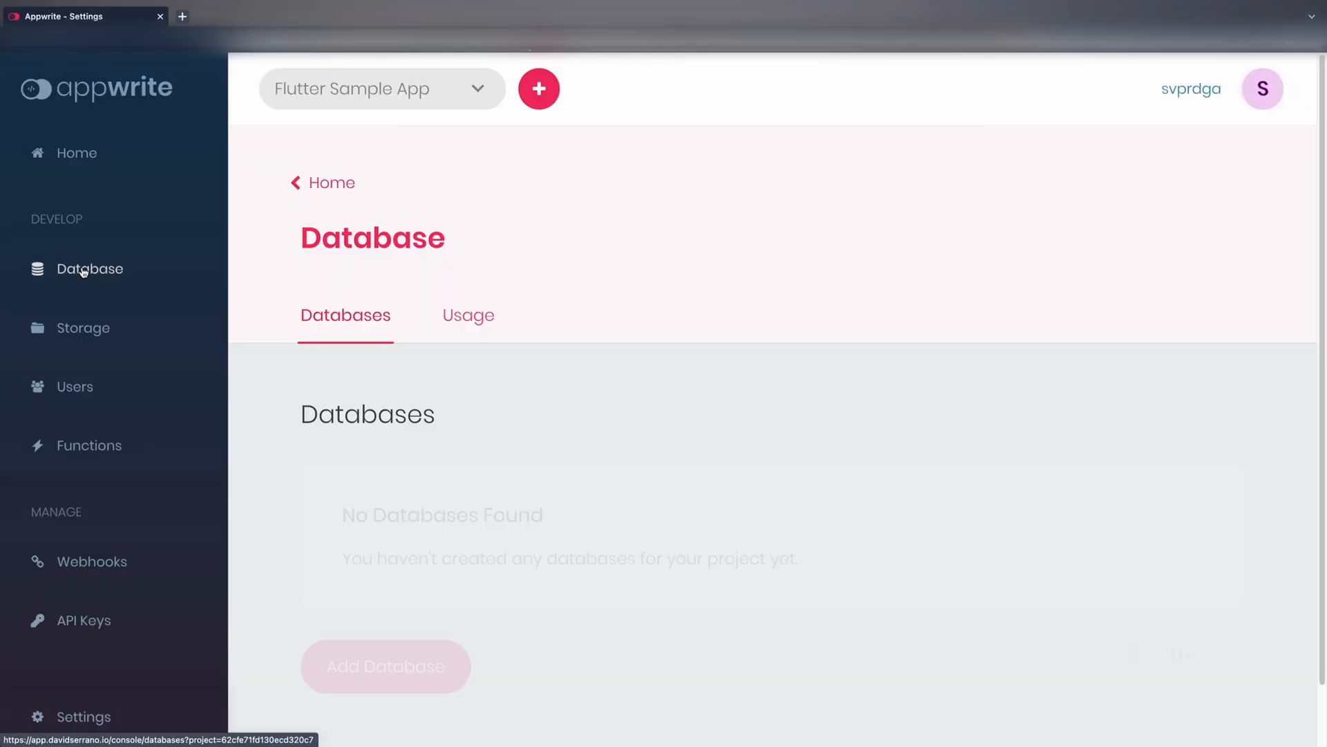
{"action": "left_click", "coordinate": [90, 268]}
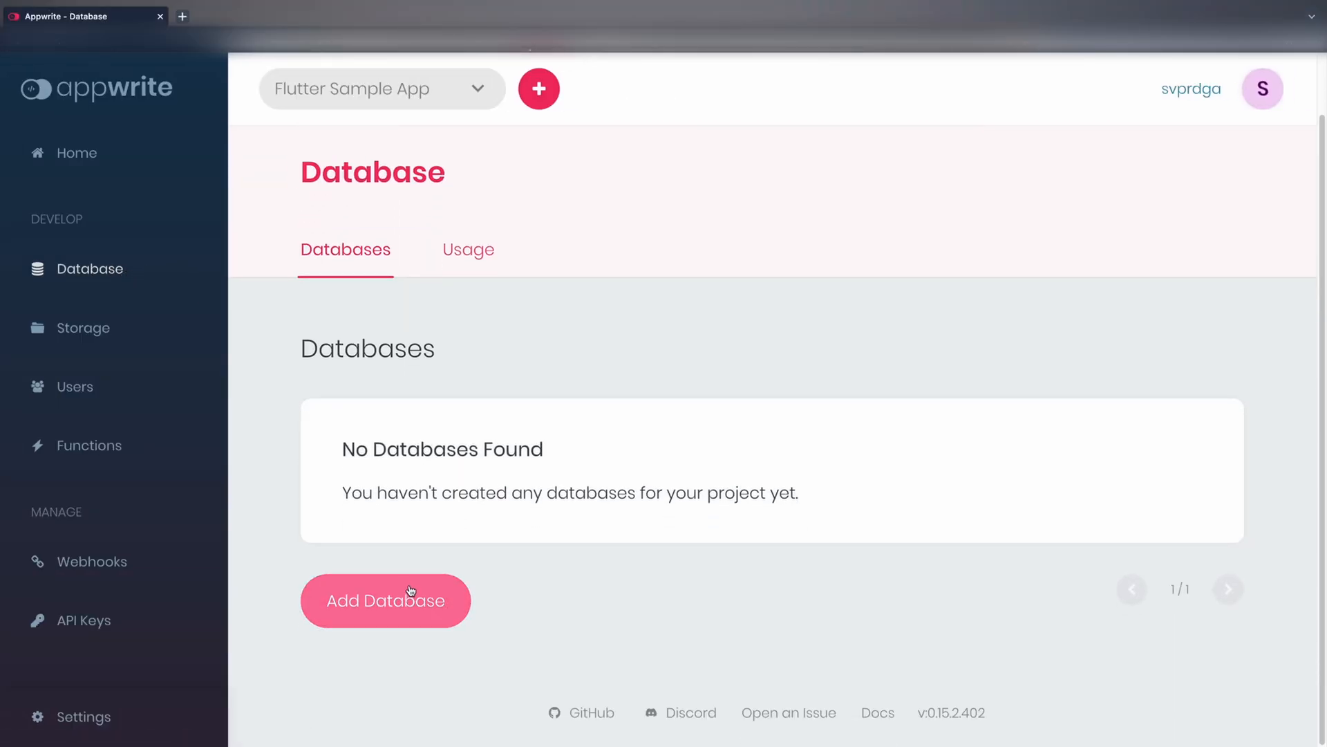
{"action": "left_click", "coordinate": [385, 600]}
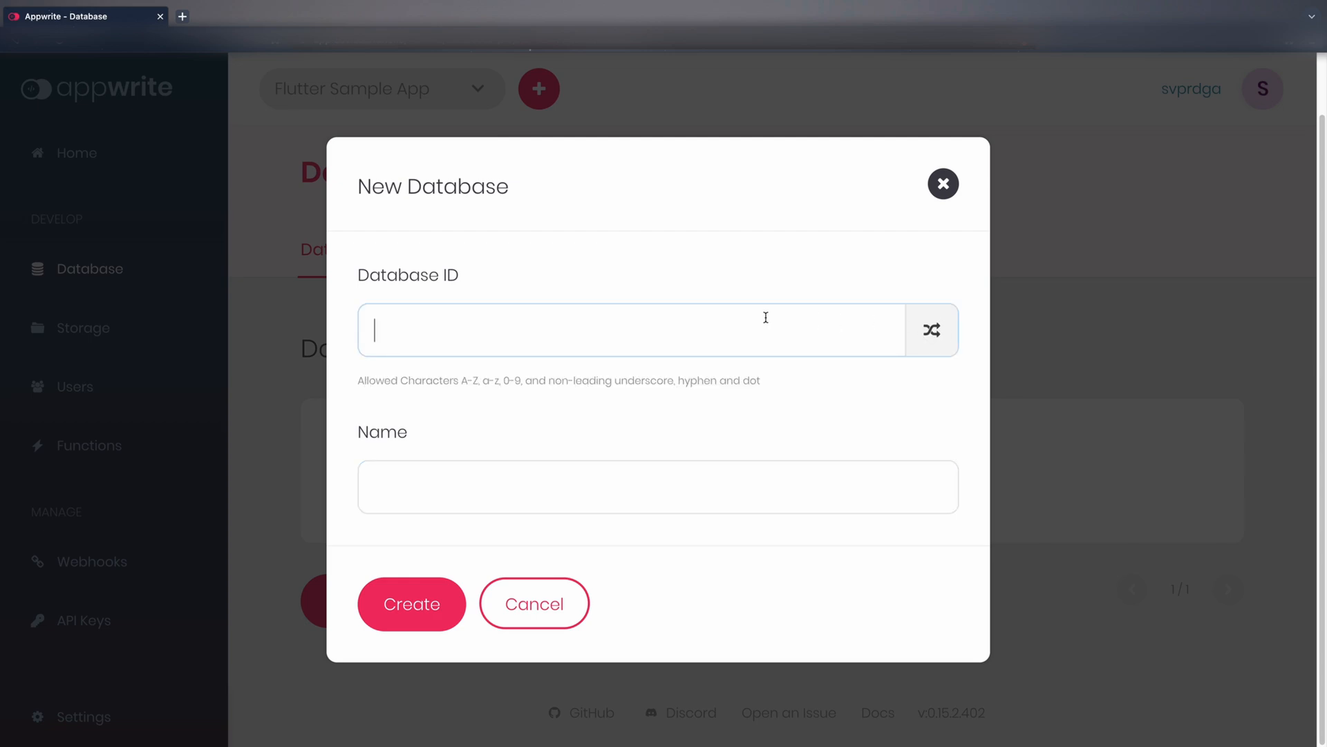
{"action": "type", "text": "main"}
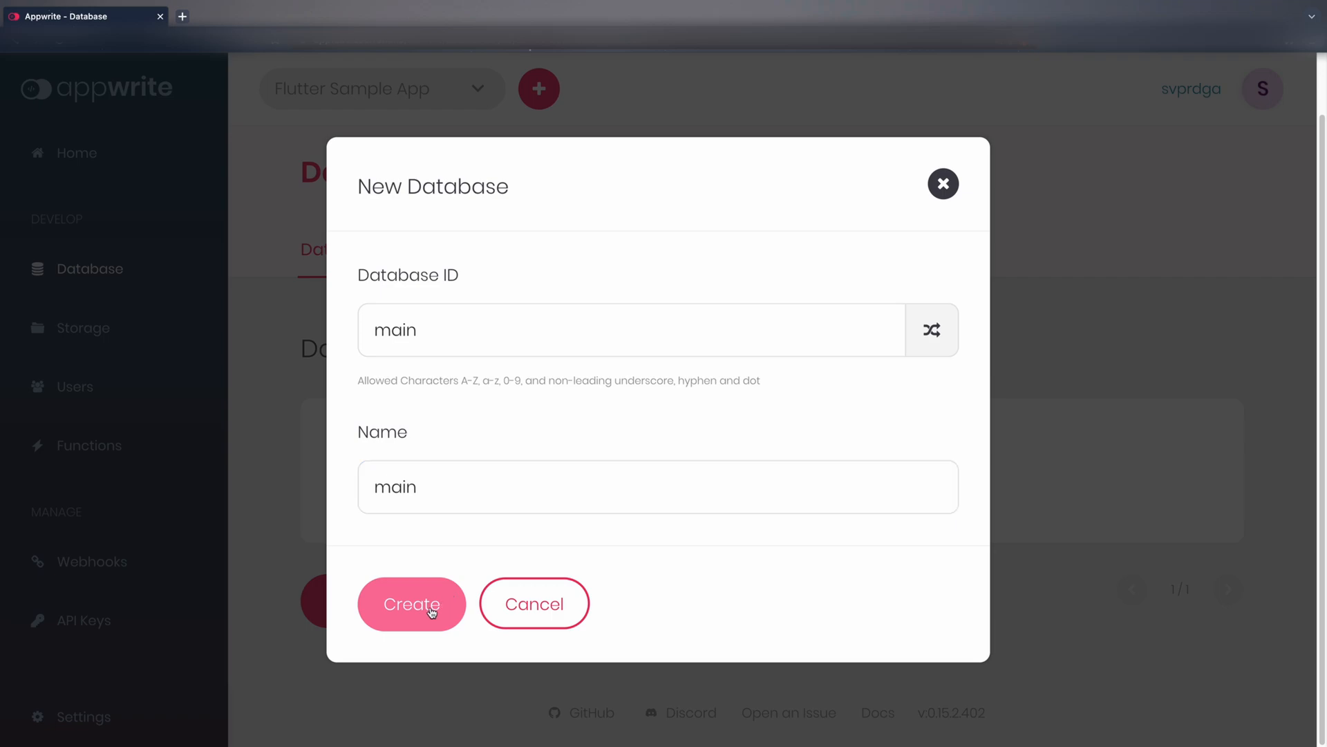
{"action": "left_click", "coordinate": [411, 604]}
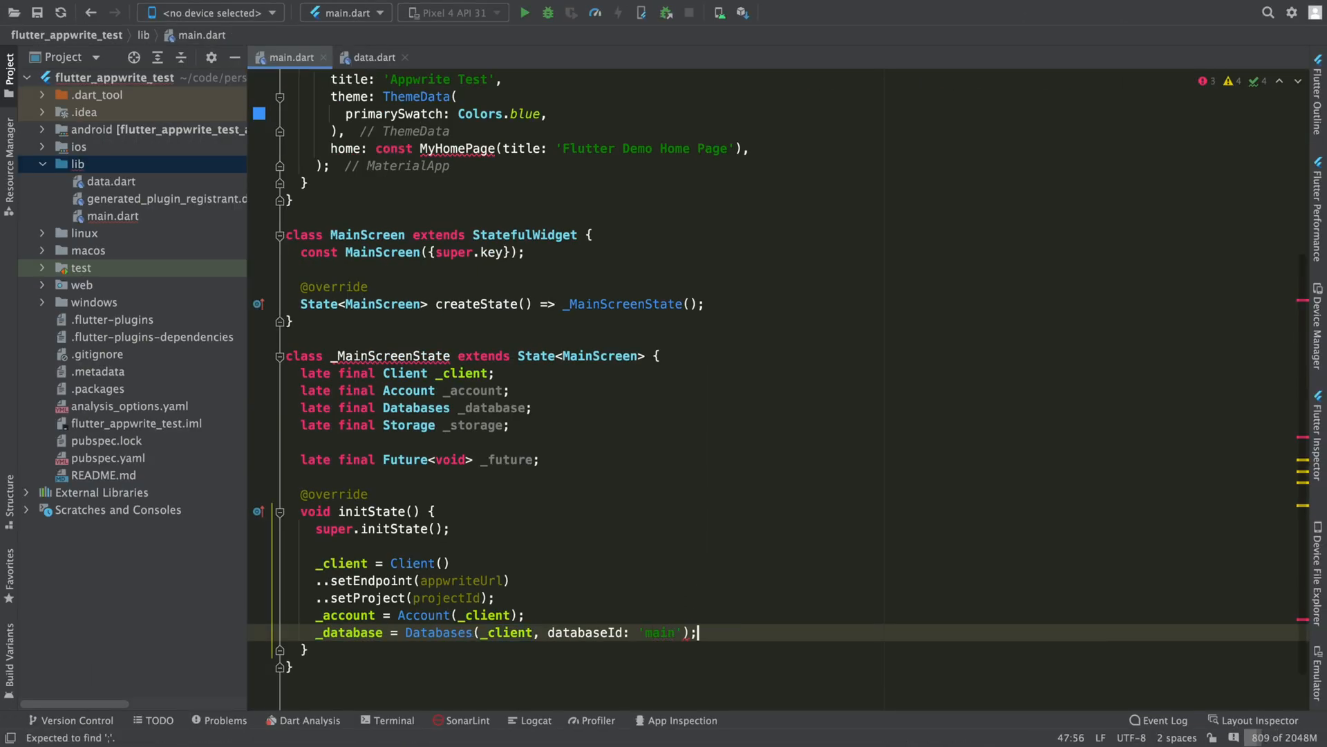
Step: Create _storage, write async _initSession using get or createAnonymousSession, and assign _future
{"action": "type", "text": "_storage = Storage(_client);"}
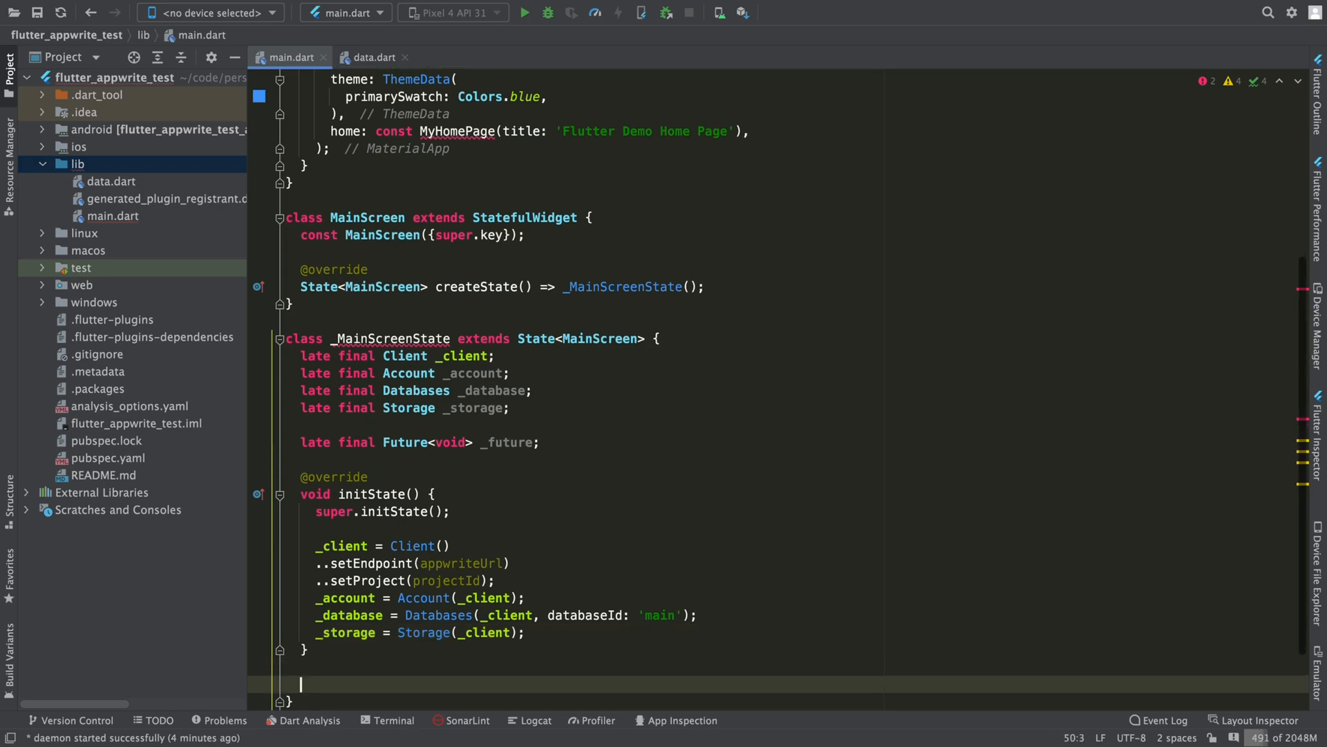
{"action": "type", "text": "Future<void> _initSession() async {"}
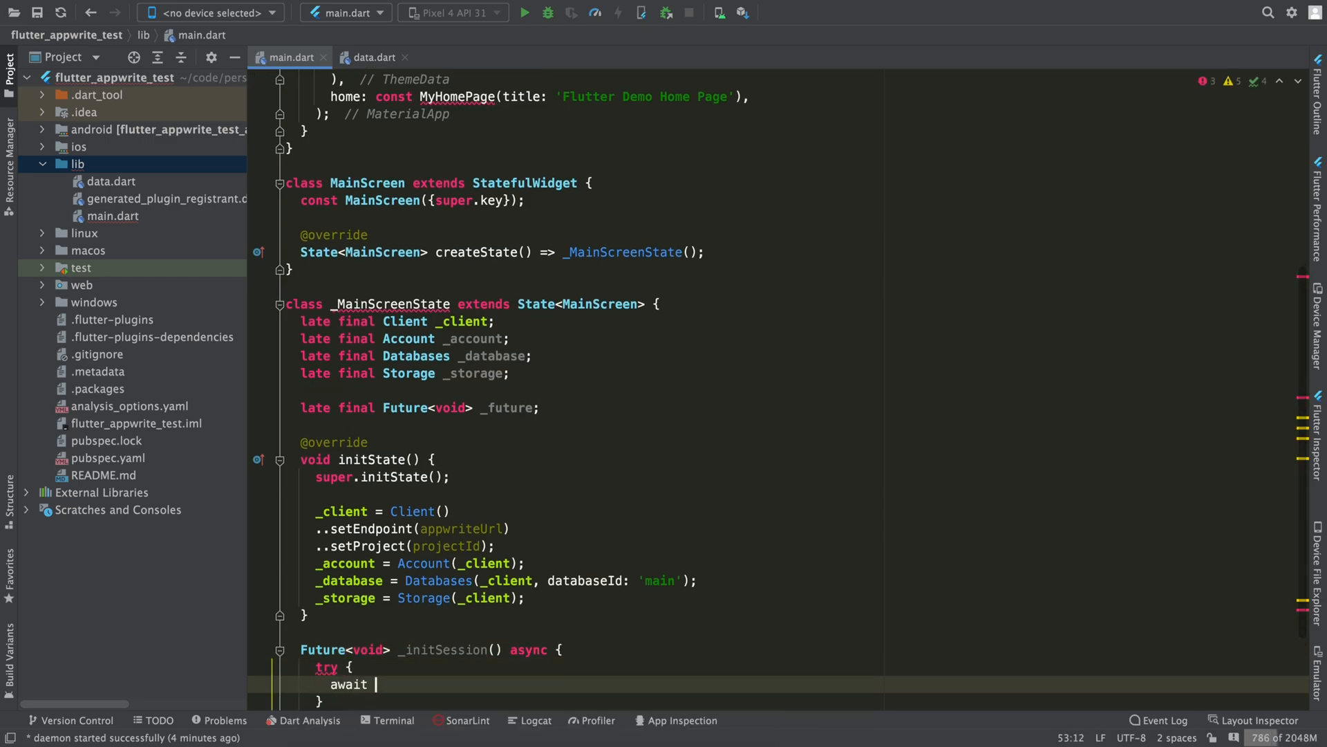
{"action": "type", "text": "_account.get();"}
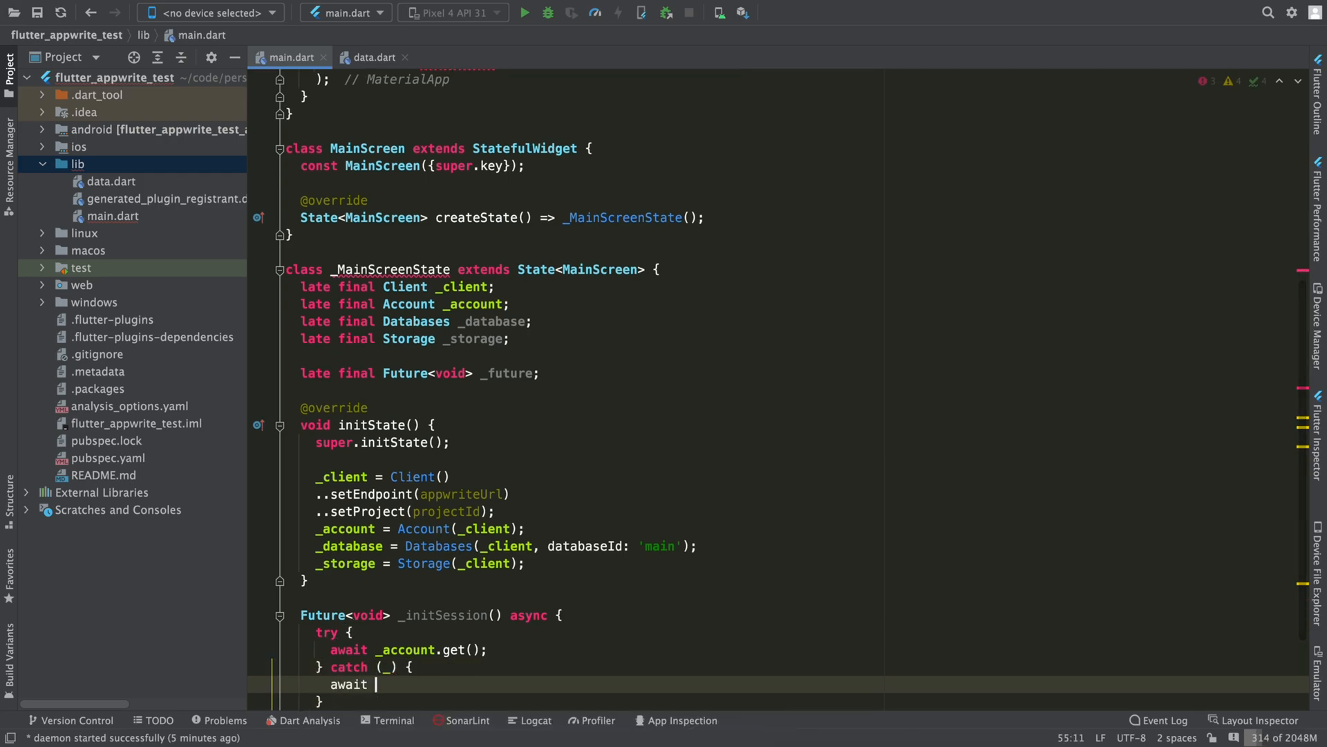
{"action": "type", "text": "_account.createAnonymousSession();"}
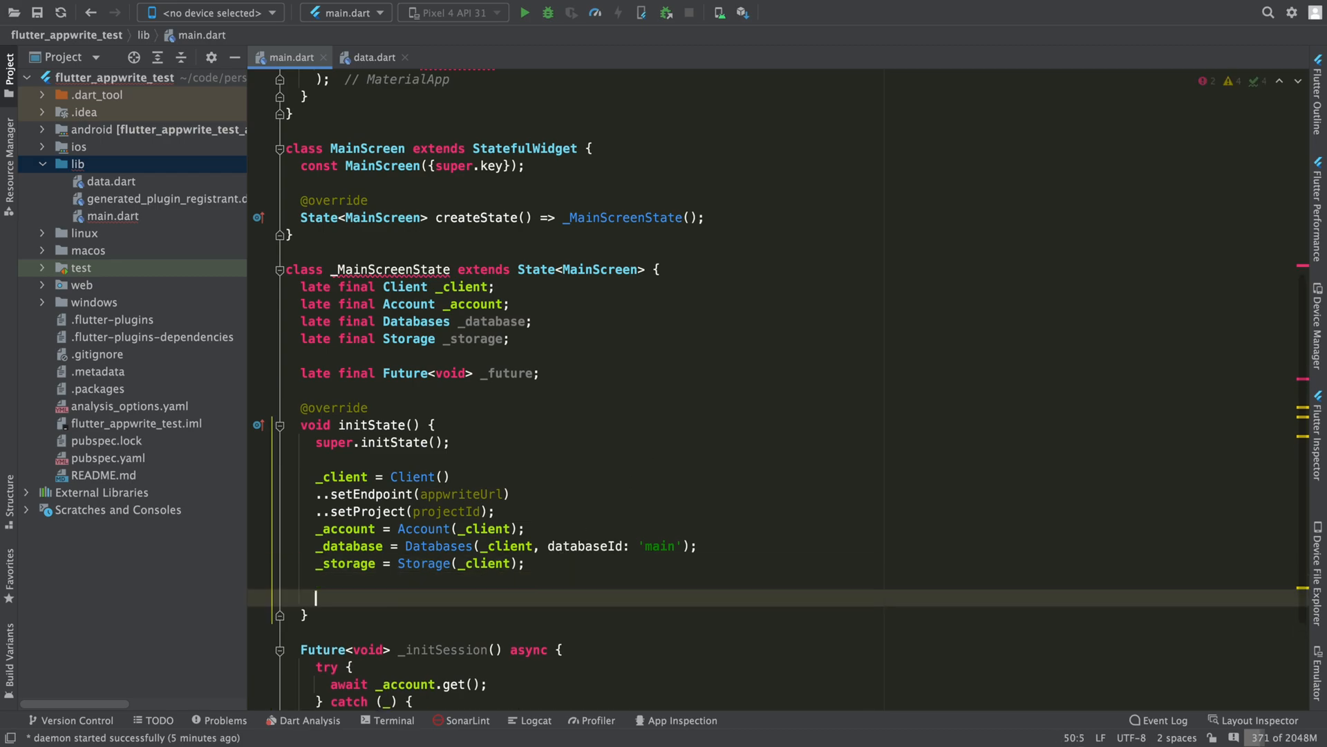
{"action": "type", "text": "_future = _initSession();"}
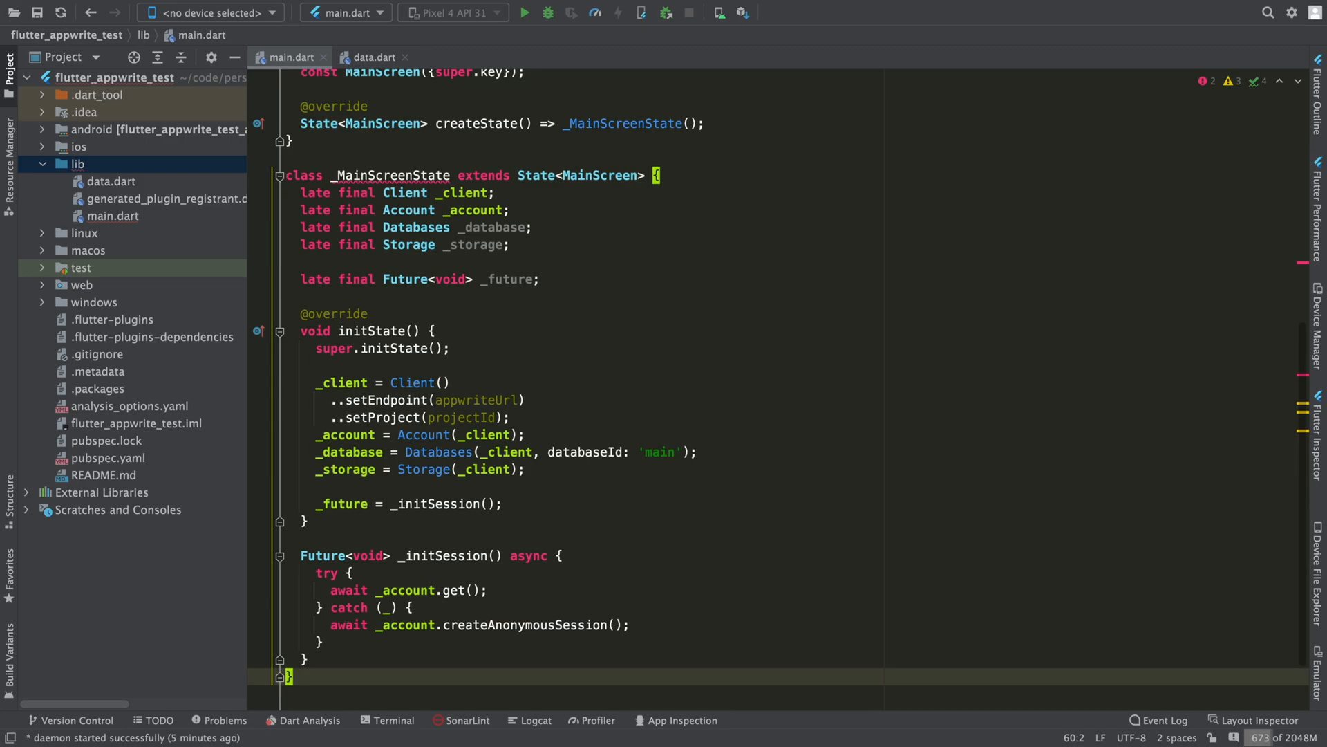
{"action": "key", "text": "enter"}
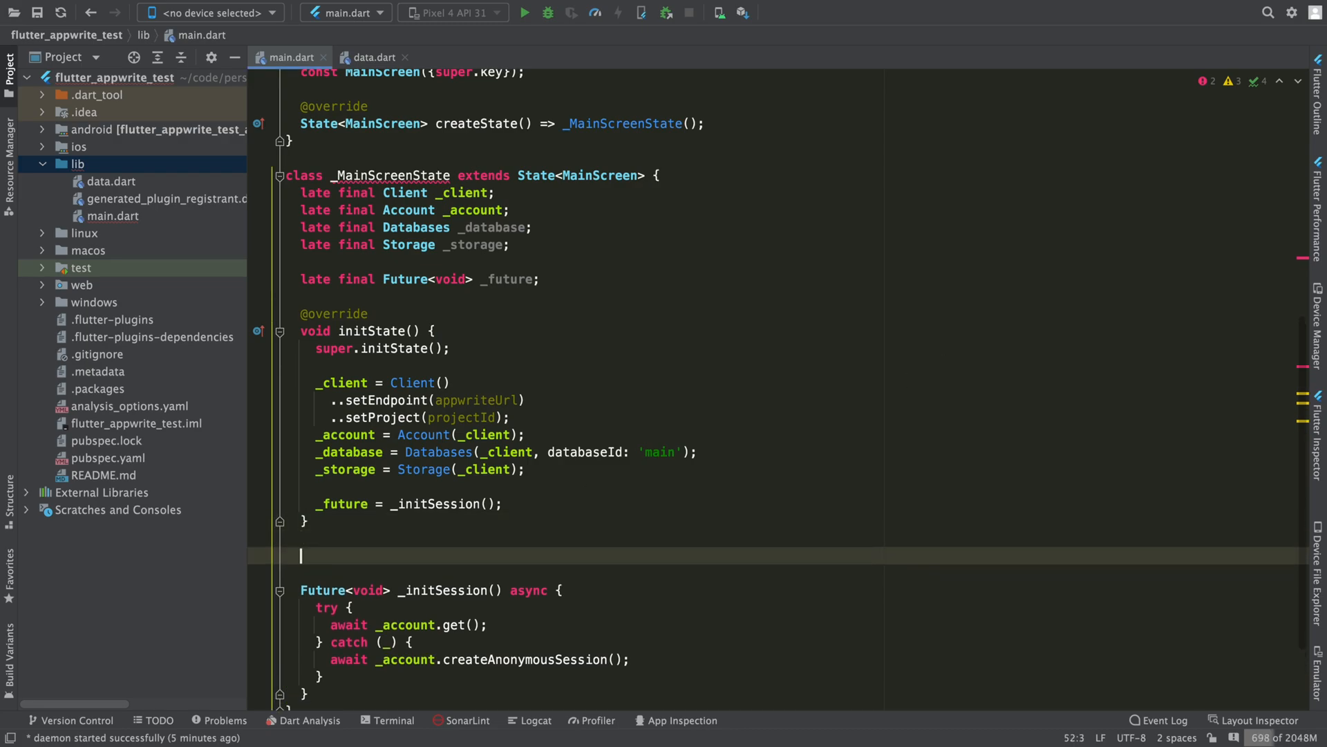
Step: Write build returning a Scaffold titled 'Appwrite Demo' with FutureBuilder on _future and a padded Container
{"action": "type", "text": "@override"}
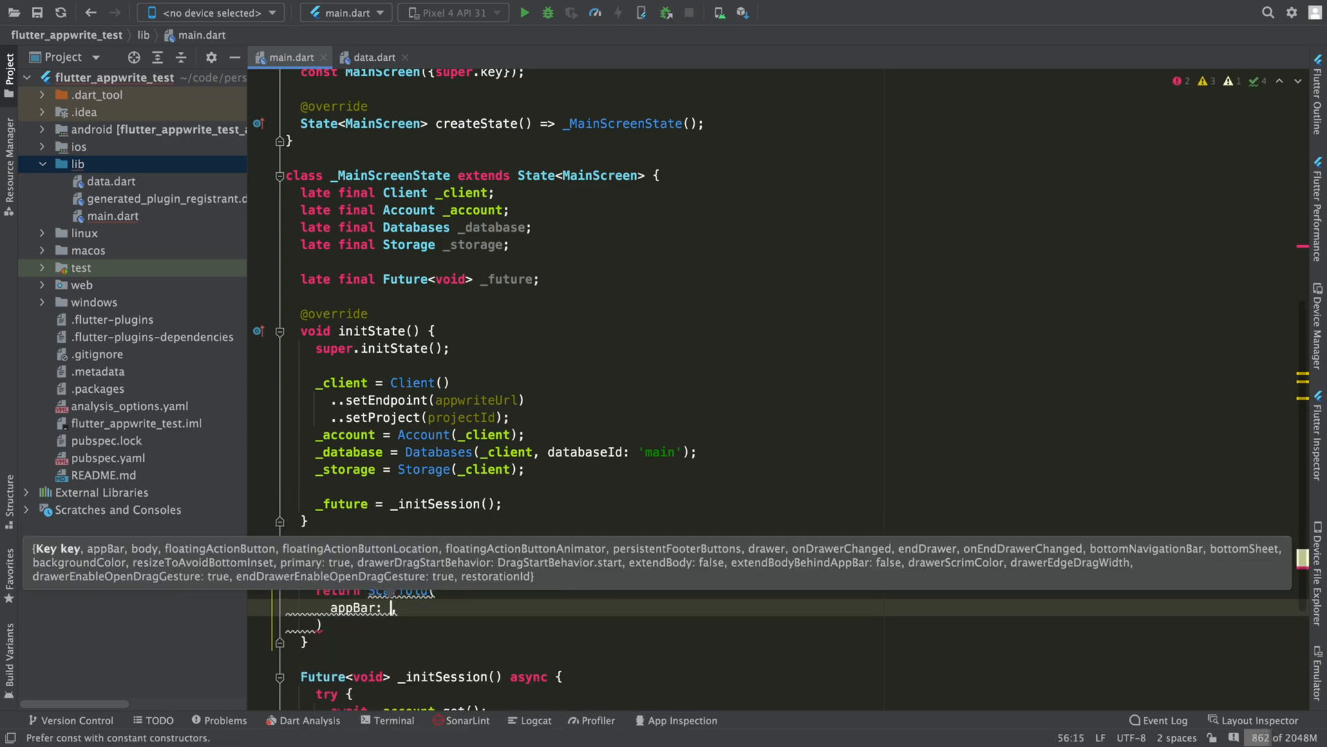
{"action": "type", "text": "title: const Text('Appwrite Demo'),"}
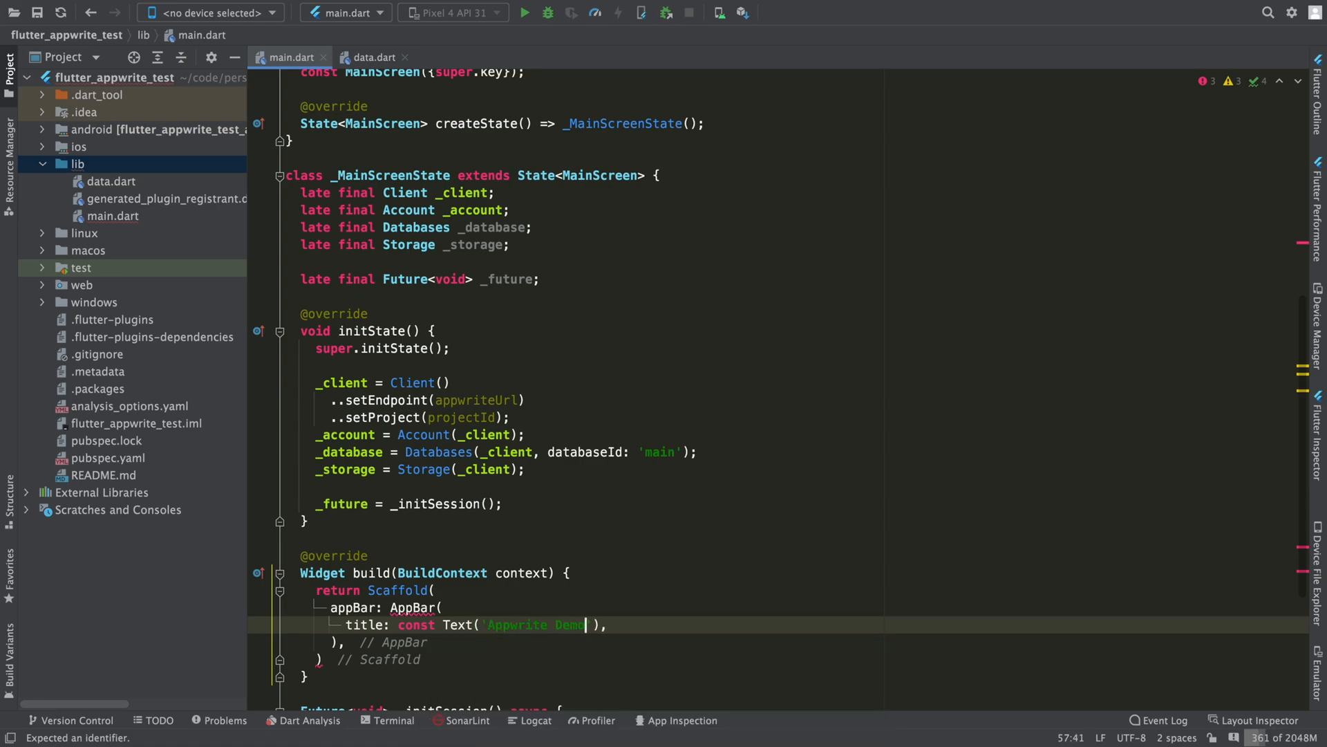
{"action": "type", "text": "body: FutureBuilder,"}
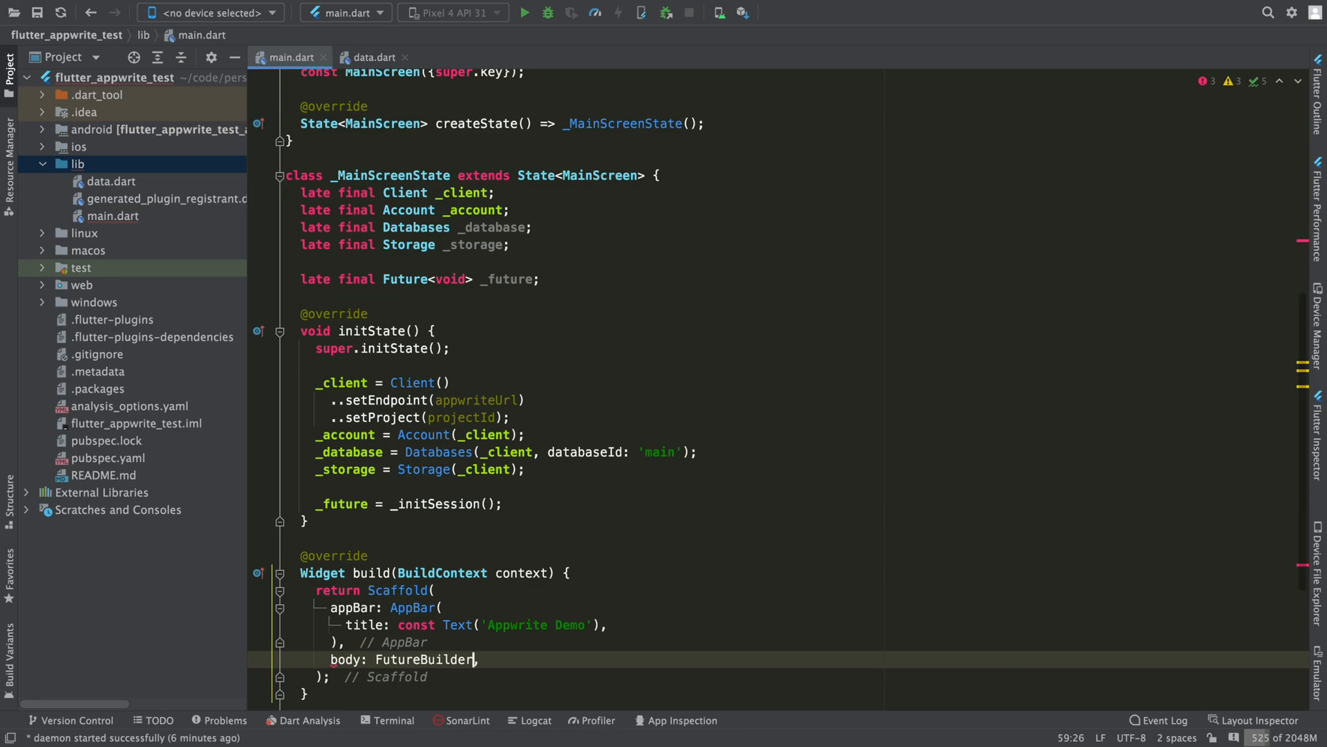
{"action": "type", "text": "future: _future,"}
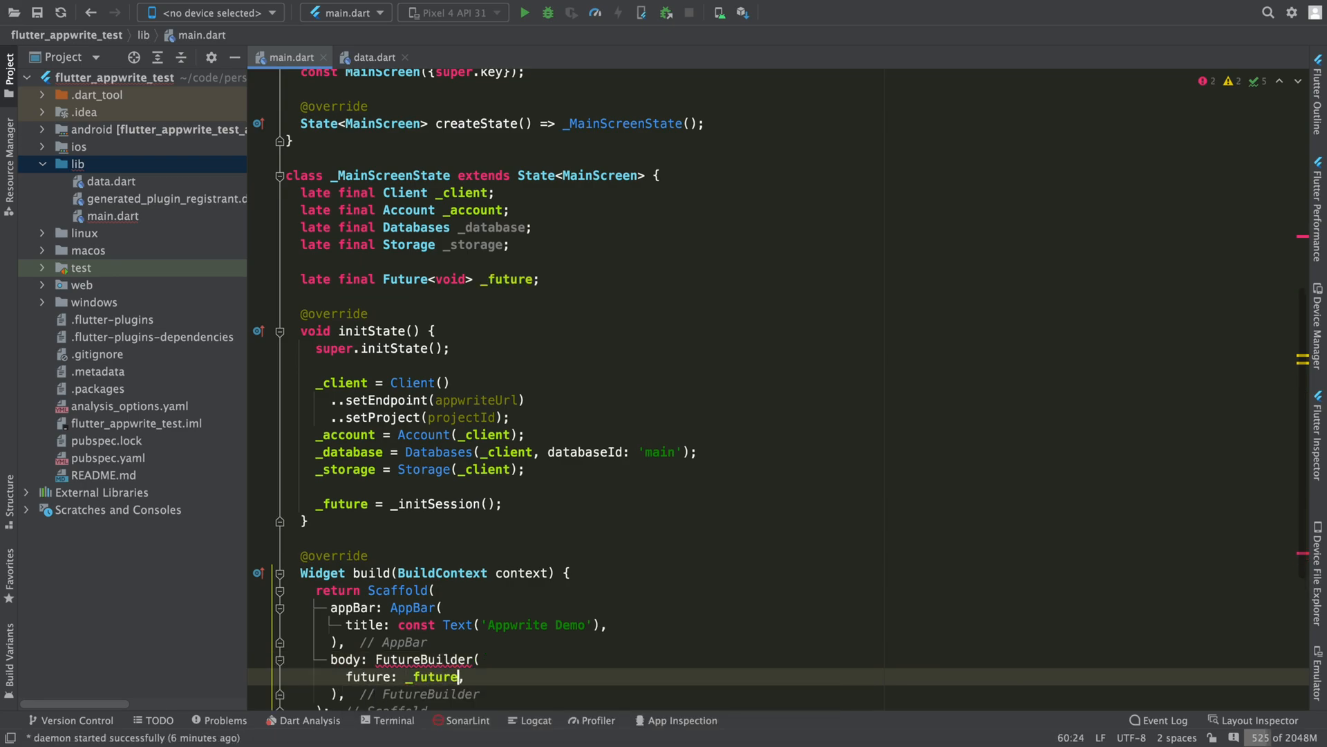
{"action": "type", "text": "builder: (),"}
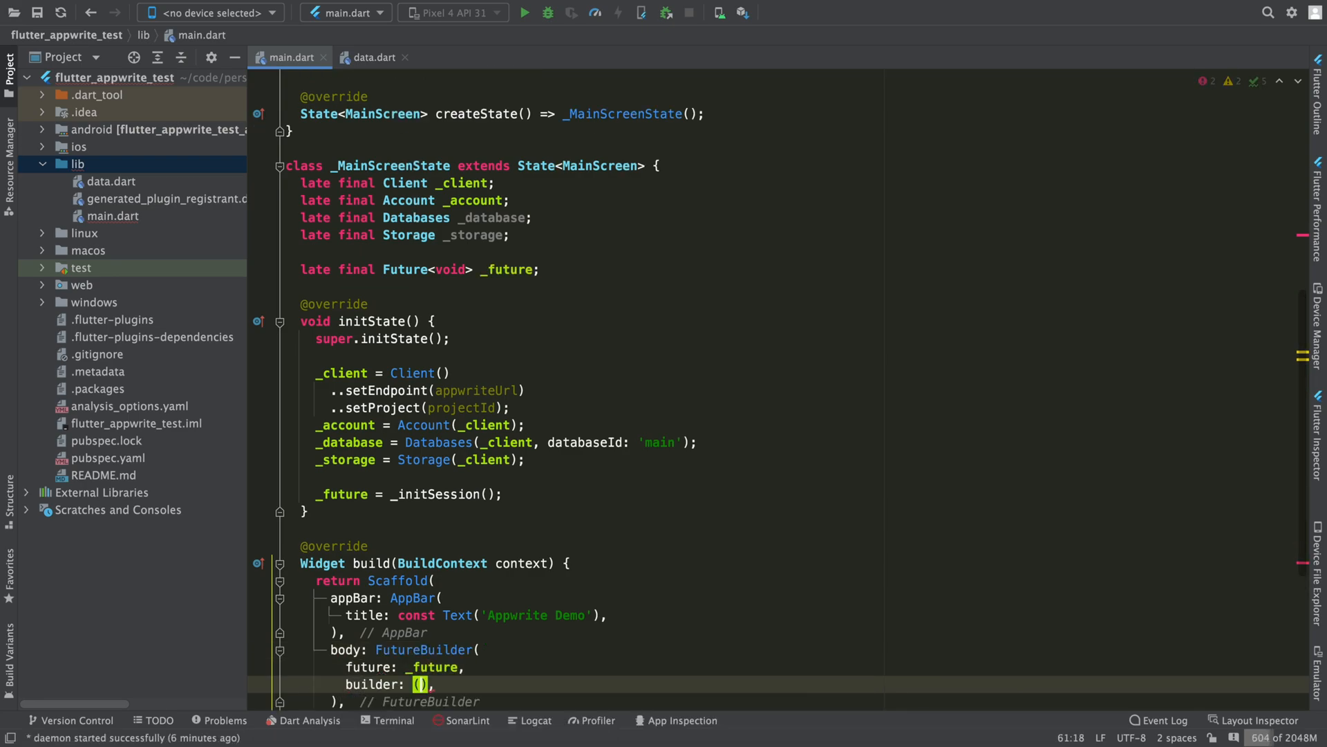
{"action": "type", "text": "context, snapshot"}
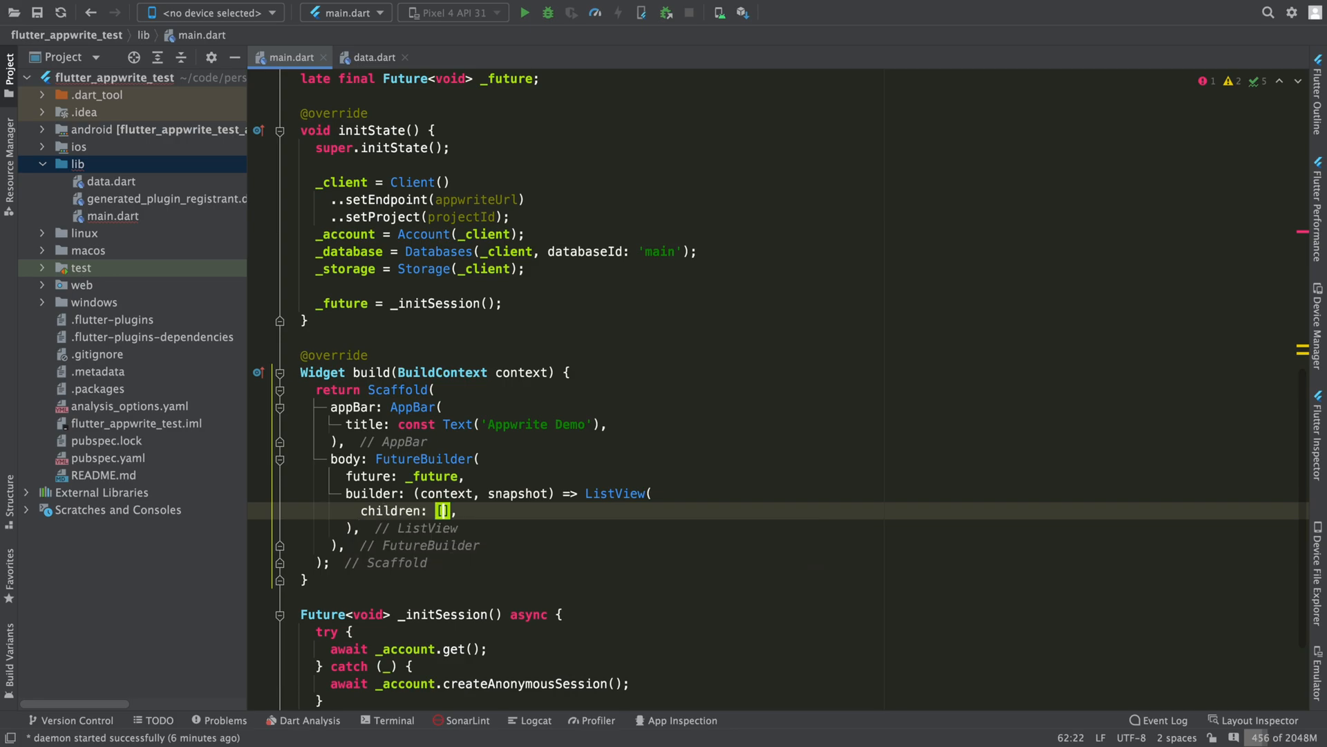
{"action": "type", "text": "Container("}
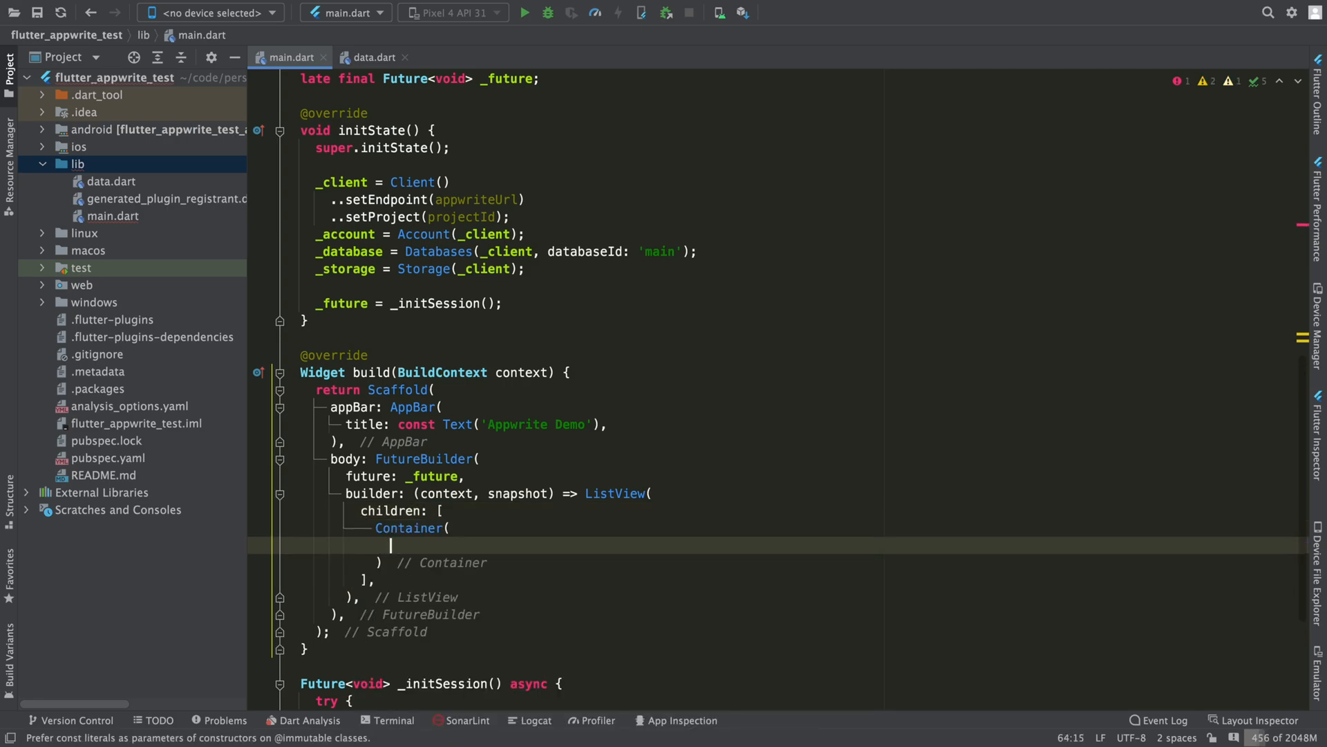
{"action": "type", "text": "padding: const EdgeInsets.o,"}
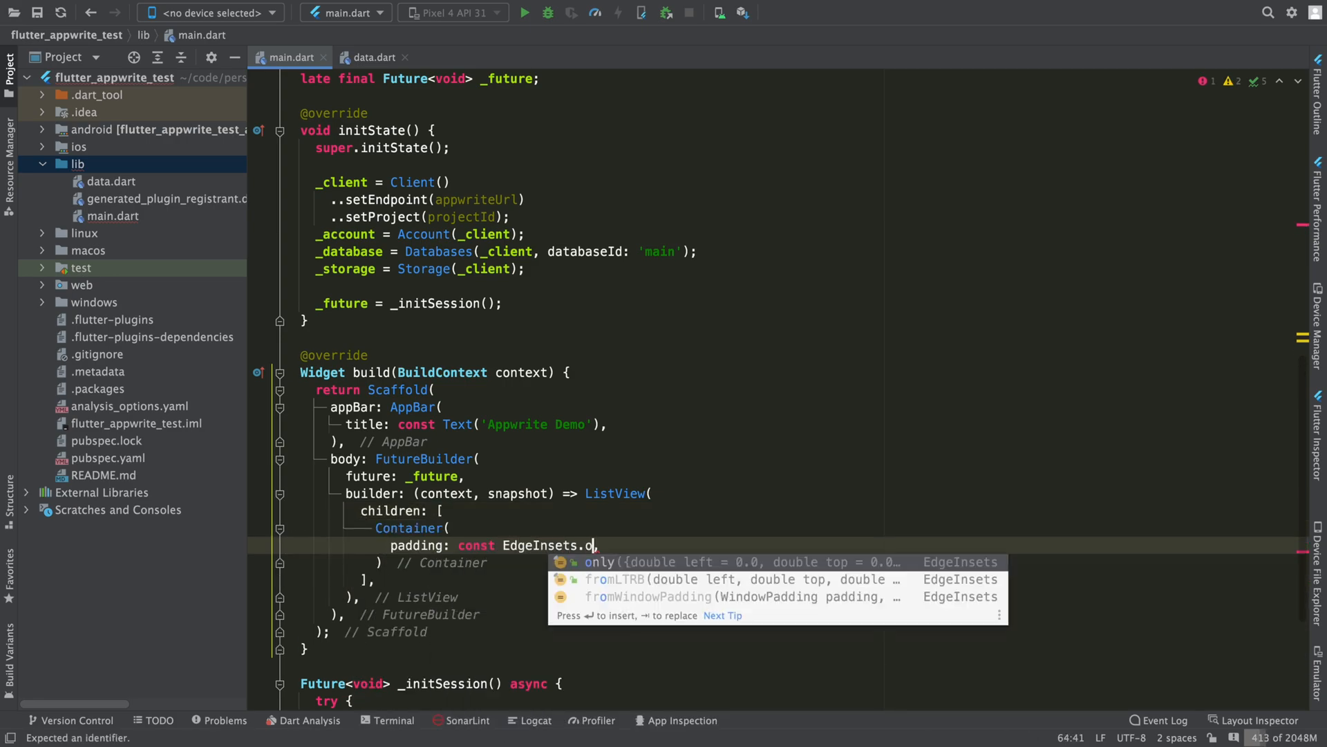
{"action": "type", "text": "nly(left: 16.0, to"}
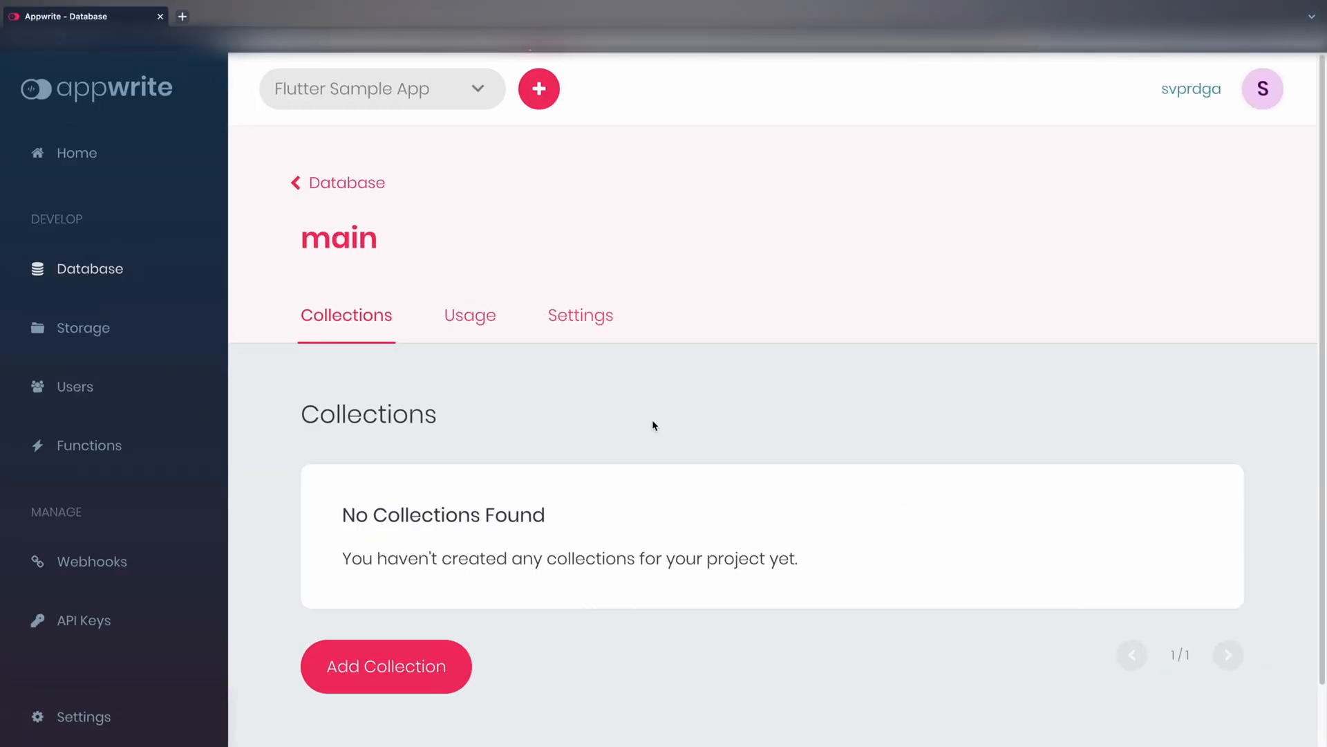
{"action": "mouse_move", "coordinate": [427, 629]}
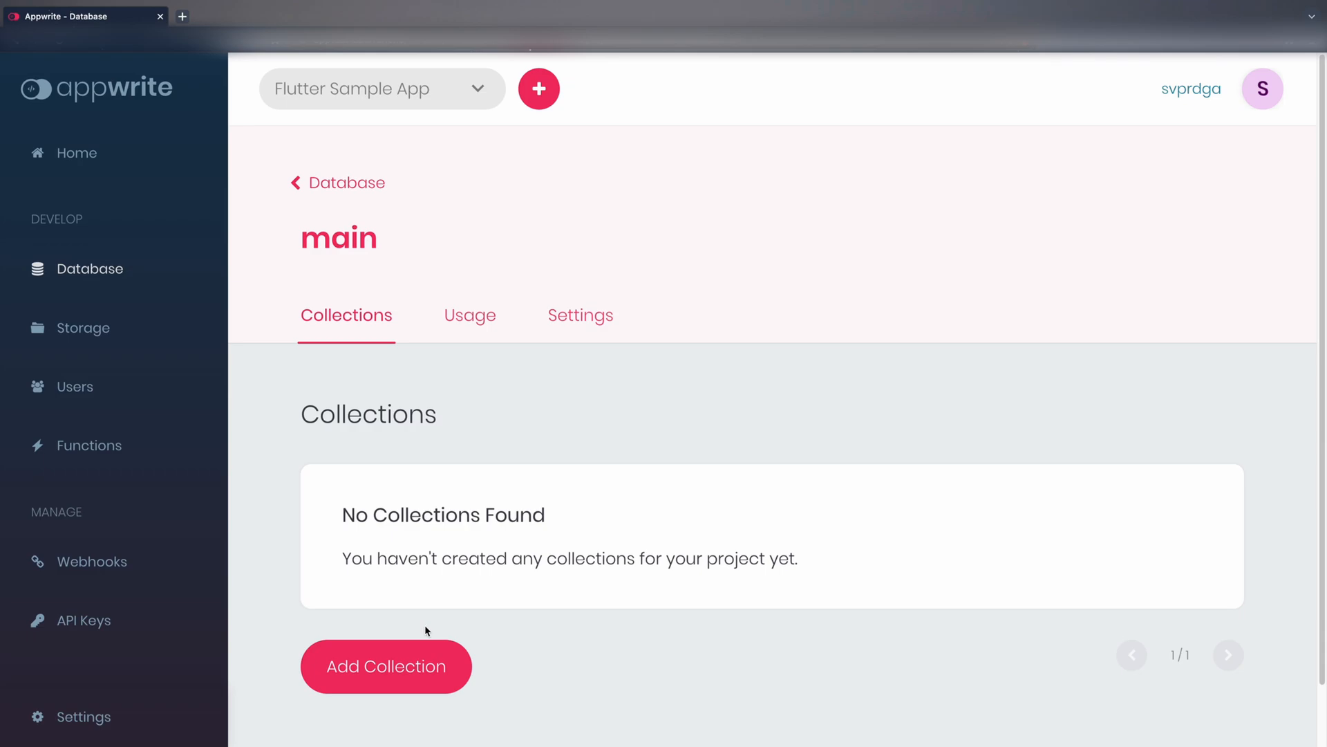
Step: Create a collection with ID 'test' in the main database
{"action": "left_click", "coordinate": [385, 667]}
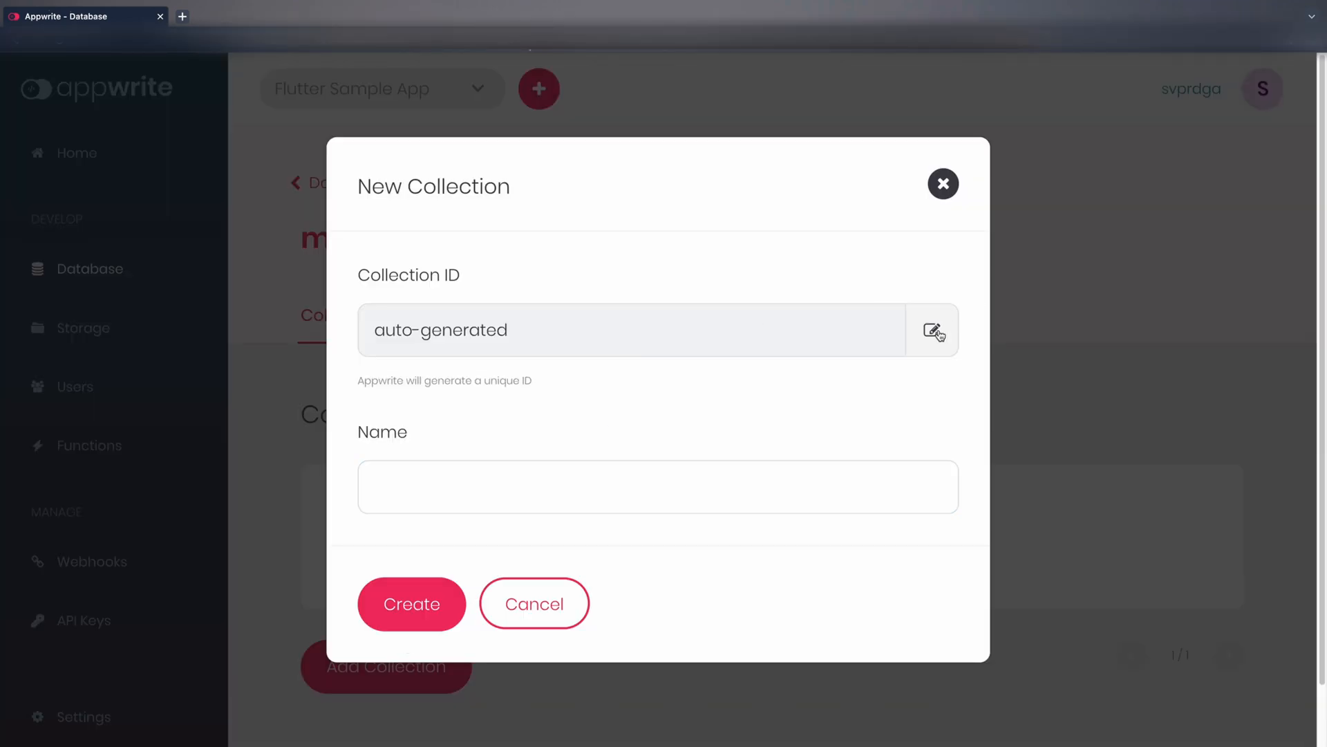
{"action": "type", "text": "test"}
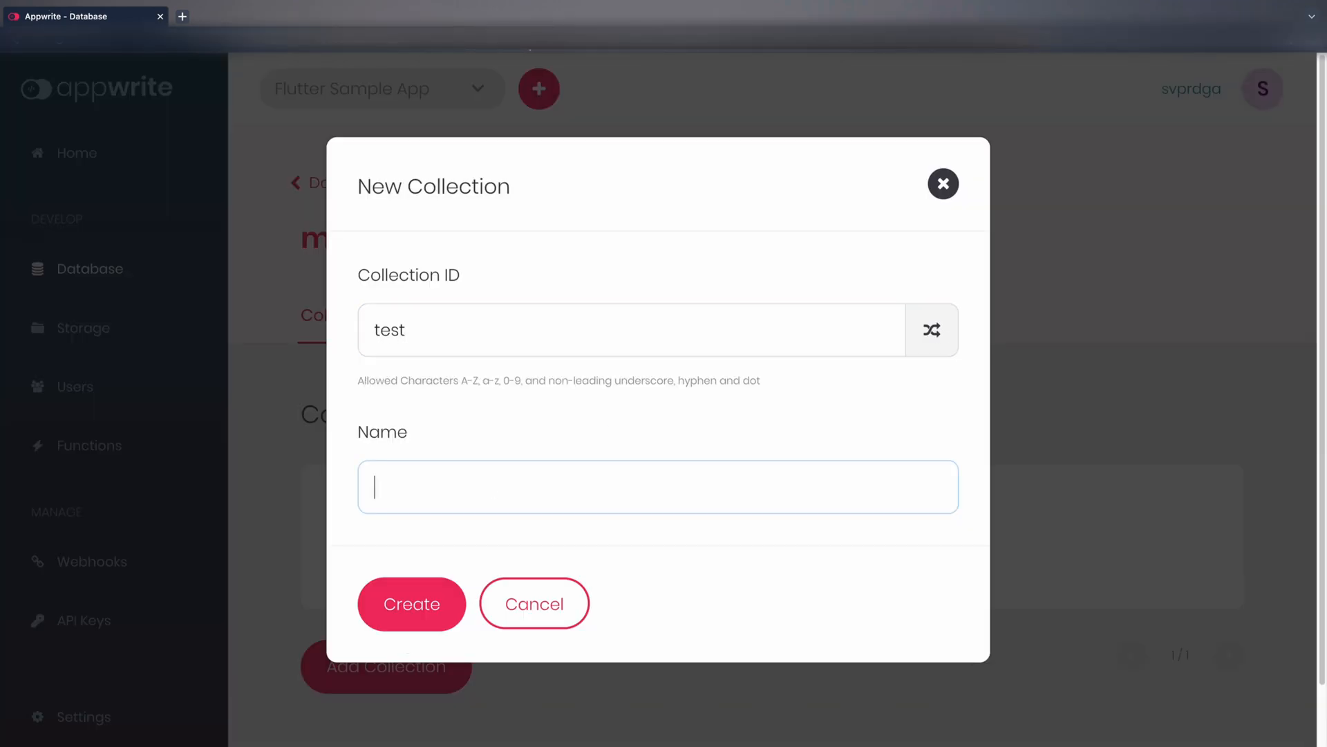
{"action": "left_click", "coordinate": [411, 604]}
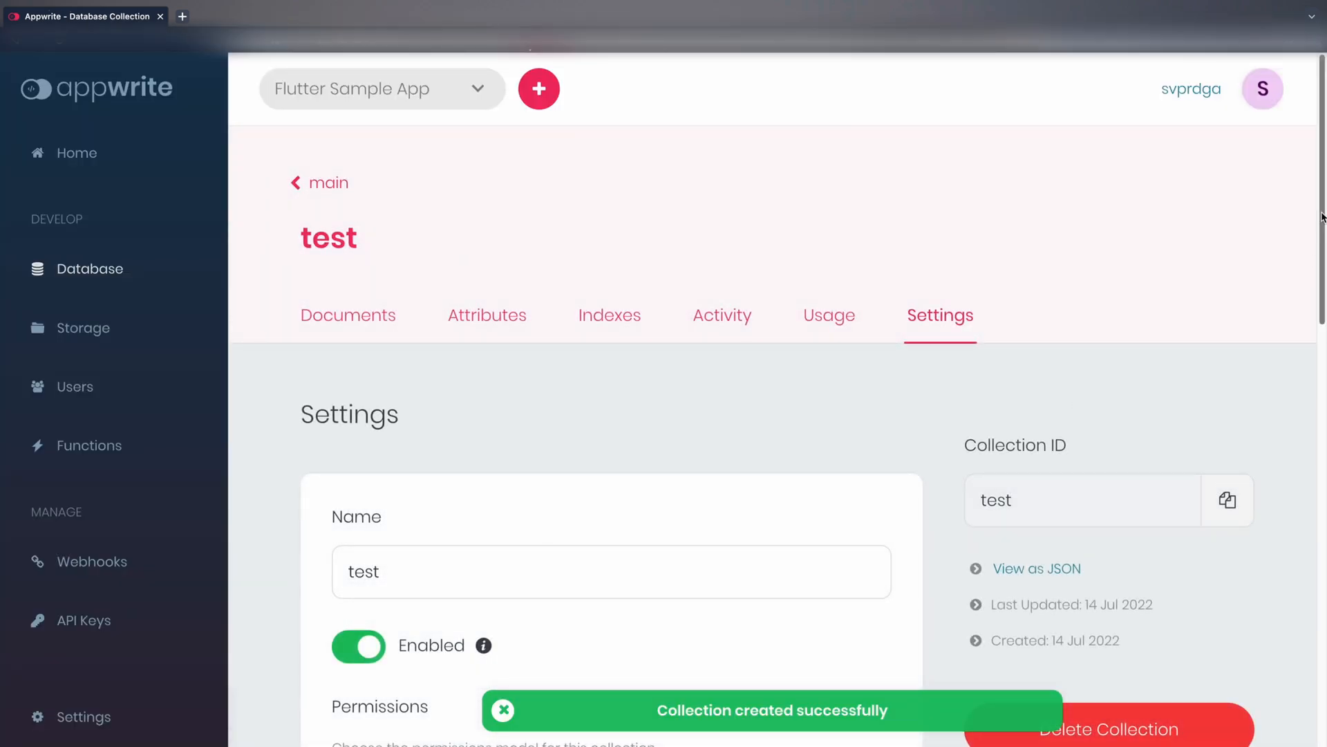
Step: Save the test collection's collection-level permission settings
{"action": "scroll", "scroll_direction": "down", "scroll_amount": 3}
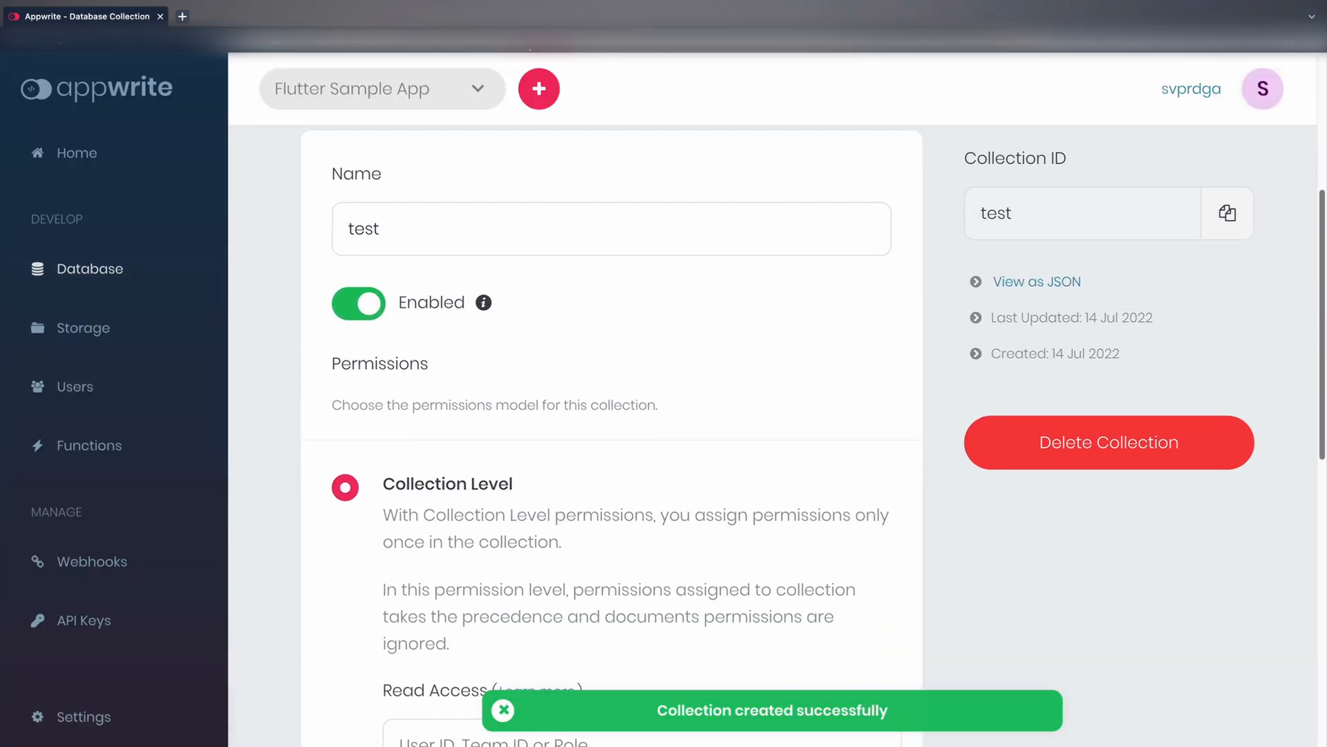
{"action": "scroll", "scroll_direction": "down", "scroll_amount": 3}
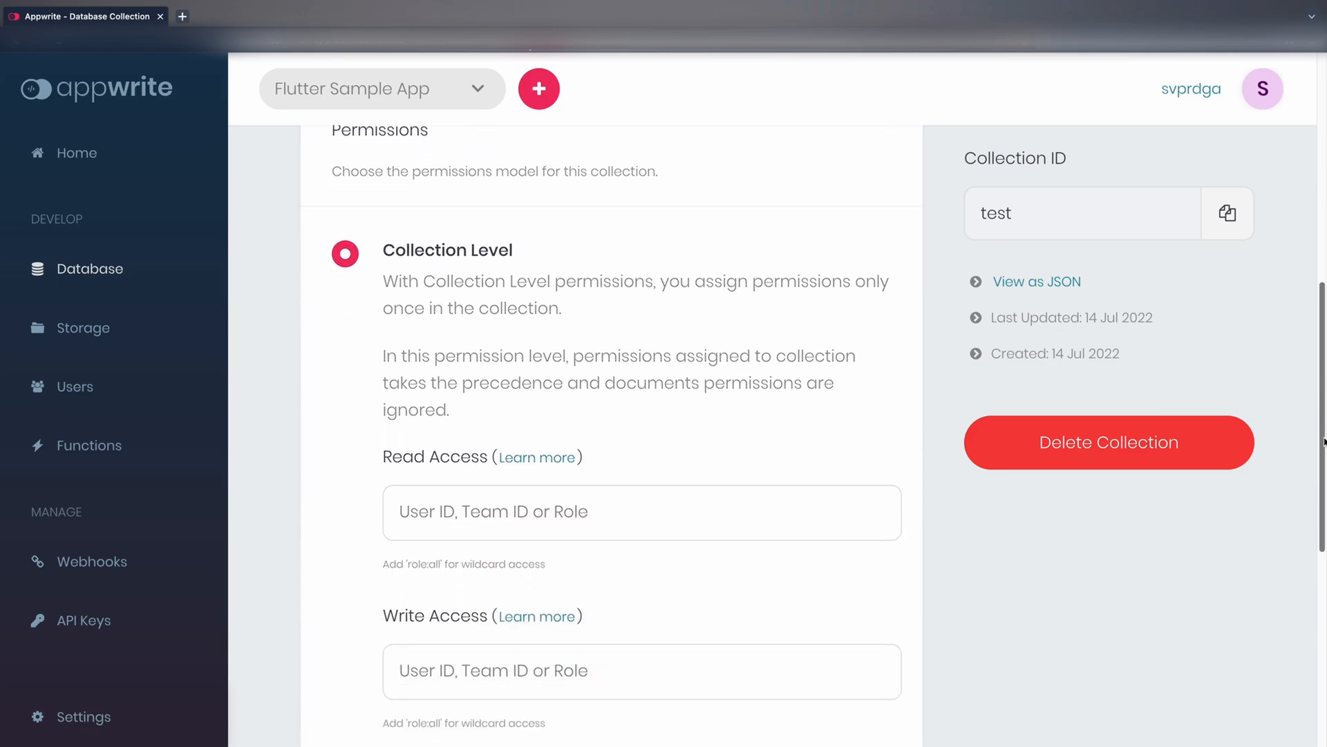
{"action": "scroll", "scroll_direction": "down", "scroll_amount": 3}
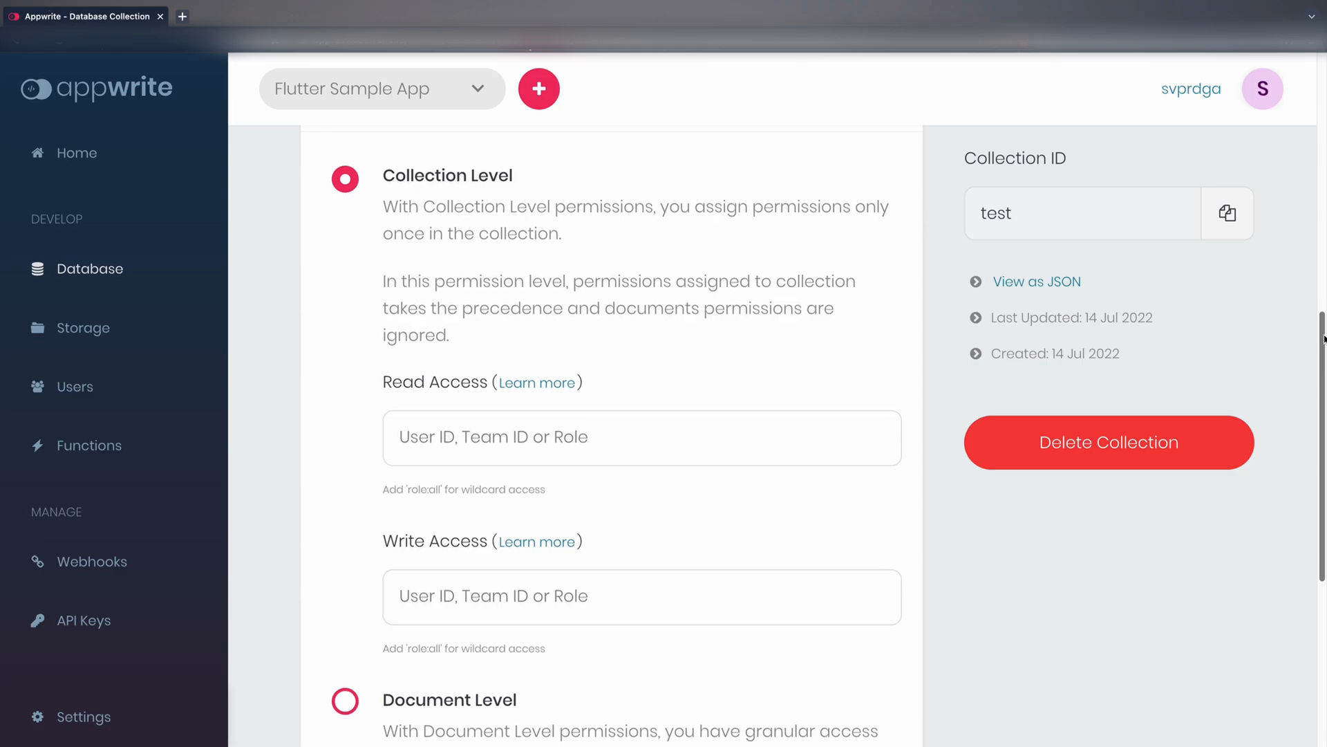
{"action": "scroll", "scroll_direction": "down", "scroll_amount": 3}
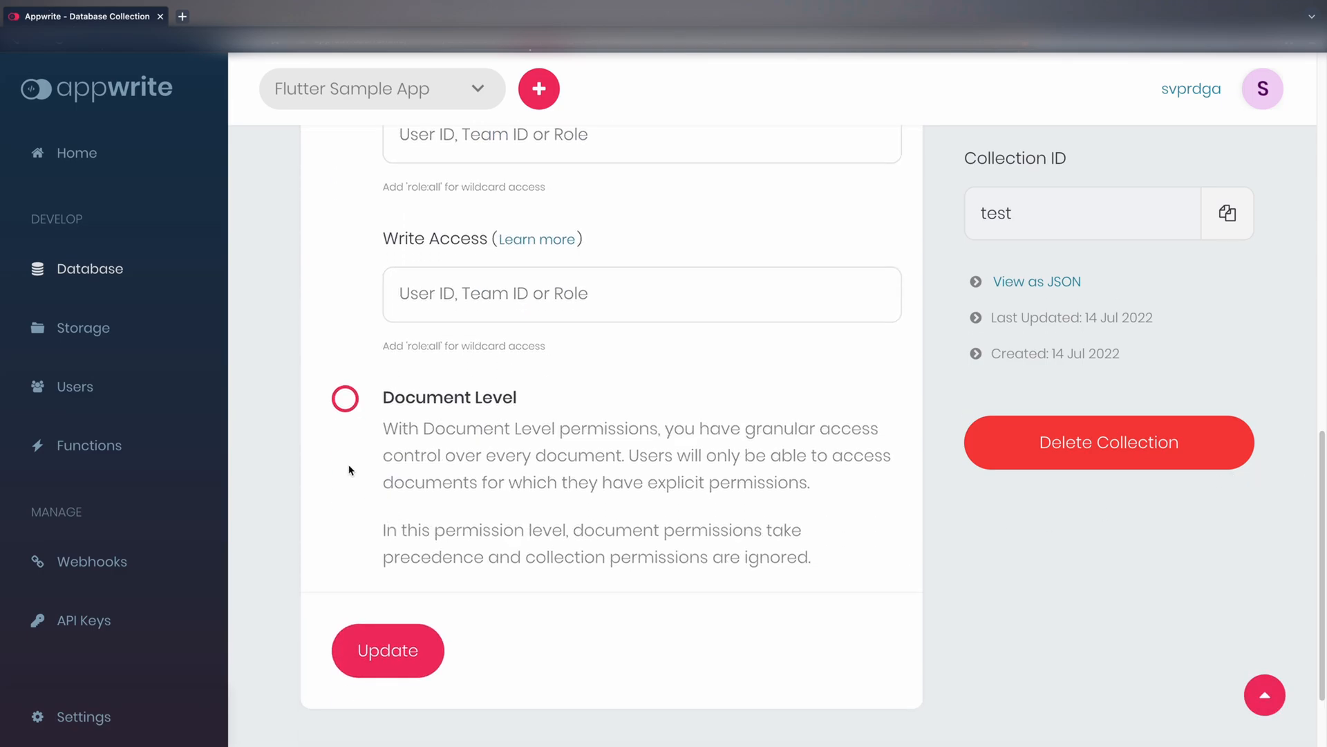
{"action": "left_click", "coordinate": [387, 650]}
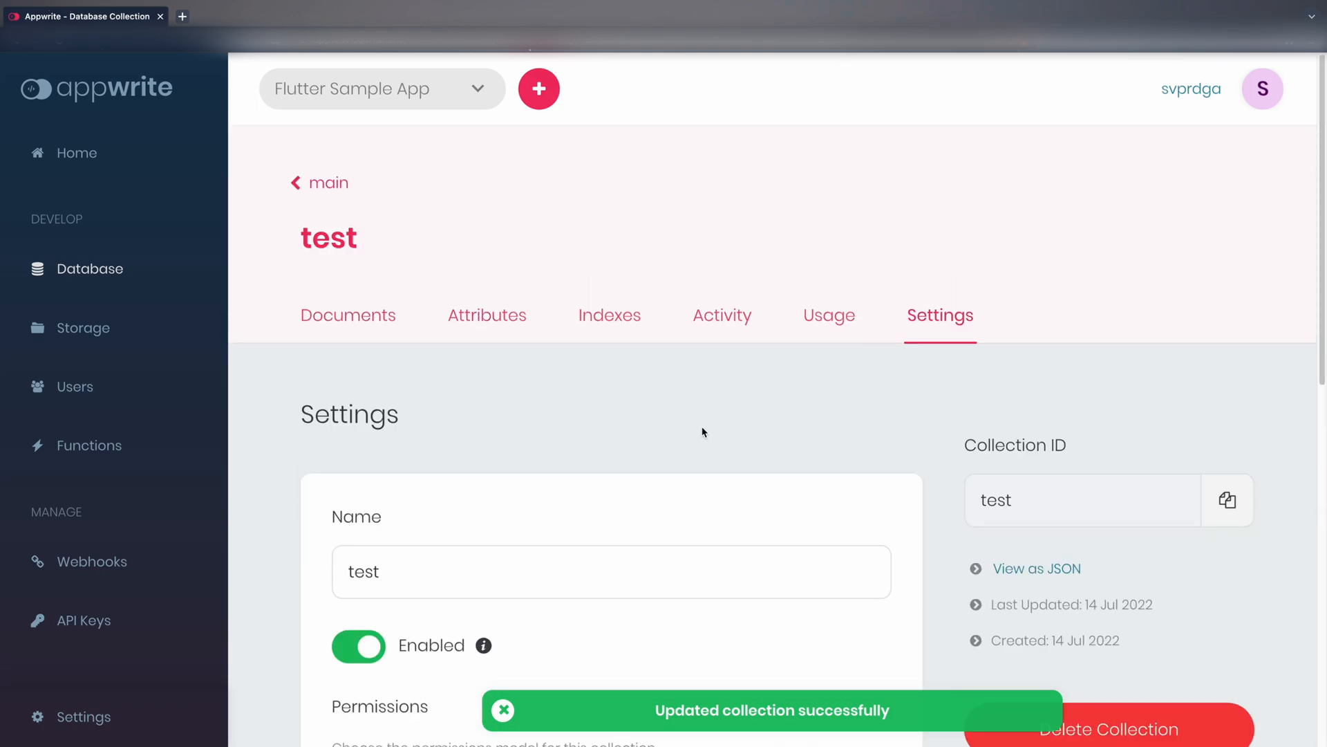
{"action": "mouse_move", "coordinate": [698, 430]}
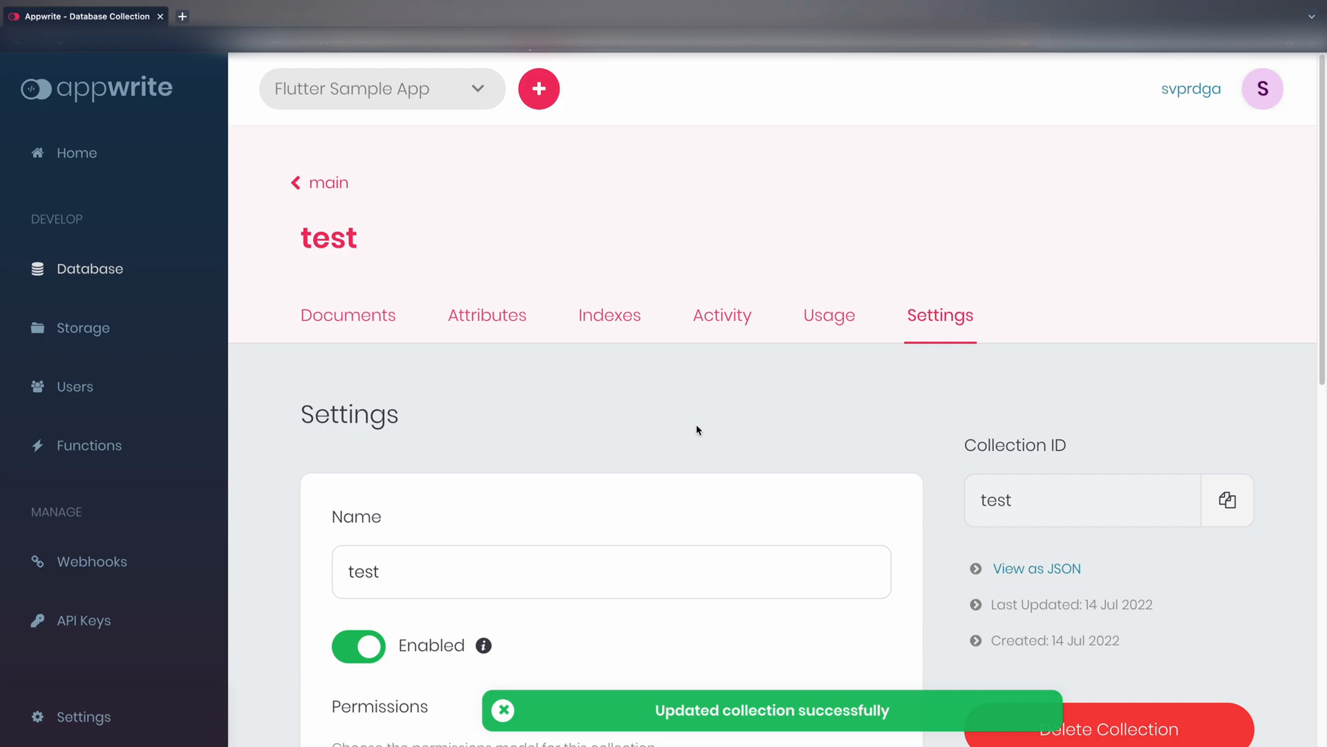
Step: Add a required string attribute 'message' with size 4096 to the test collection
{"action": "left_click", "coordinate": [486, 316]}
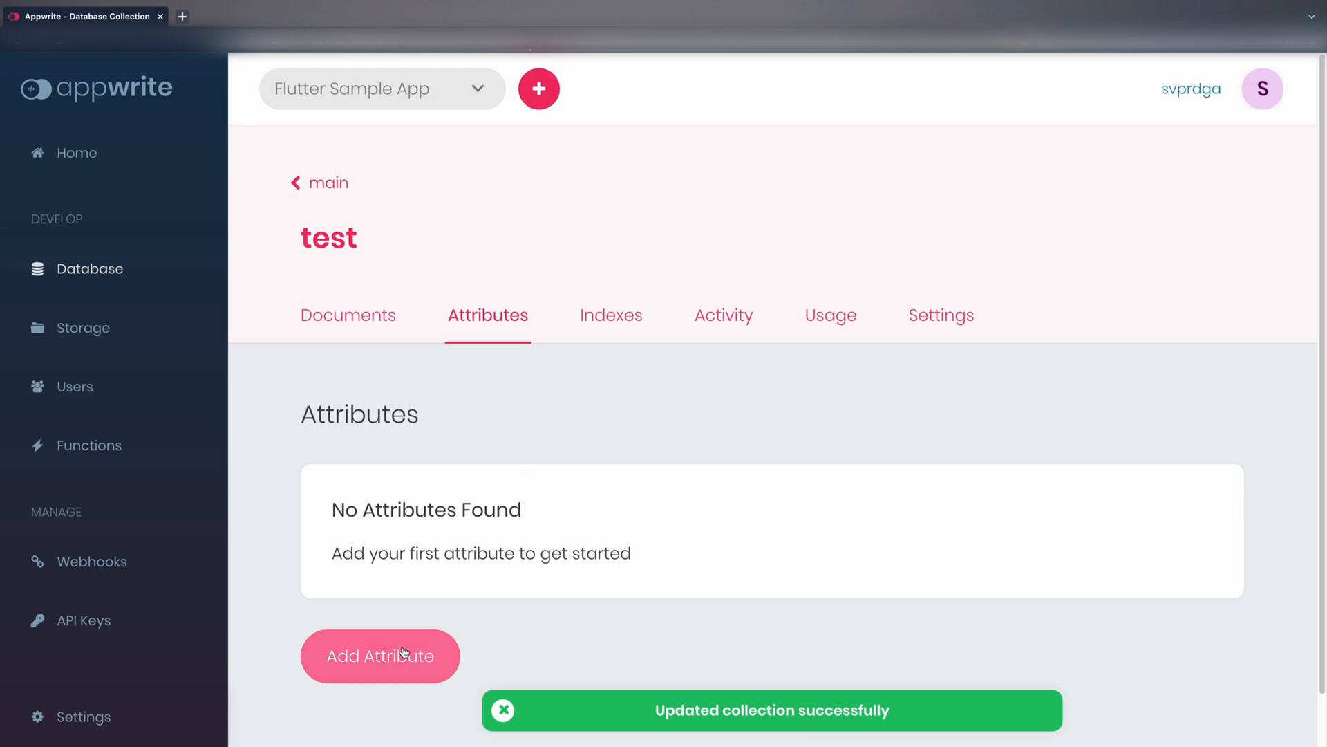
{"action": "left_click", "coordinate": [381, 656]}
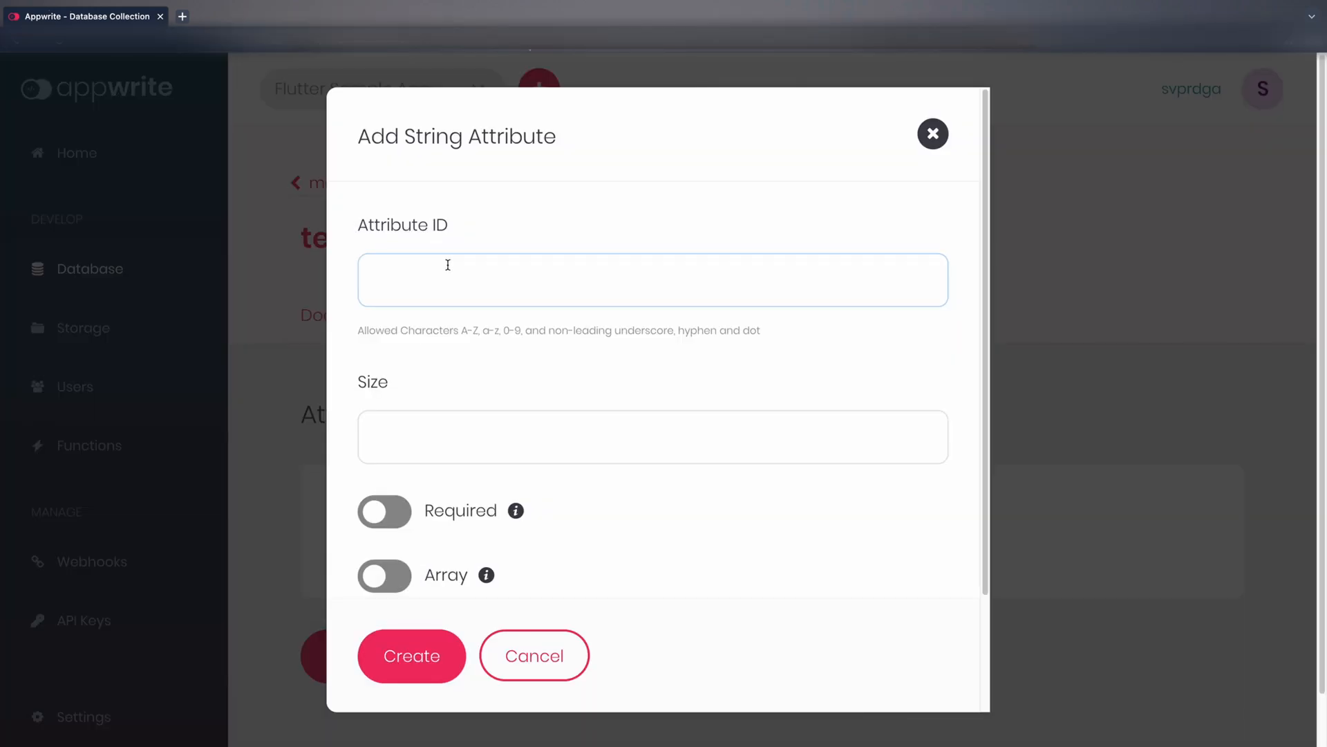
{"action": "type", "text": "m"}
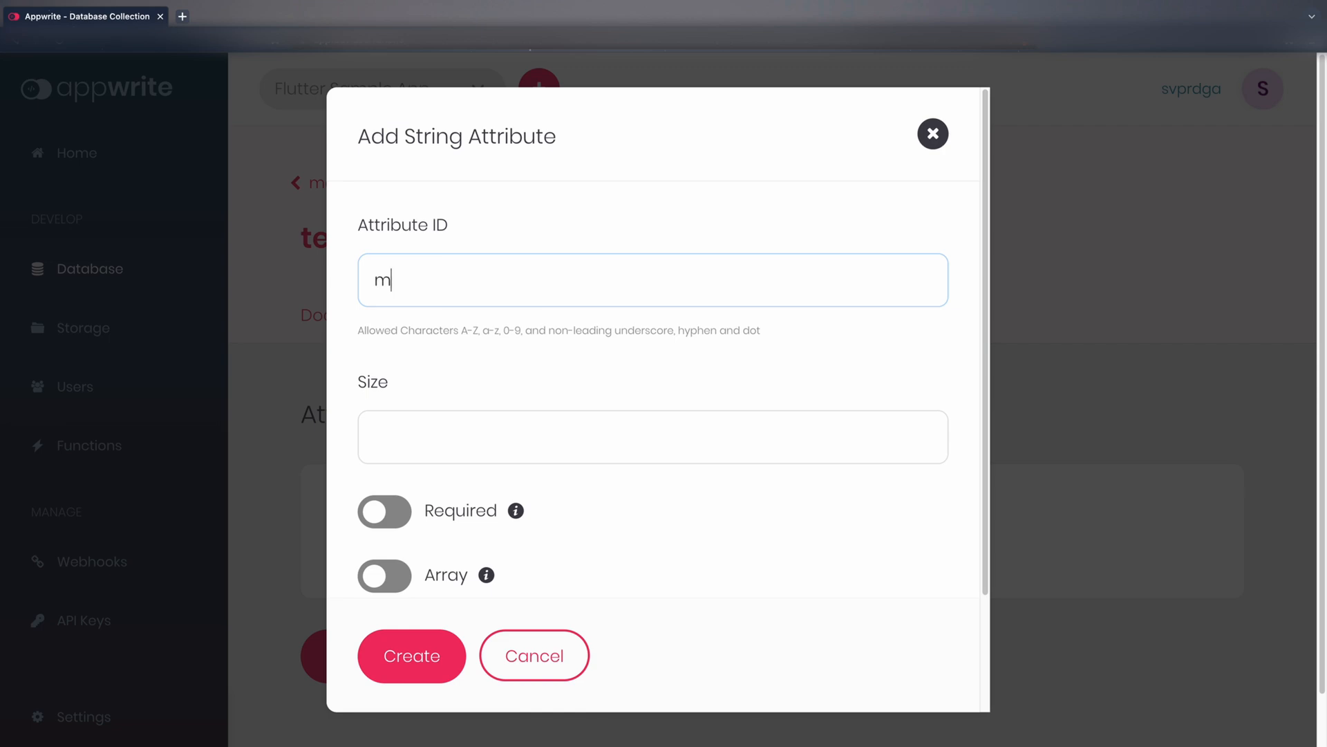
{"action": "type", "text": "essage"}
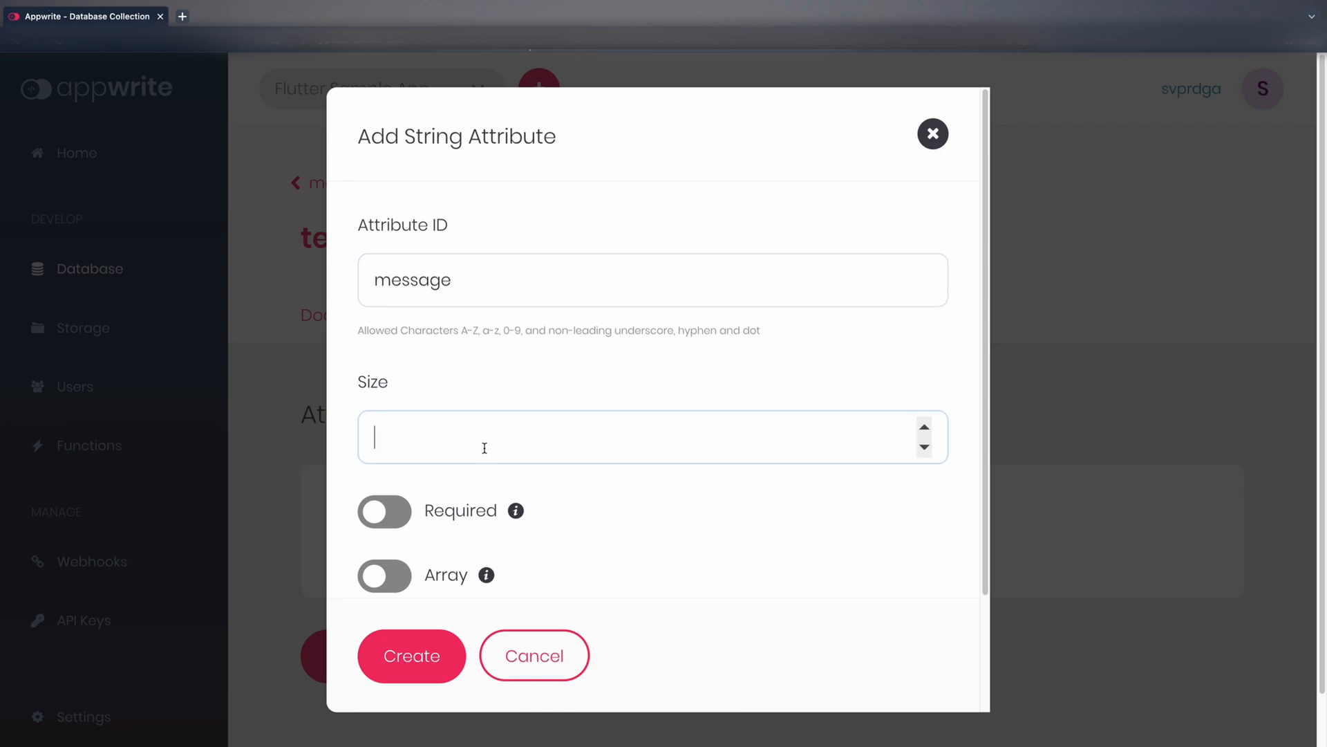
{"action": "type", "text": "4096"}
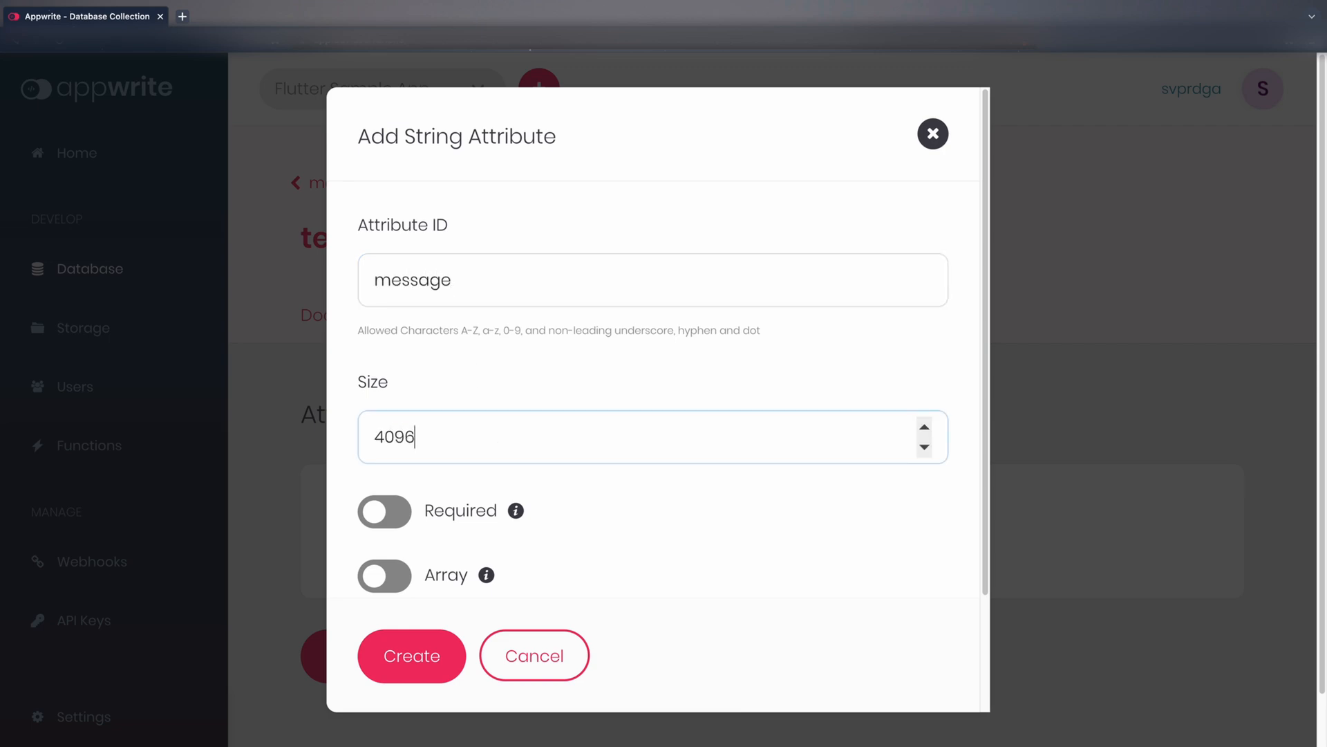
{"action": "left_click", "coordinate": [385, 510]}
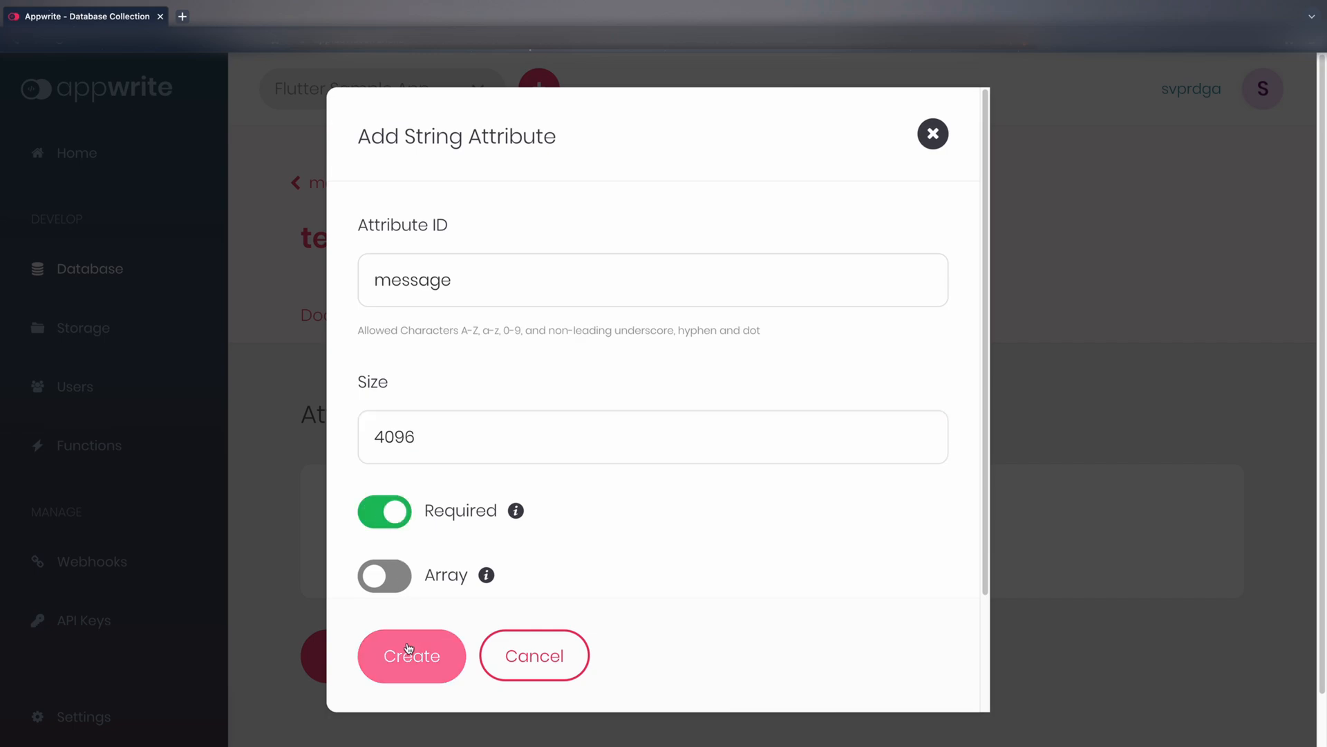
{"action": "left_click", "coordinate": [411, 656]}
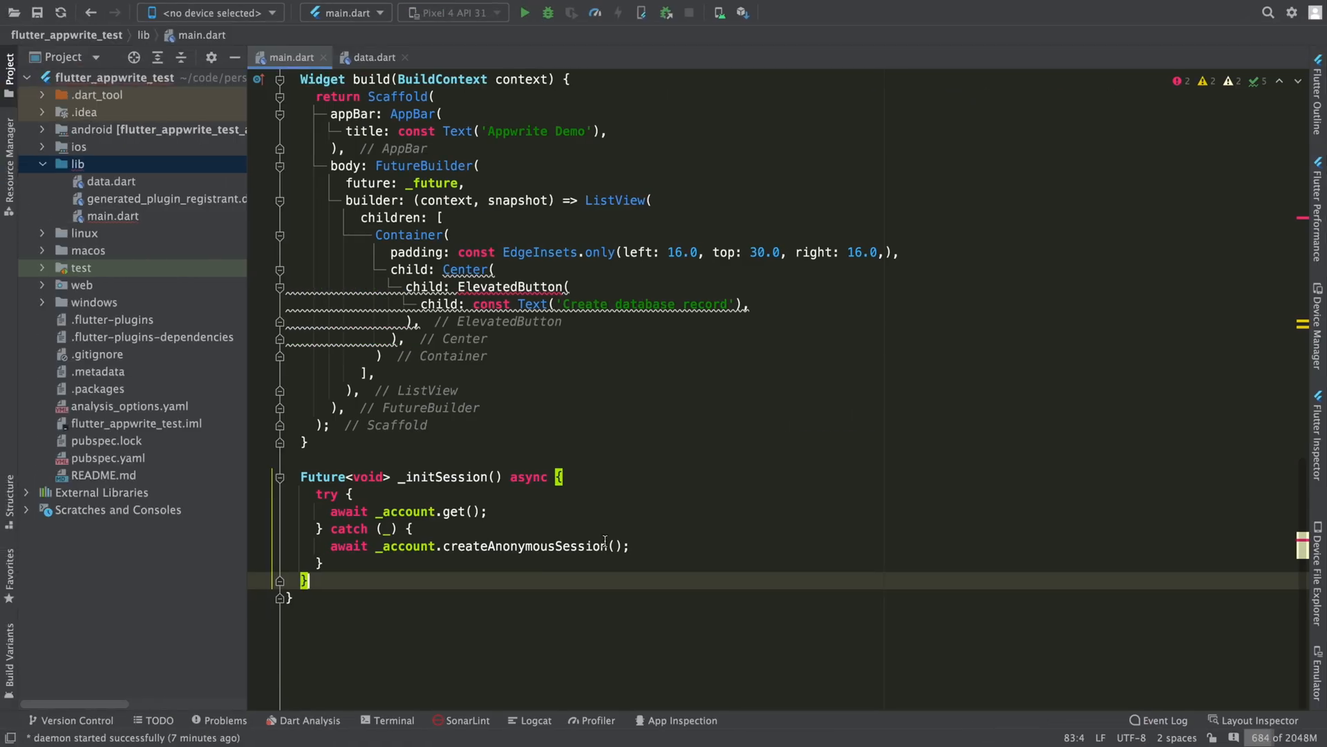
Step: Start async _createDatabaseRecord creating a document with an app-generated message, plus an error message
{"action": "type", "text": "Future<void> _create"}
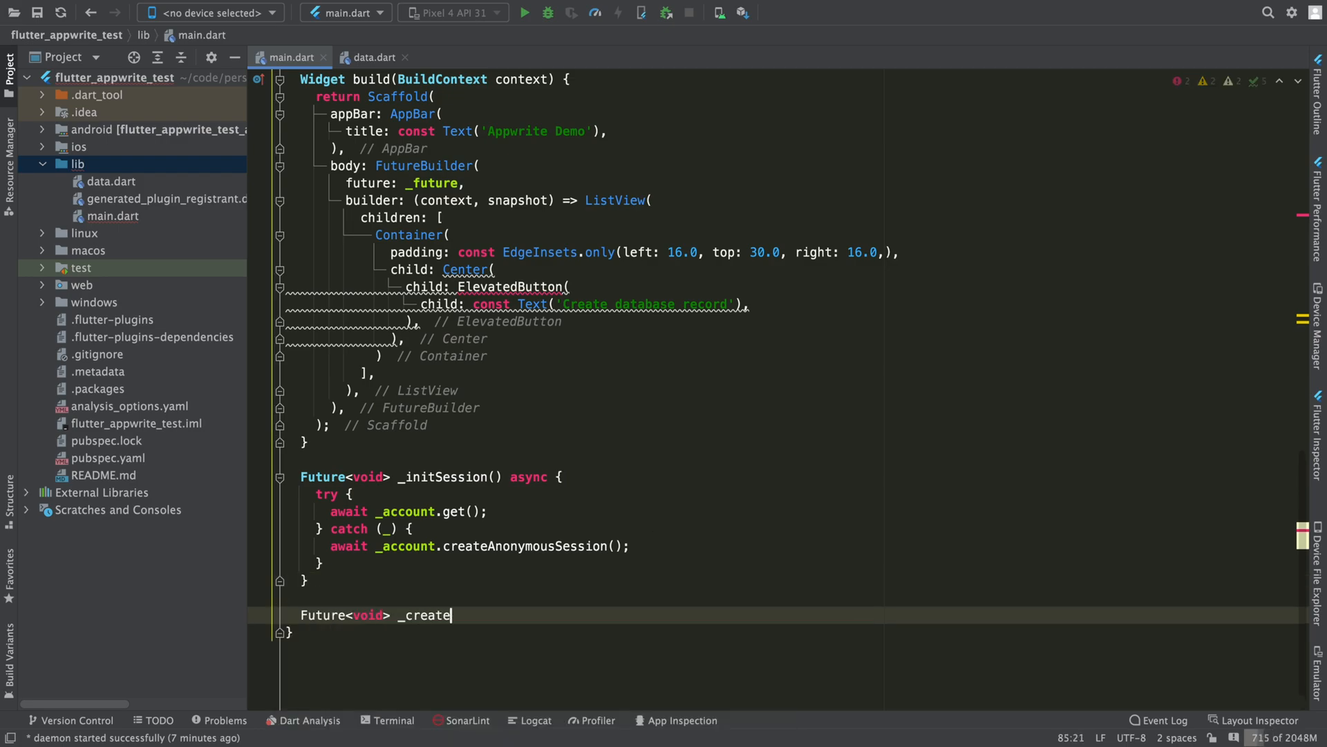
{"action": "type", "text": "DatabaseRecord() async {"}
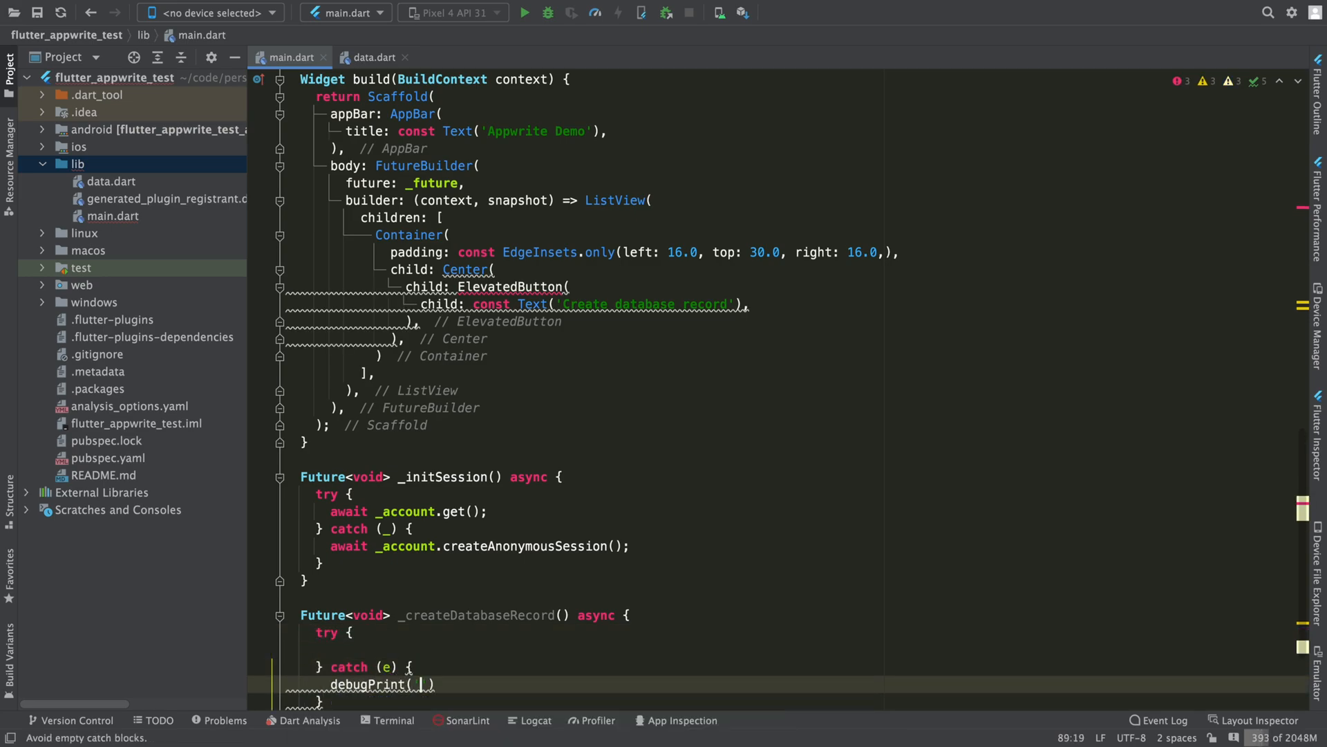
{"action": "type", "text": "Error while creating record: $"}
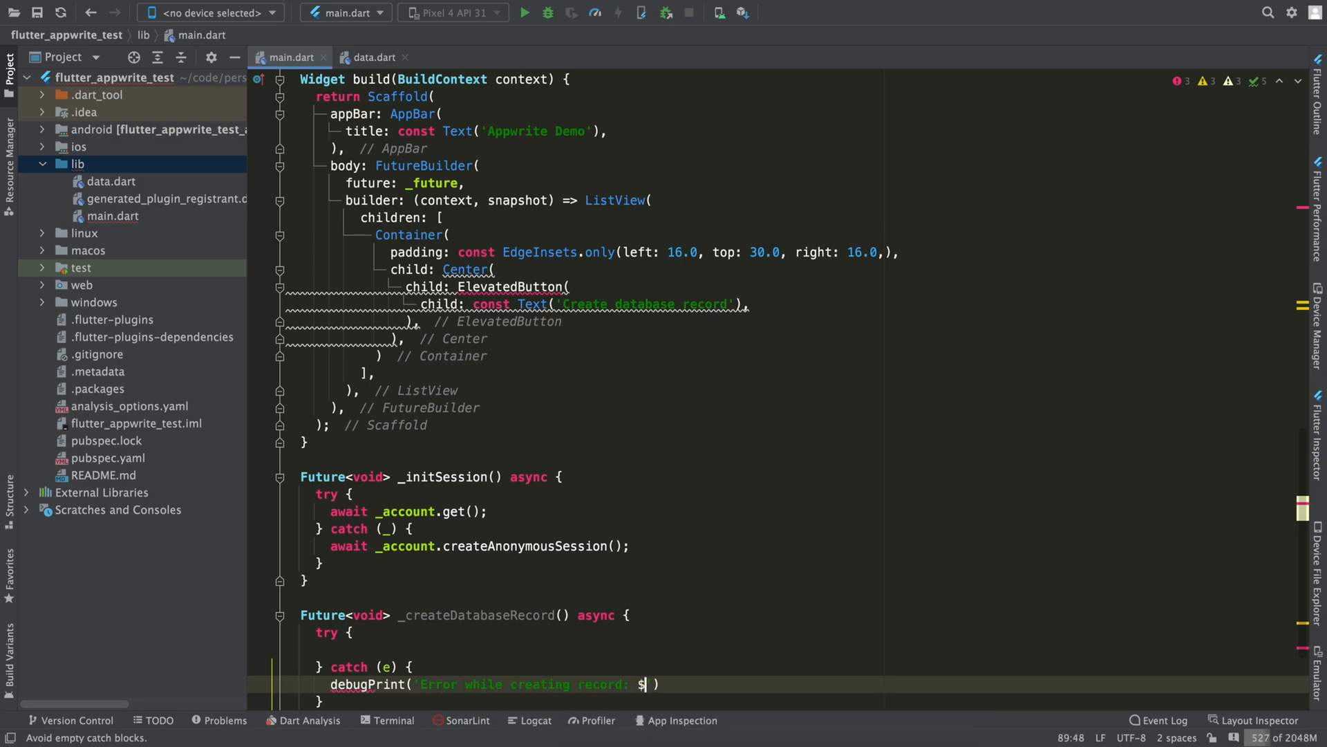
{"action": "type", "text": "awa"}
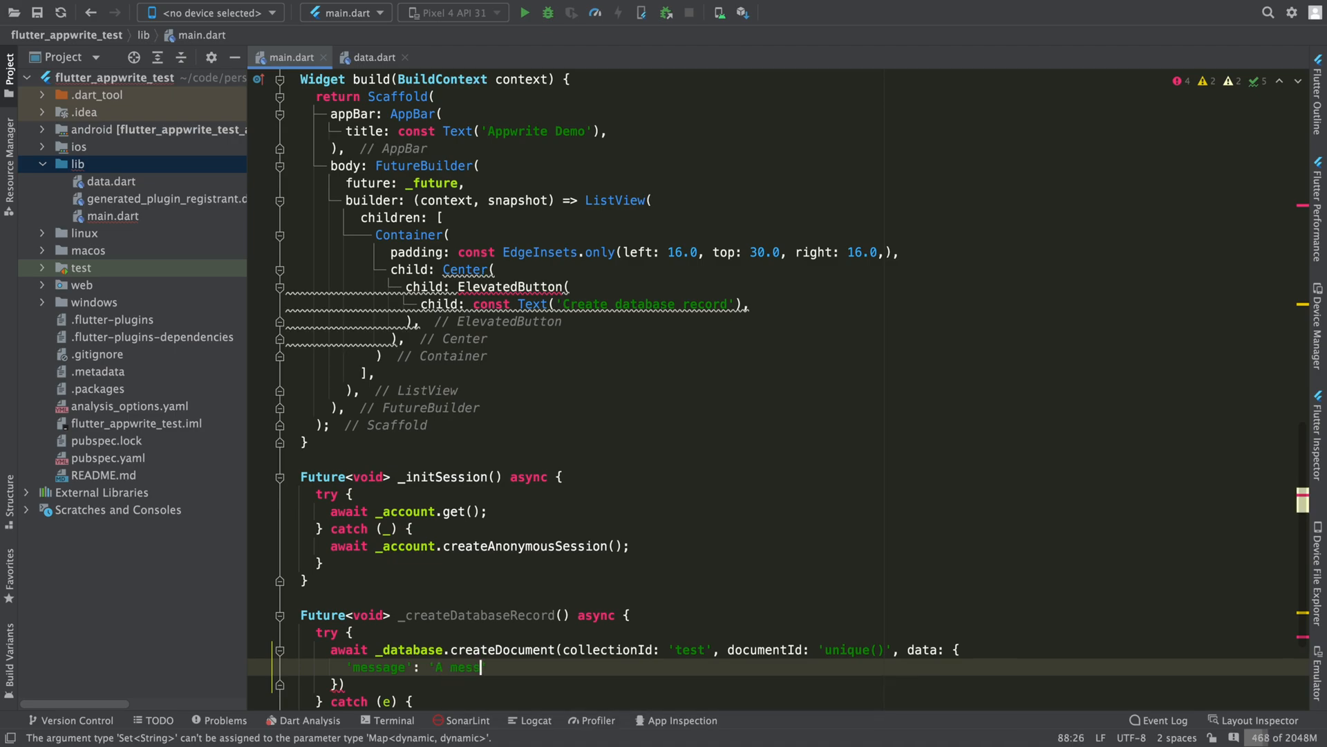
{"action": "type", "text": "sage generated from the App"}
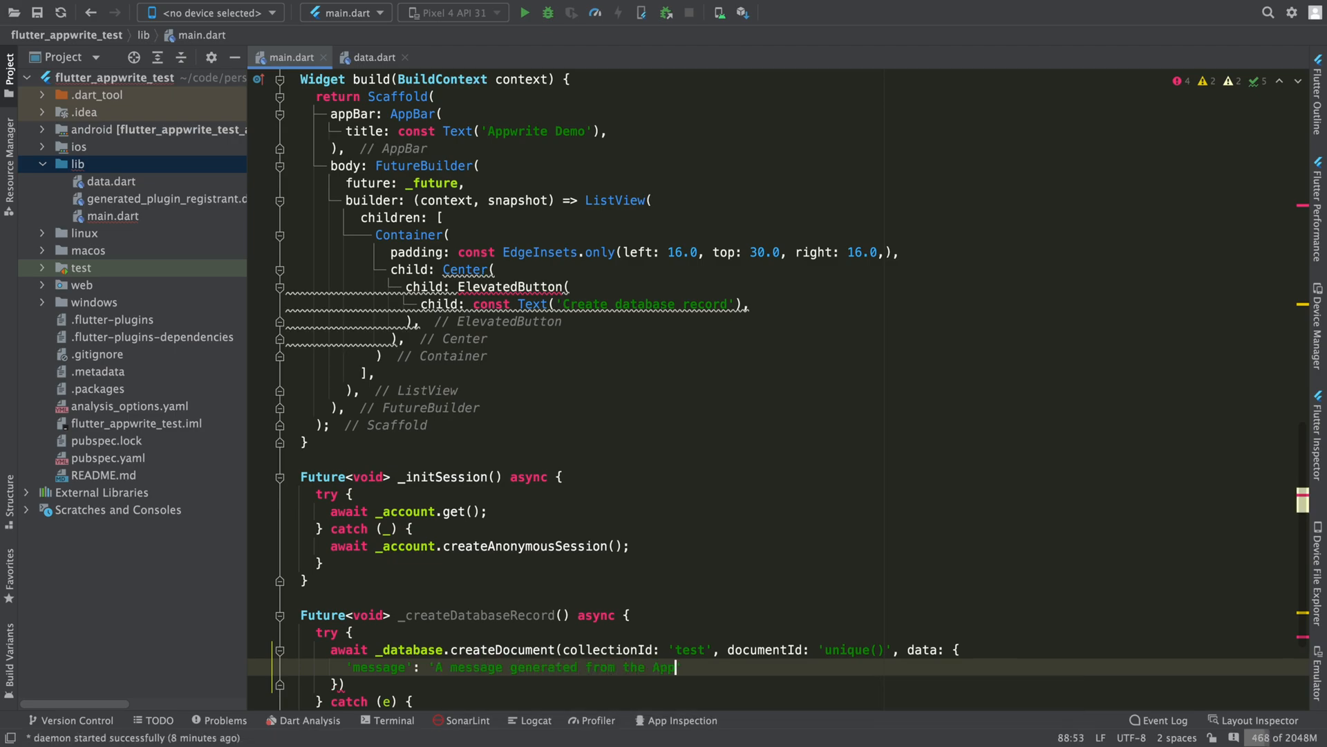
{"action": "type", "text": "'},);"}
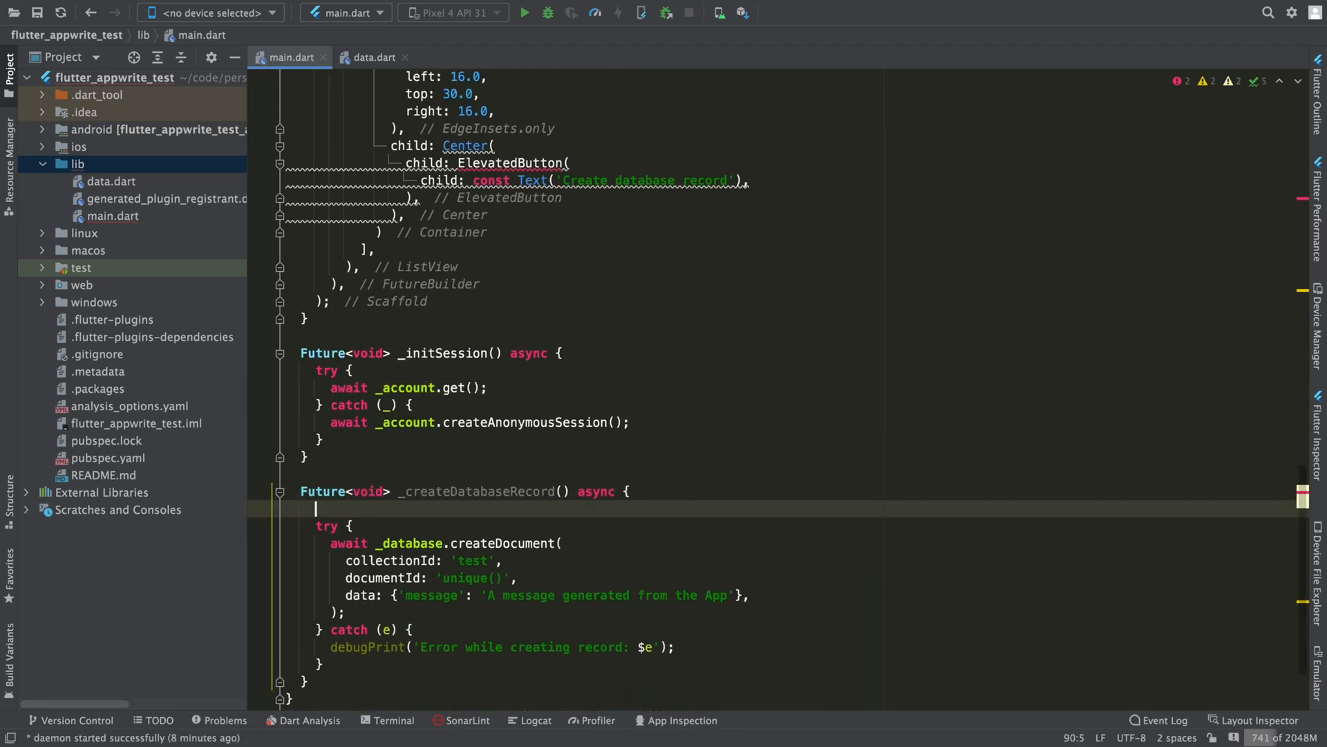
Step: Show the record success or failure message in a SnackBar and set the button's onPressed to _createDatabaseRecord
{"action": "type", "text": "final messenger = S"}
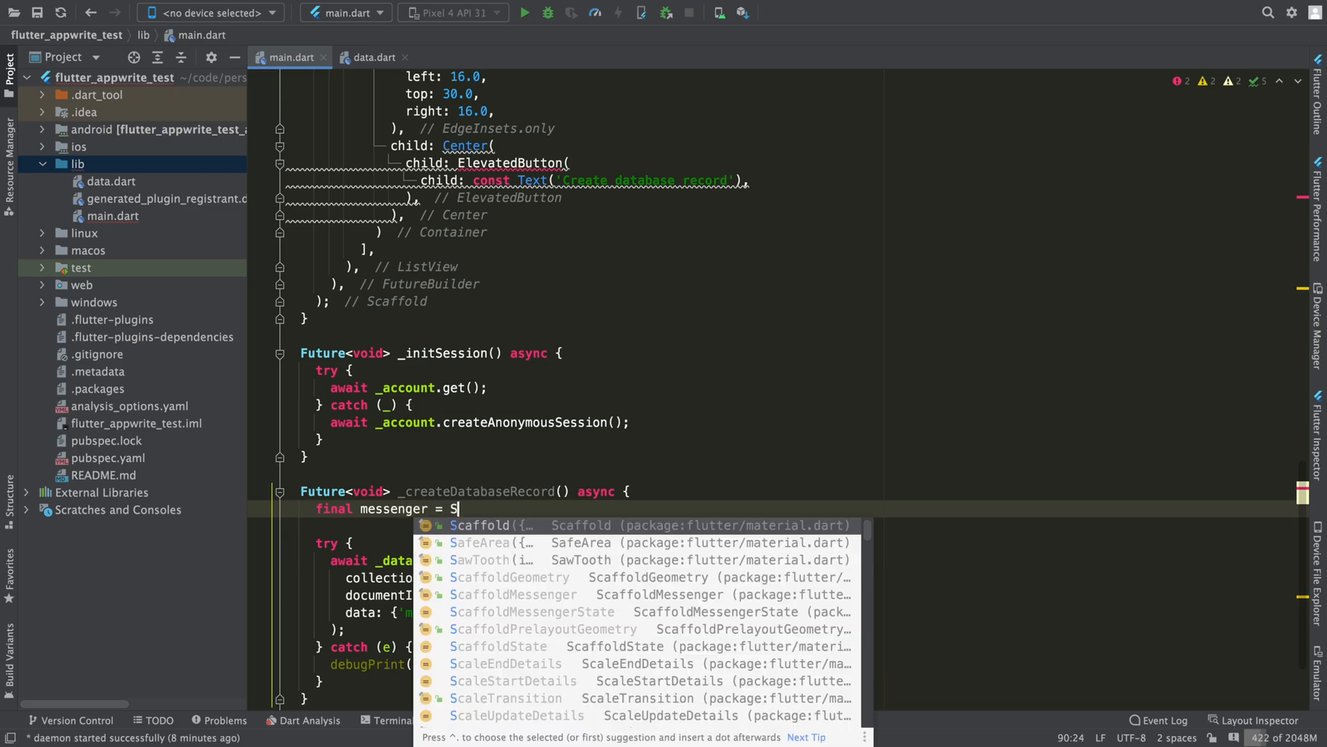
{"action": "type", "text": "caffoldMessenger(ch"}
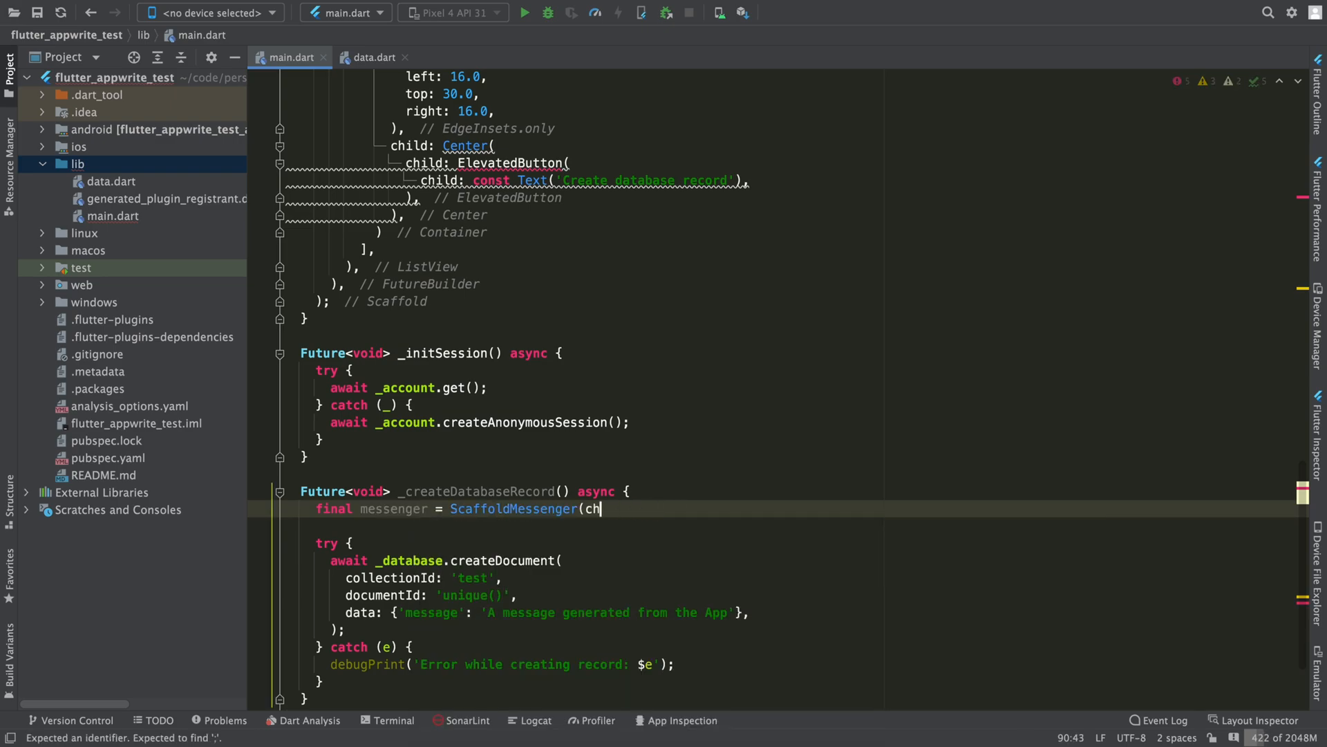
{"action": "type", "text": ".of(context);"}
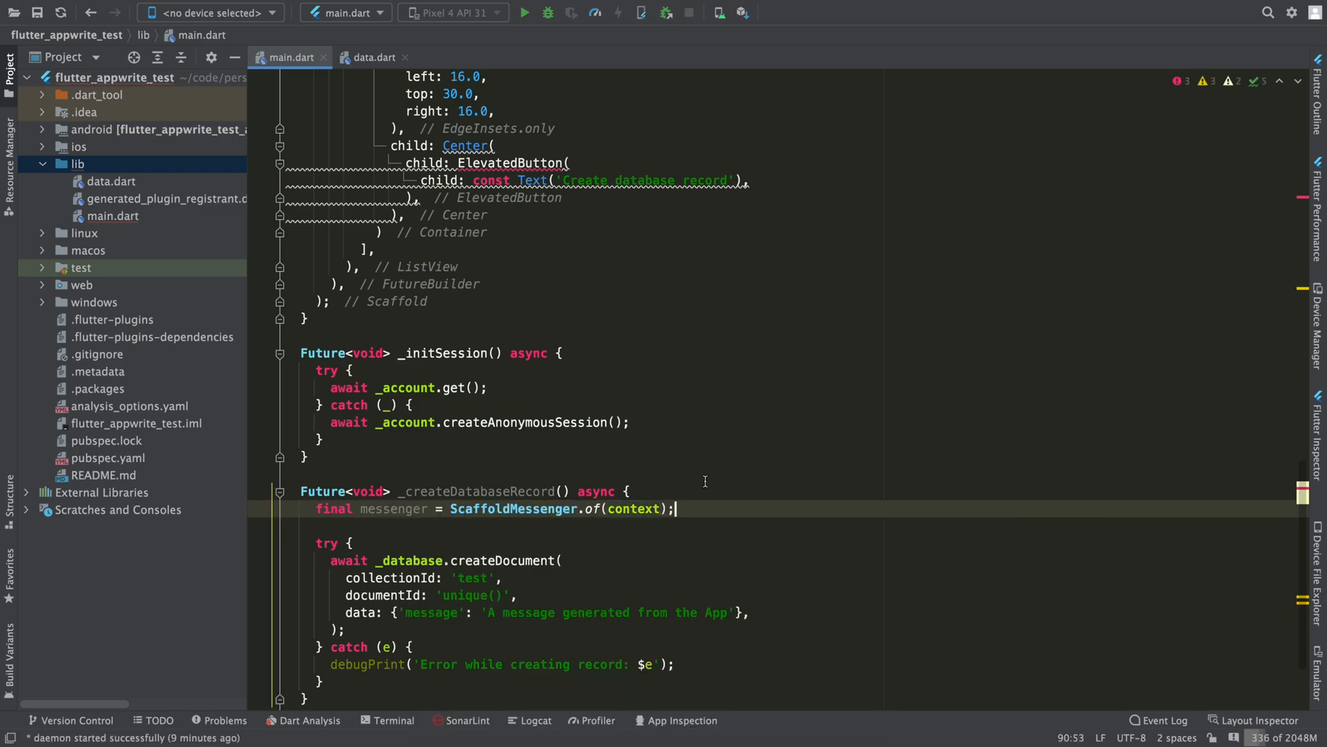
{"action": "type", "text": "late final S"}
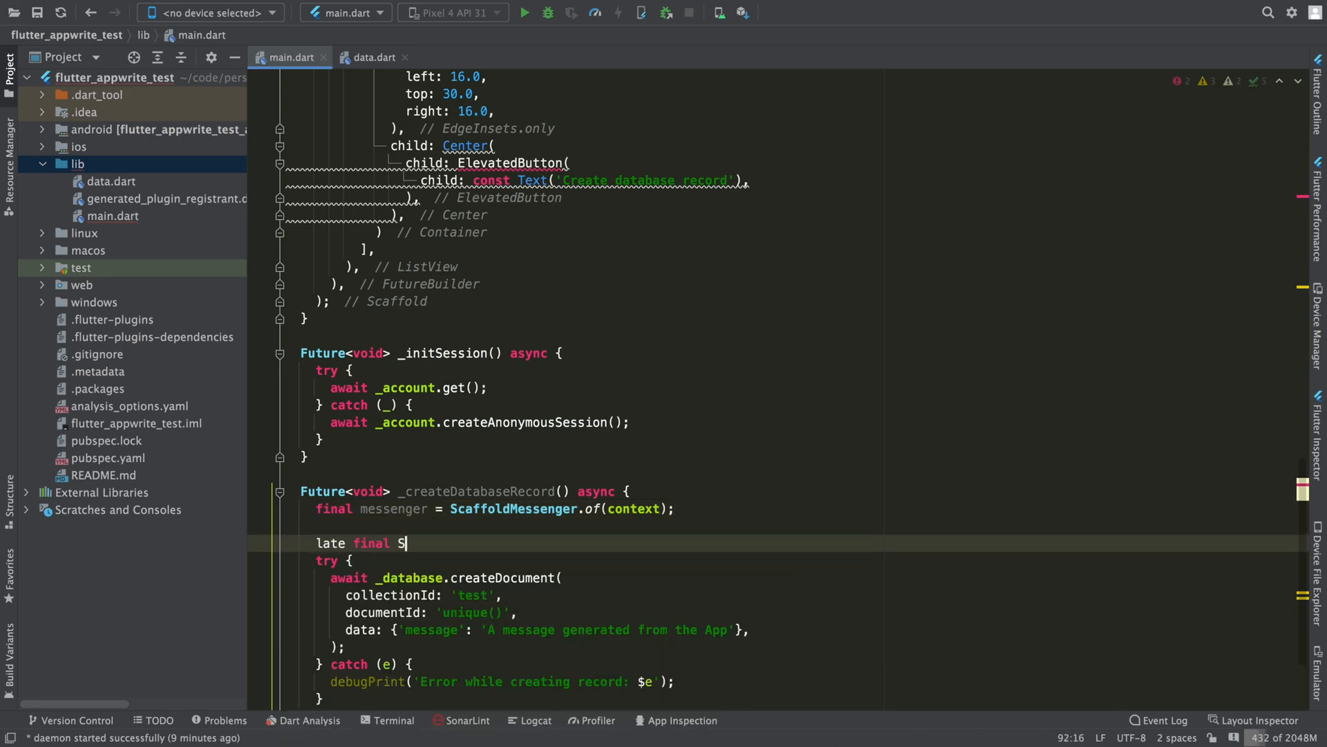
{"action": "type", "text": "tring message;"}
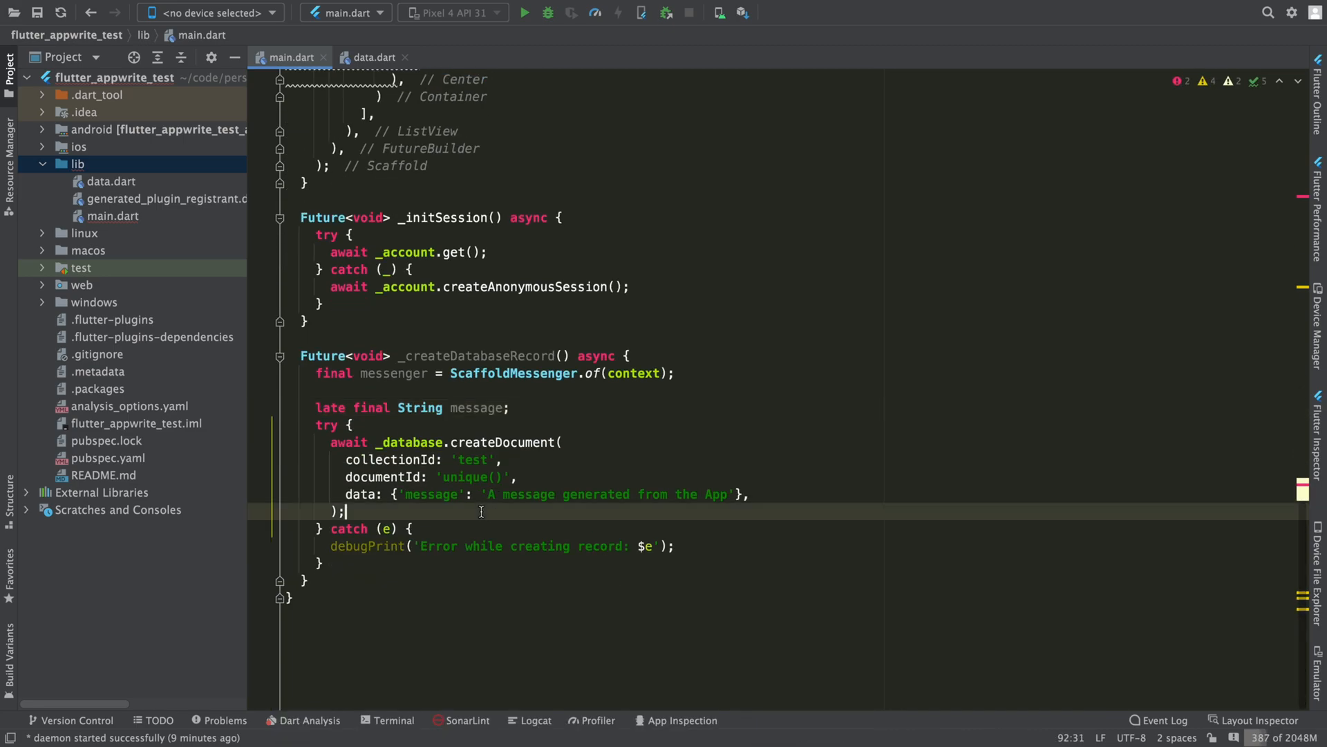
{"action": "type", "text": "message = 'Record created';"}
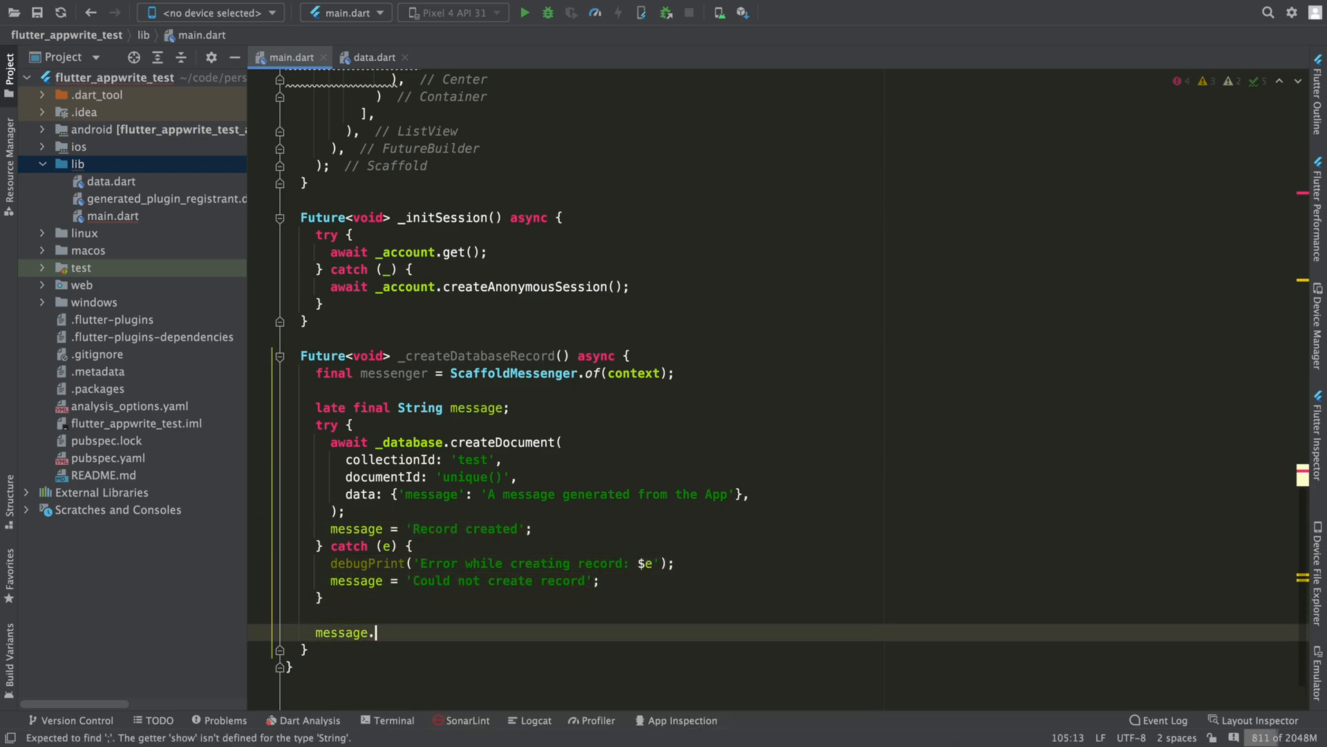
{"action": "type", "text": "messenger.showSnackBar(SnackBar(content: Tex"}
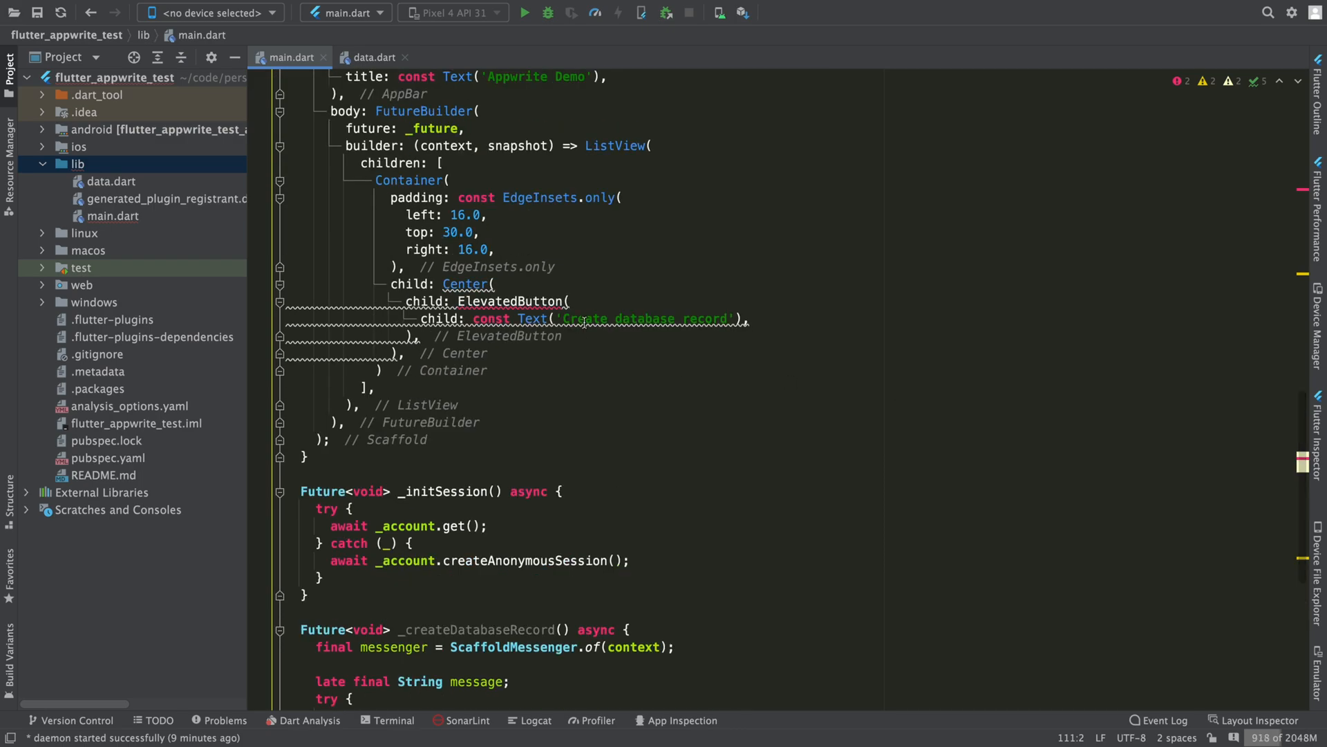
{"action": "type", "text": "onPressed: _createDatabaseRecord,"}
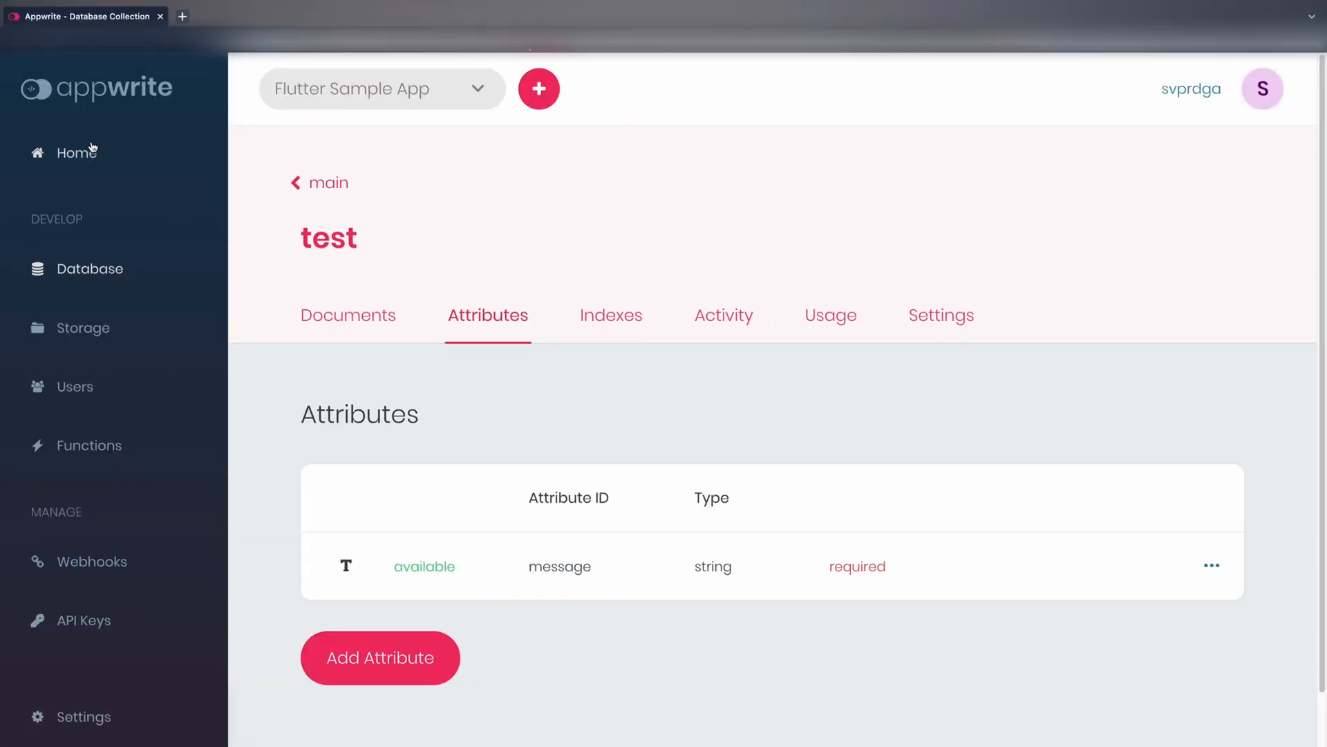
Step: Begin registering an Android platform named 'Flutter Sample App (Android)' from the project home
{"action": "left_click", "coordinate": [76, 153]}
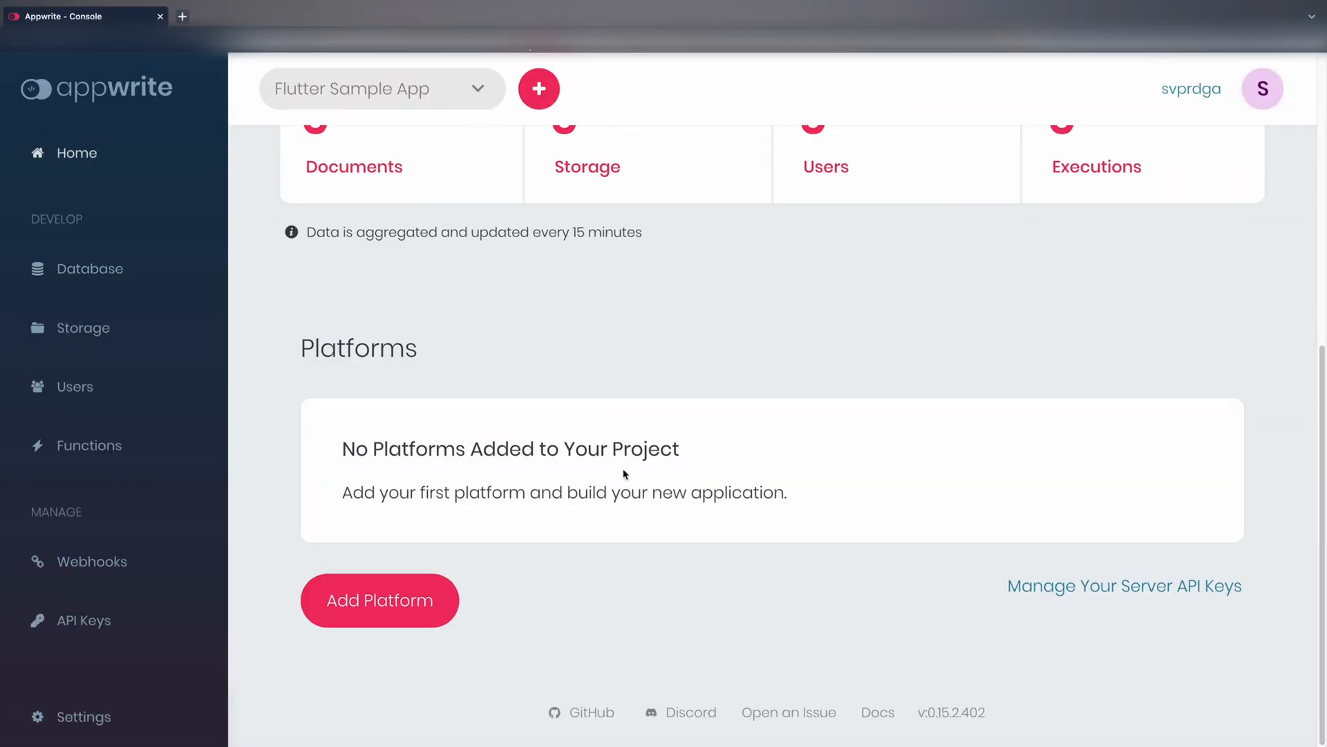
{"action": "left_click", "coordinate": [379, 599]}
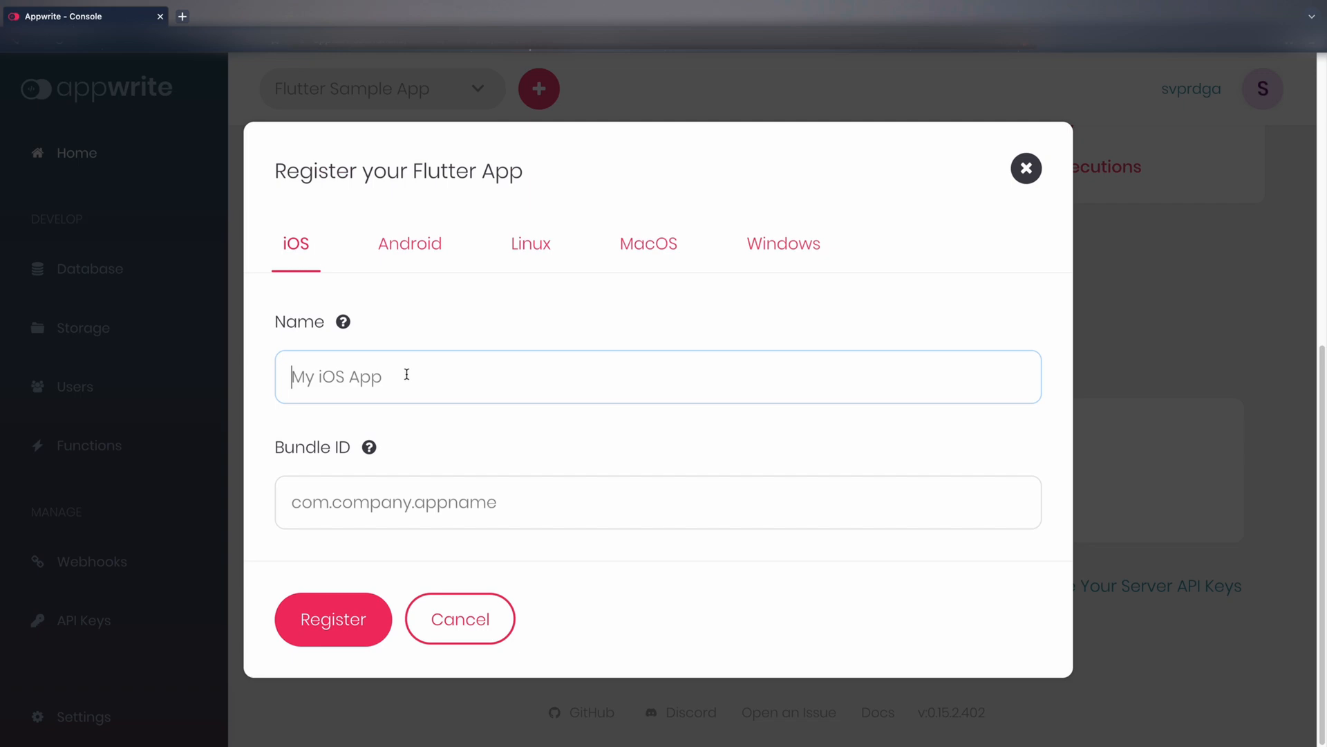
{"action": "left_click", "coordinate": [410, 243]}
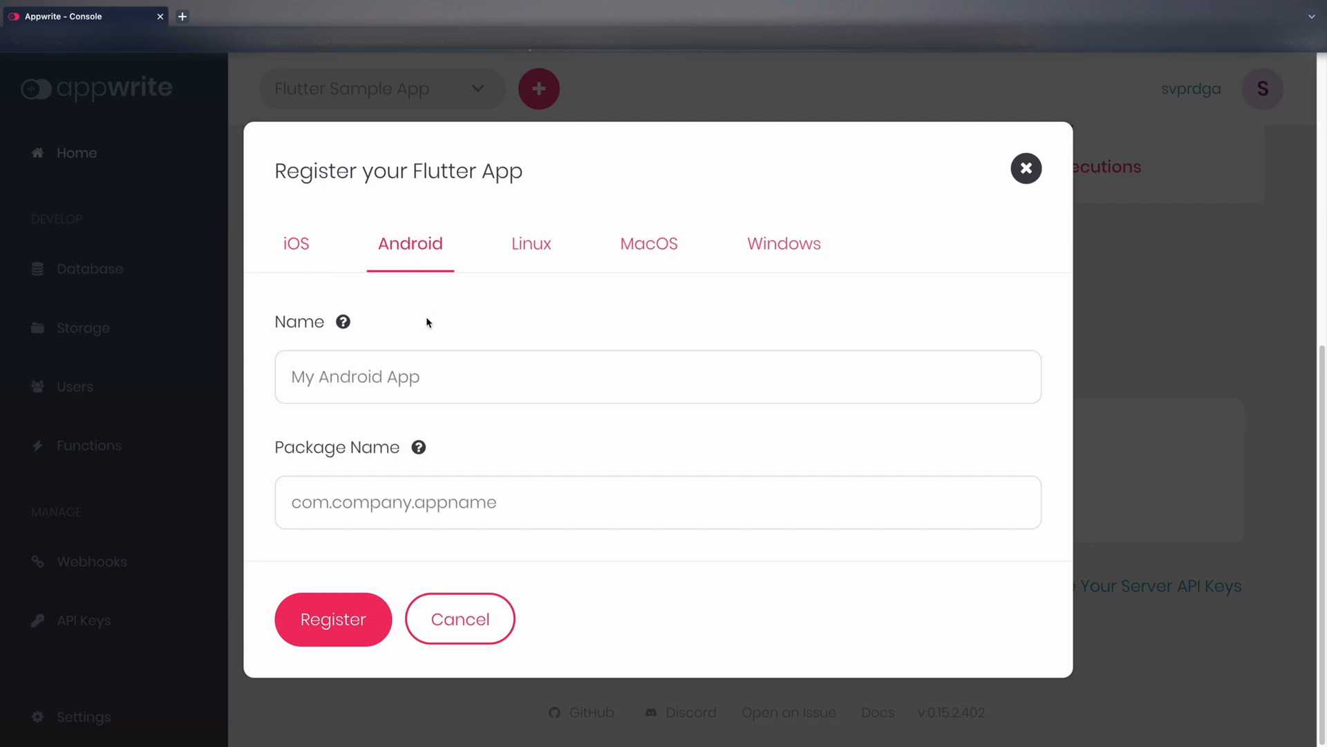
{"action": "left_click", "coordinate": [478, 377]}
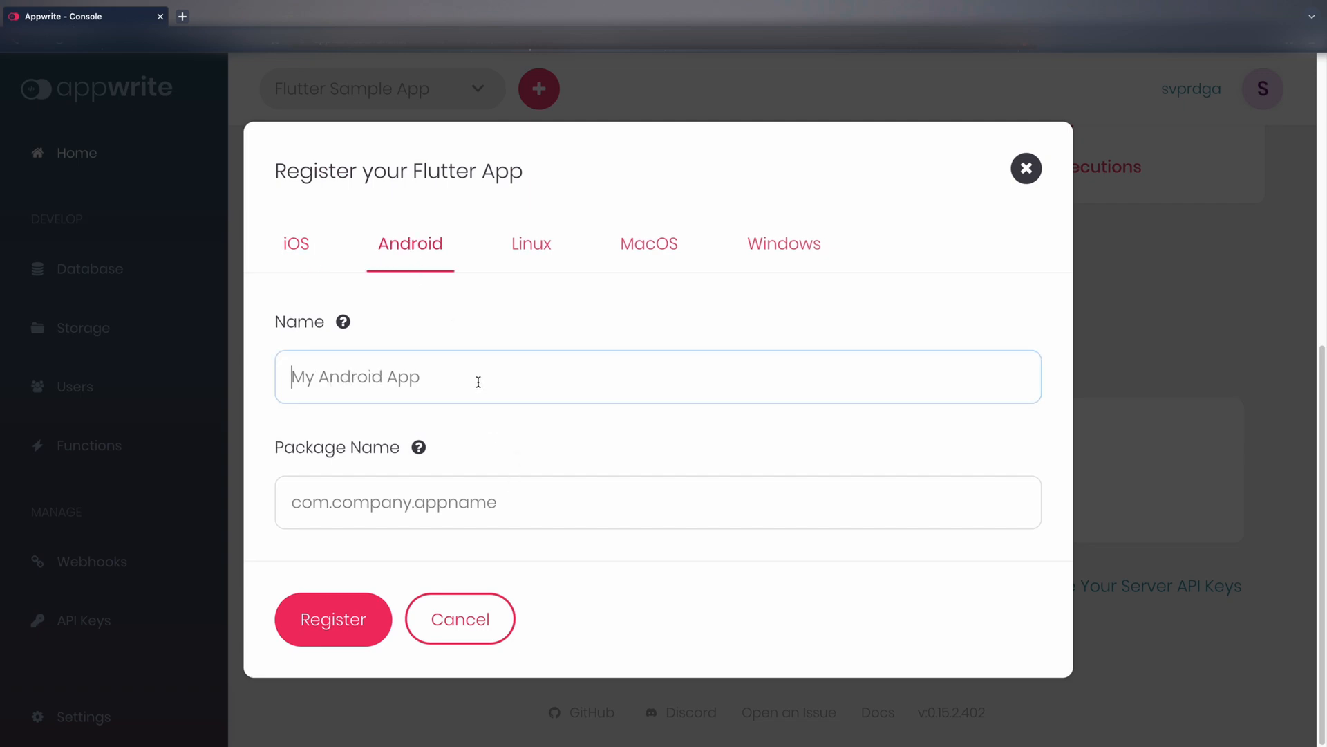
{"action": "type", "text": "Flutter Sample App ("}
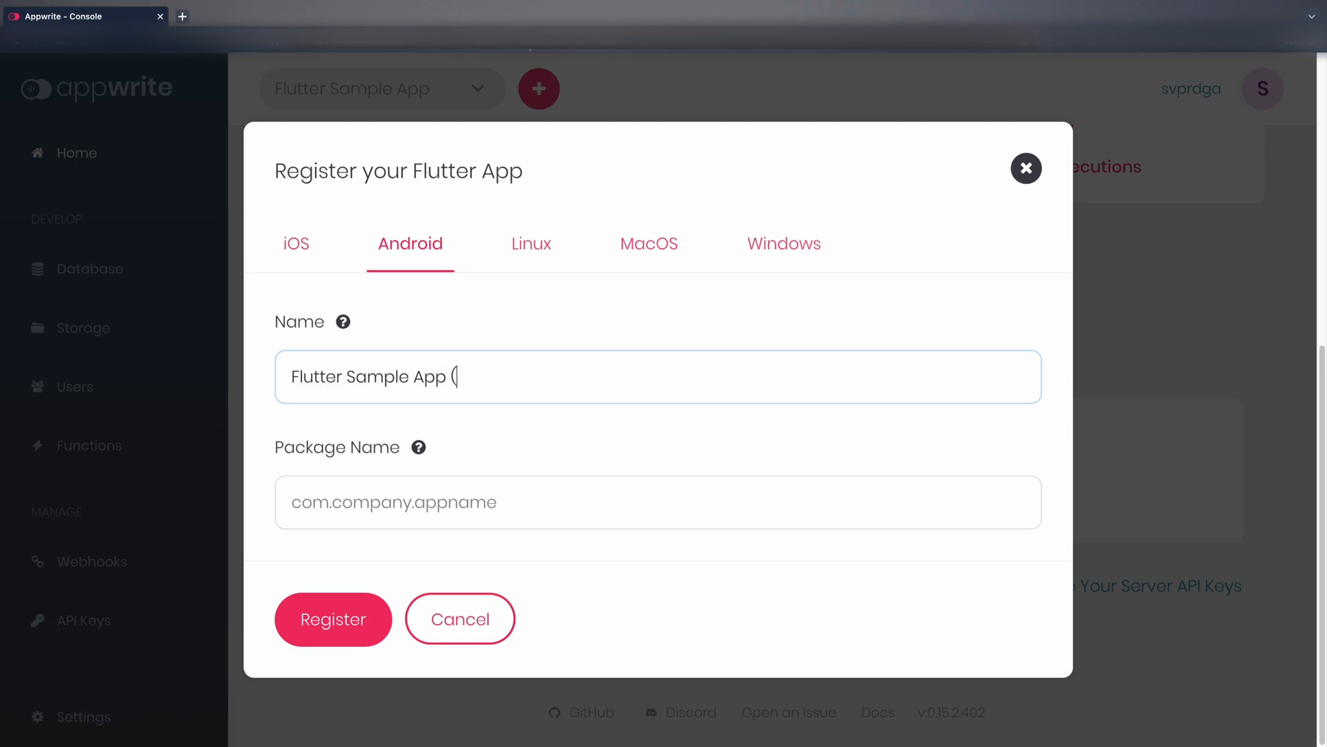
{"action": "type", "text": "Android)"}
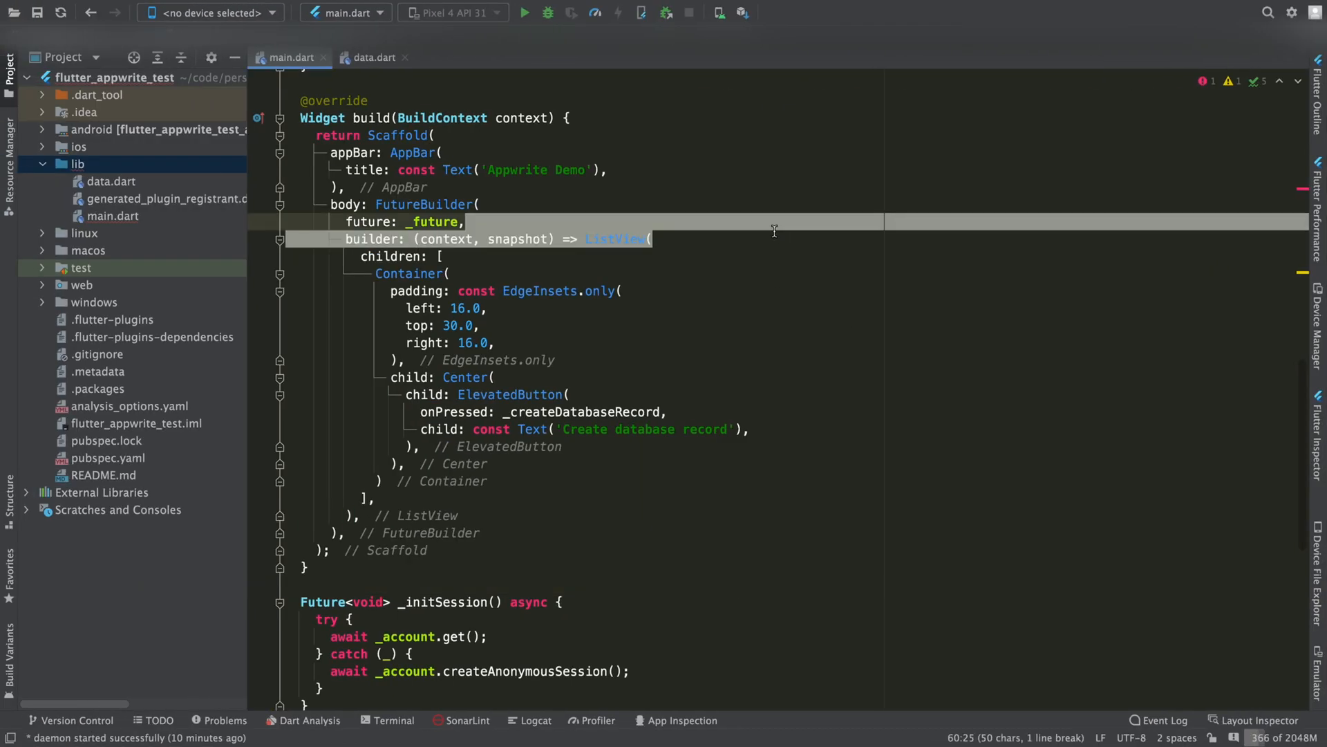
Step: Change applicationId in android/app/build.gradle to com.example.fluttersampleapp and copy it
{"action": "type", "text": "build.gra"}
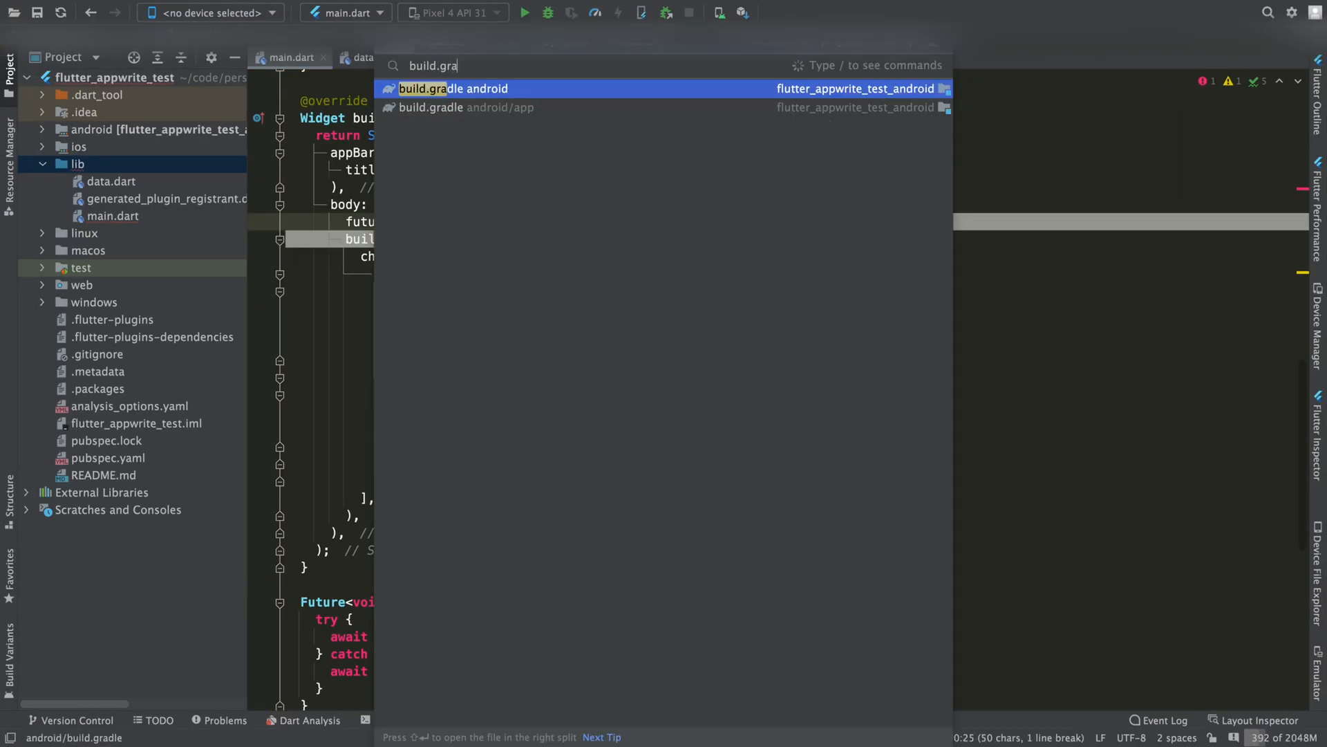
{"action": "left_click", "coordinate": [421, 87]}
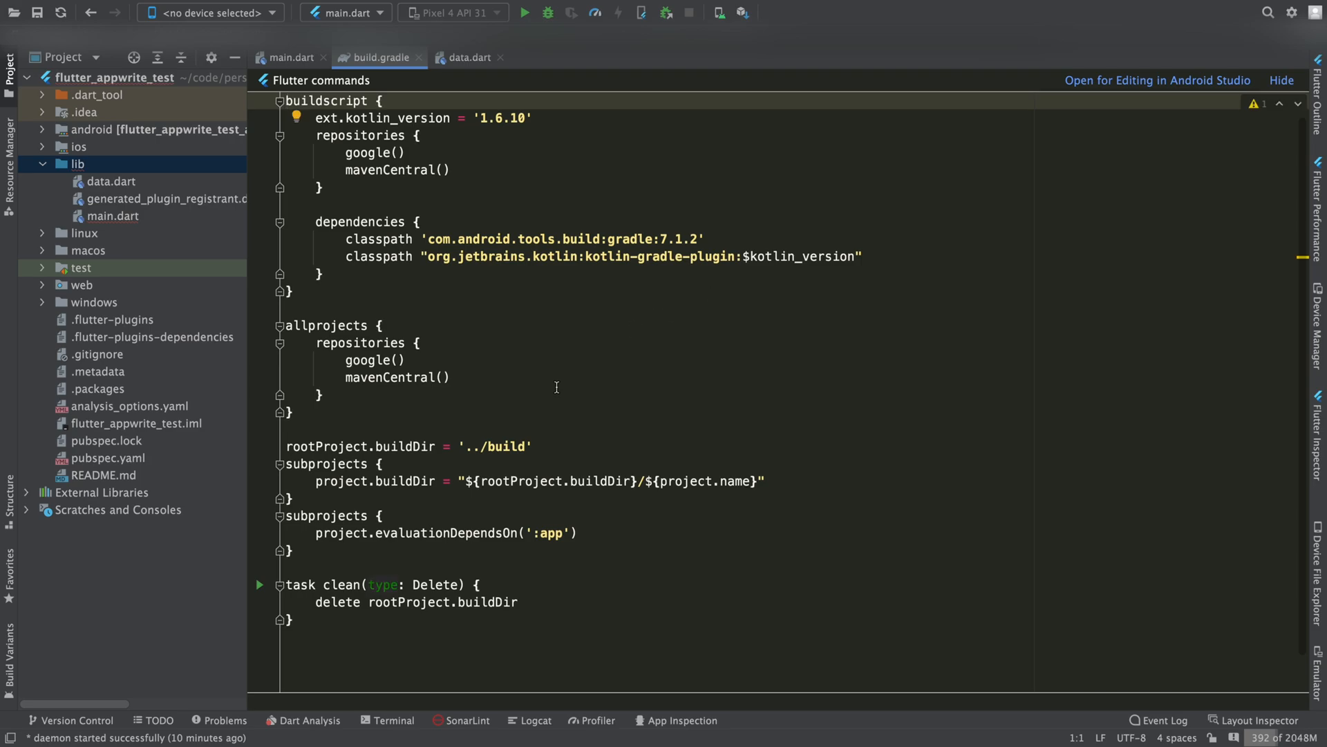
{"action": "left_click", "coordinate": [291, 57]}
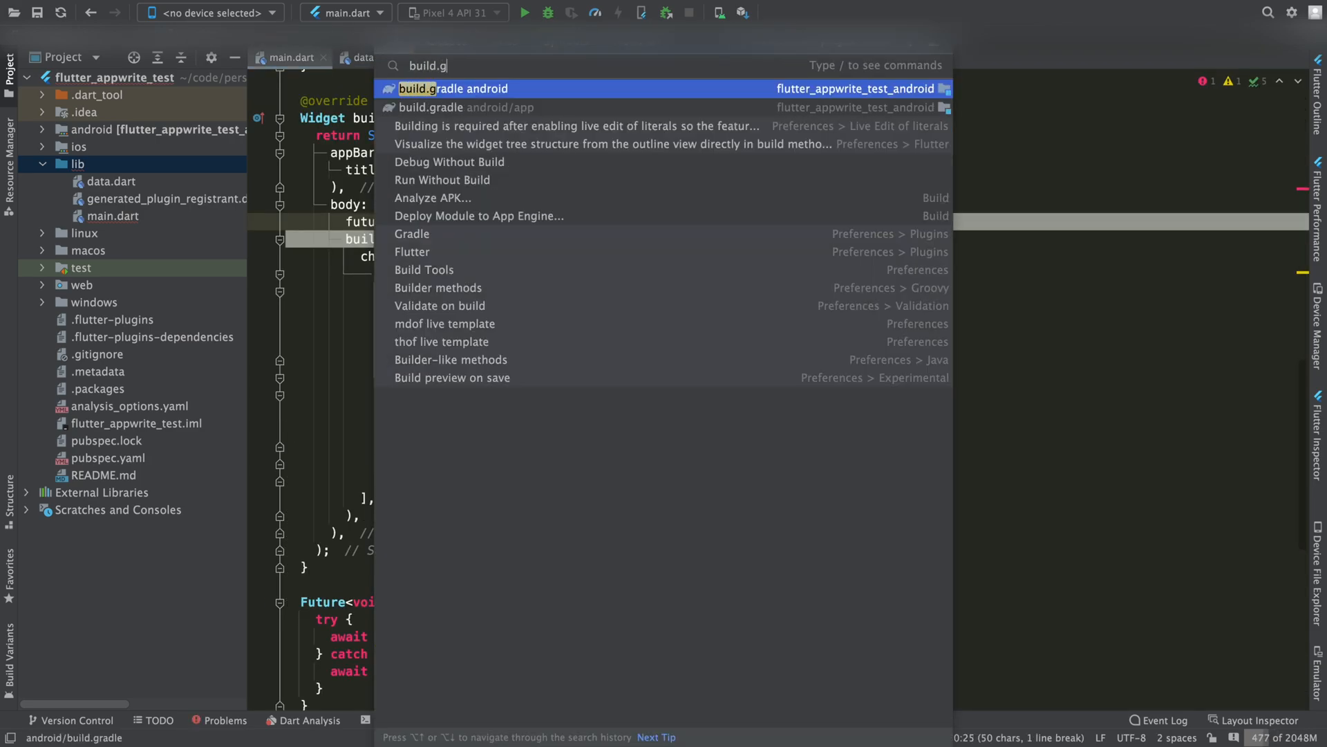
{"action": "left_click", "coordinate": [453, 87]}
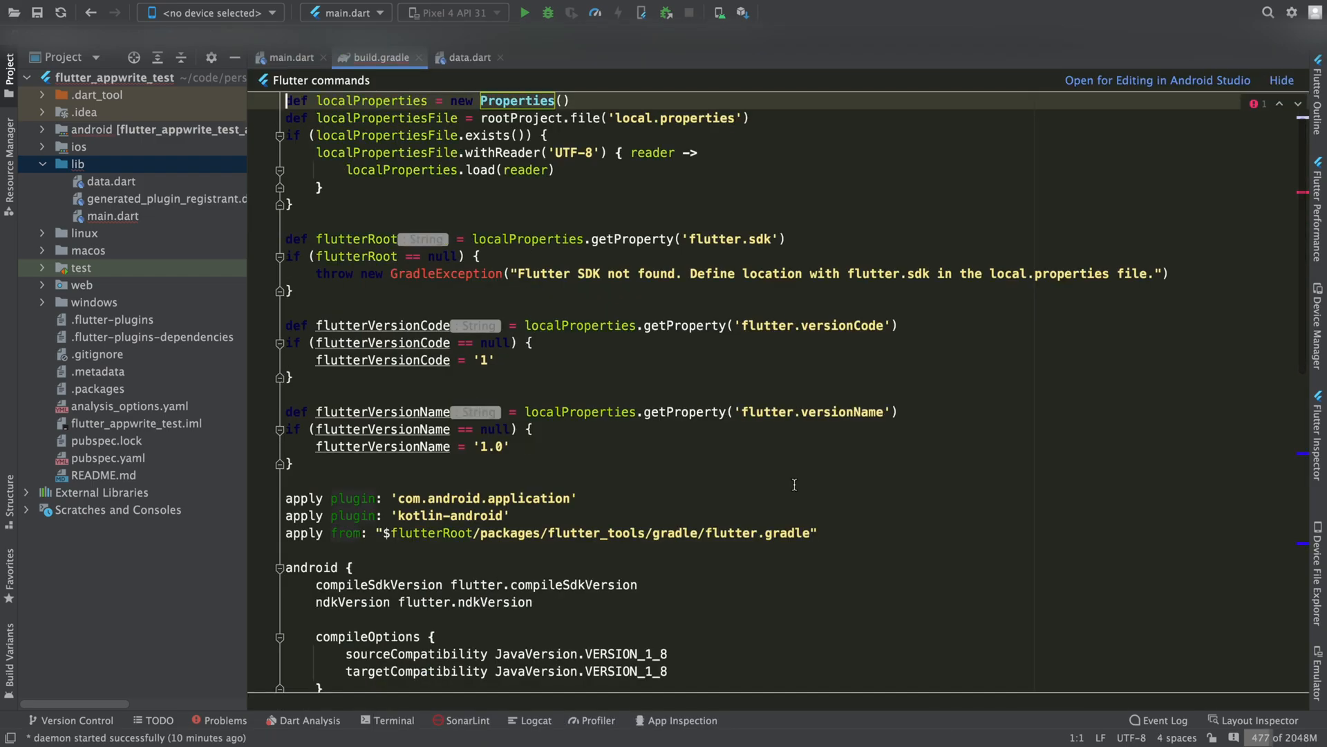
{"action": "scroll", "scroll_direction": "down", "scroll_amount": 3}
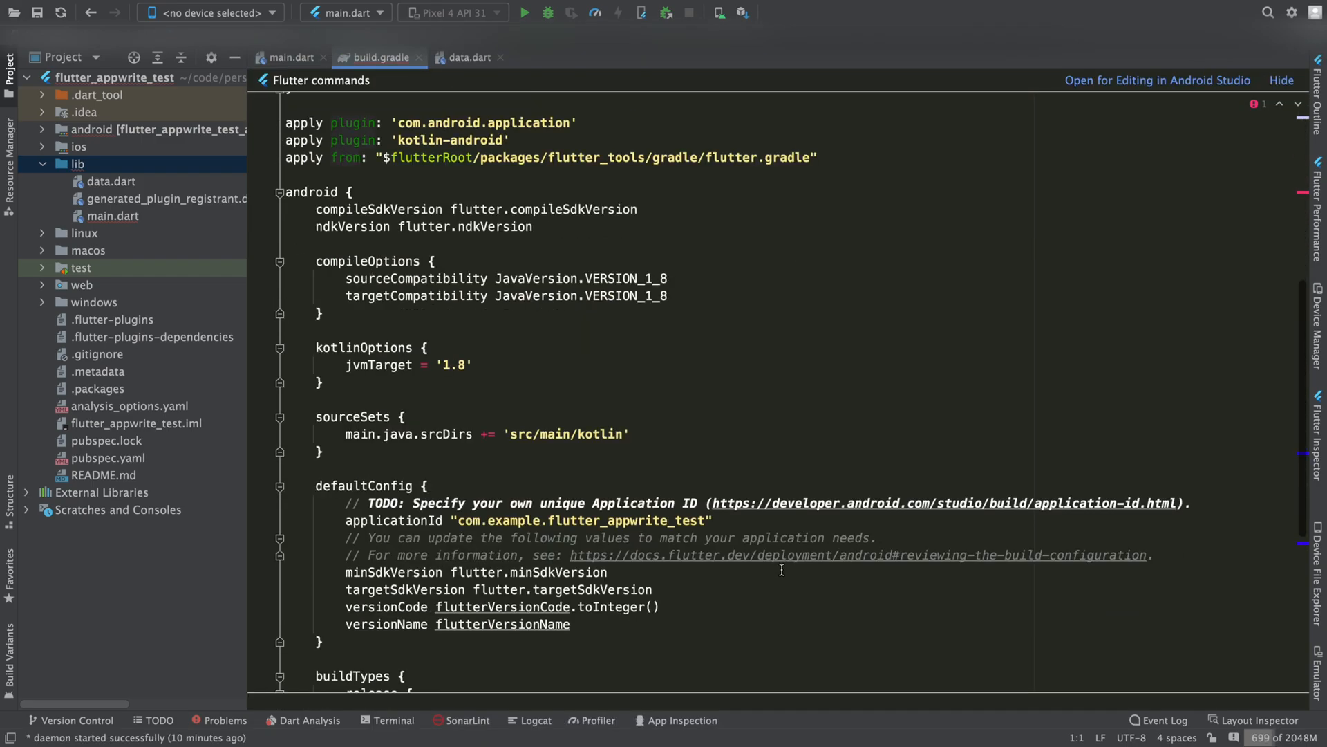
{"action": "left_click", "coordinate": [592, 502]}
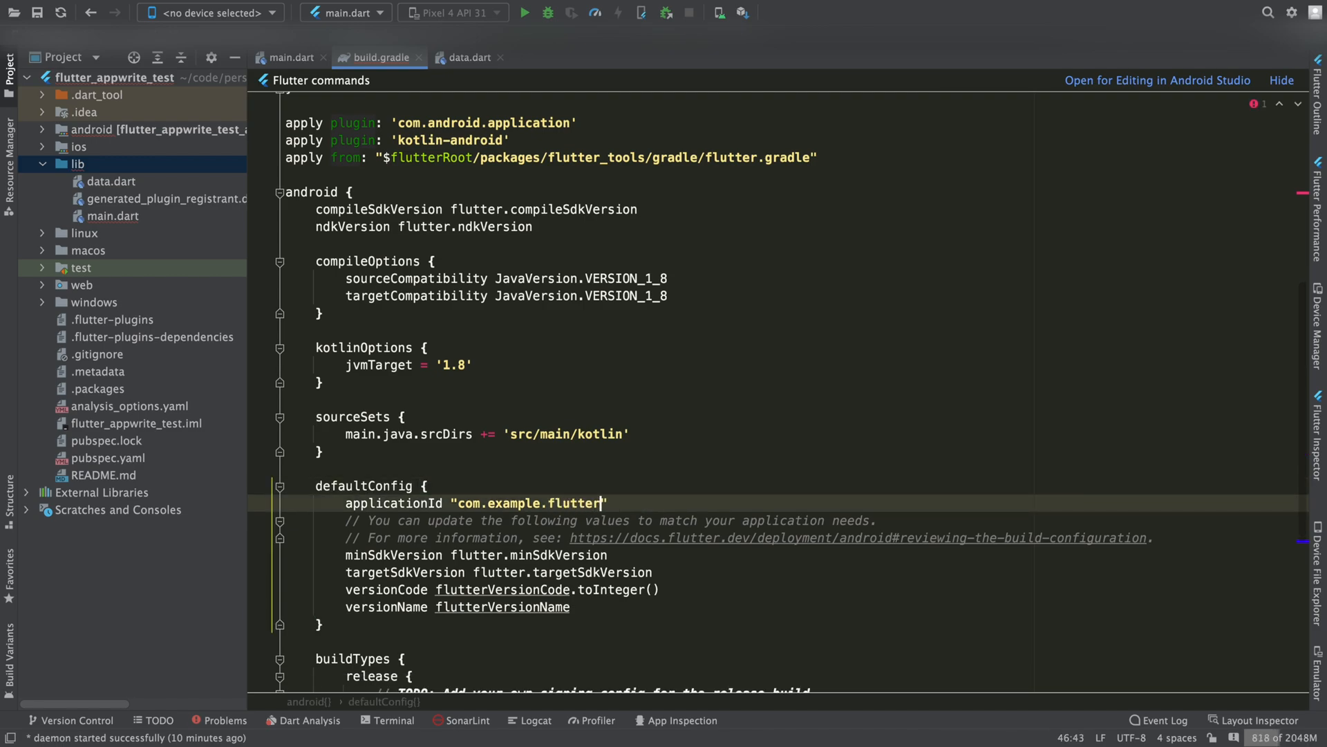
{"action": "type", "text": "sampleapp"}
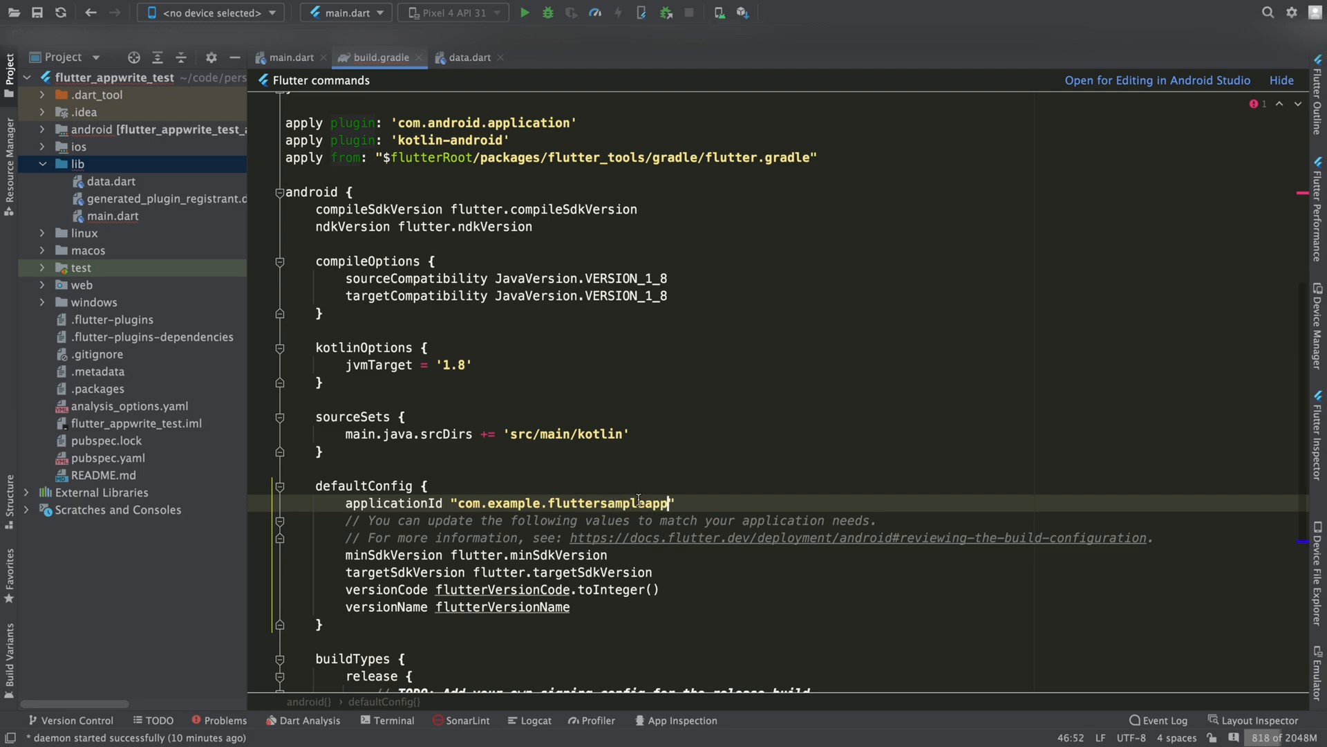
{"action": "double_click", "coordinate": [562, 503]}
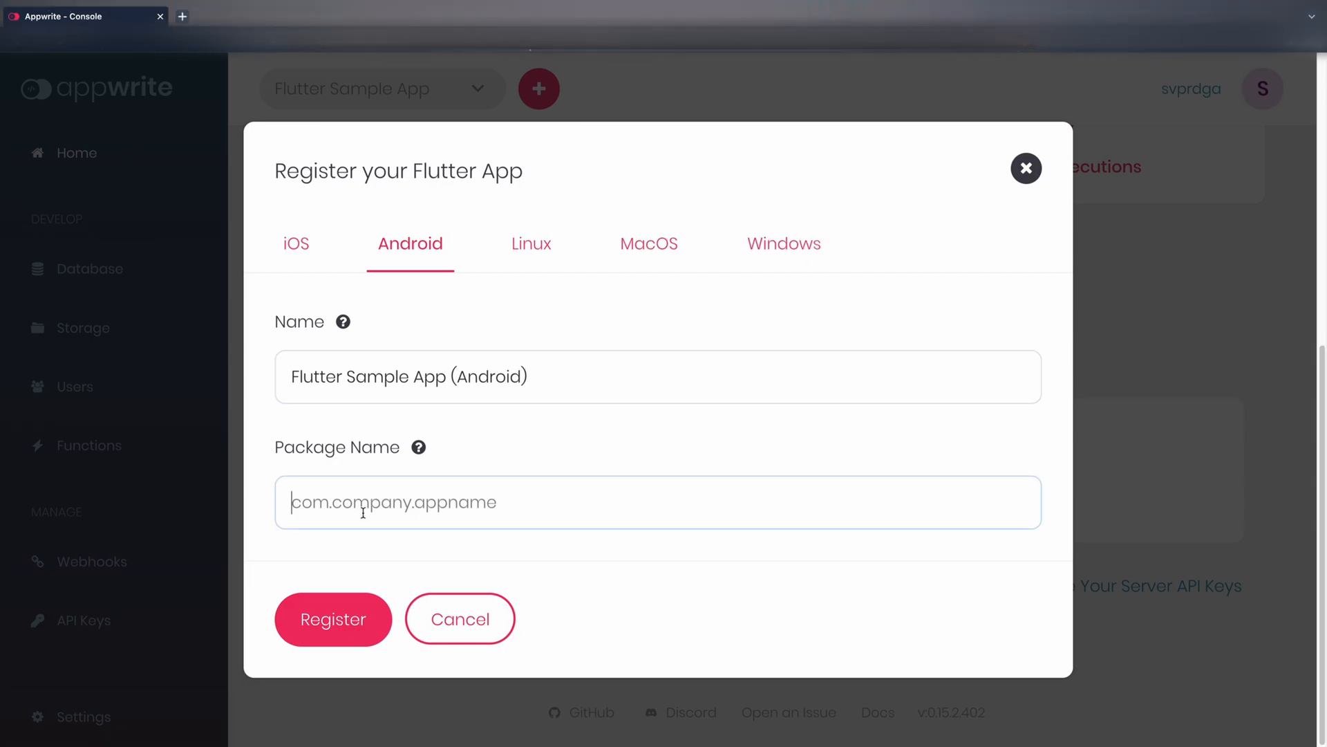
Step: Enter the Android package name, then open the project's main database
{"action": "left_click", "coordinate": [332, 619]}
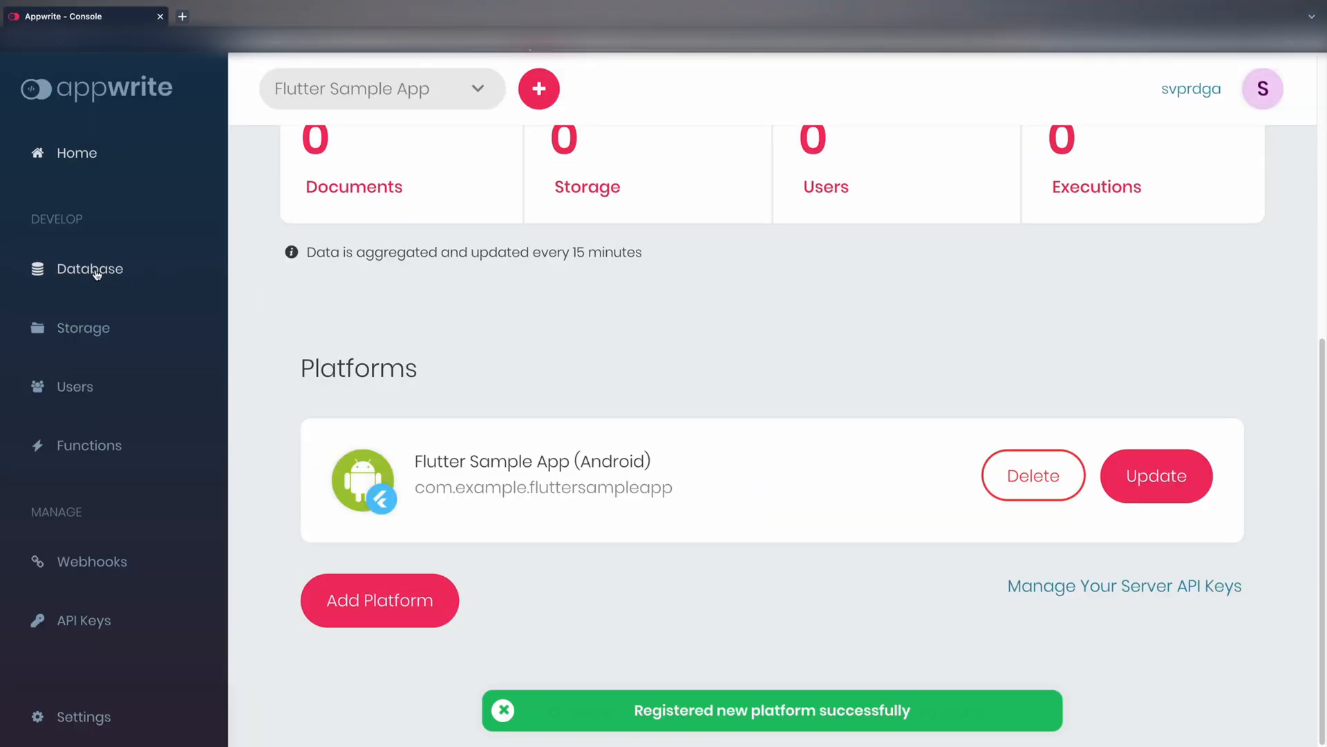
{"action": "left_click", "coordinate": [88, 268]}
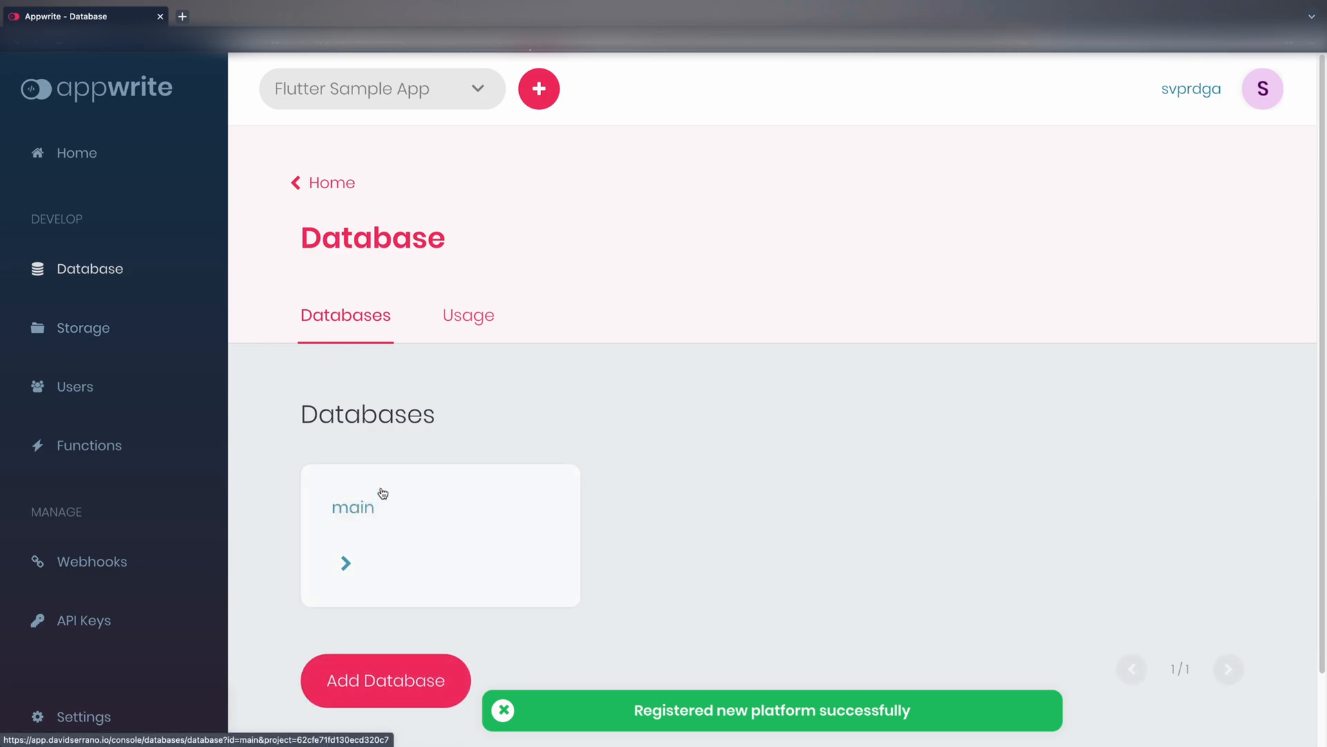
{"action": "left_click", "coordinate": [354, 507]}
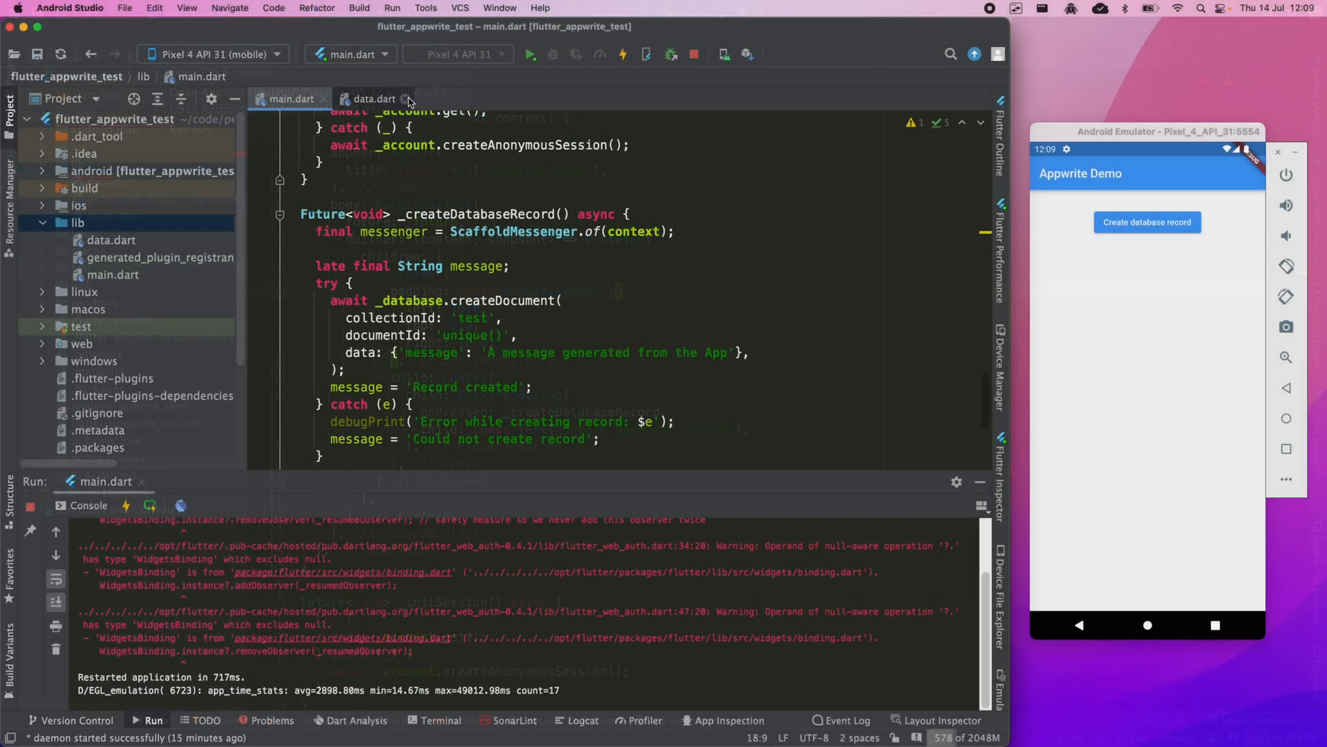
Step: View the test collection's document containing 'A message generated from the App'
{"action": "left_click", "coordinate": [1146, 222]}
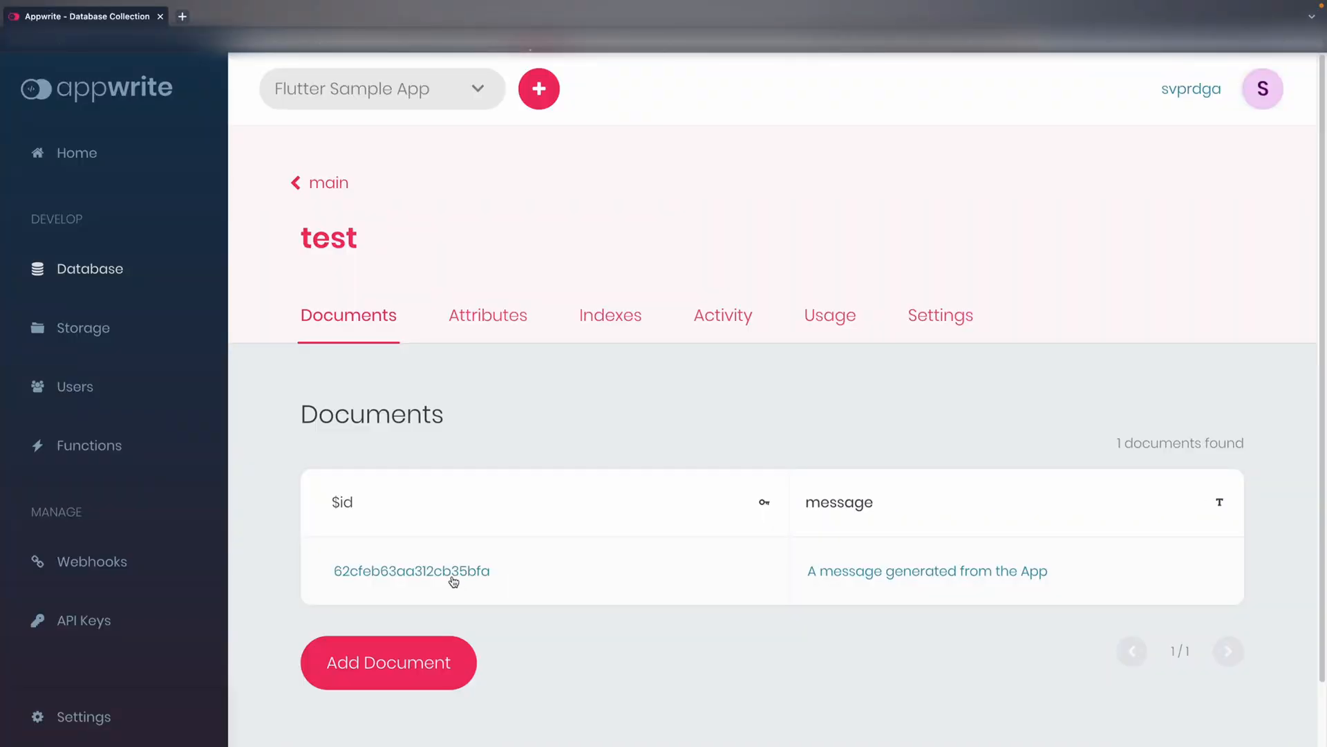
{"action": "left_click", "coordinate": [412, 571]}
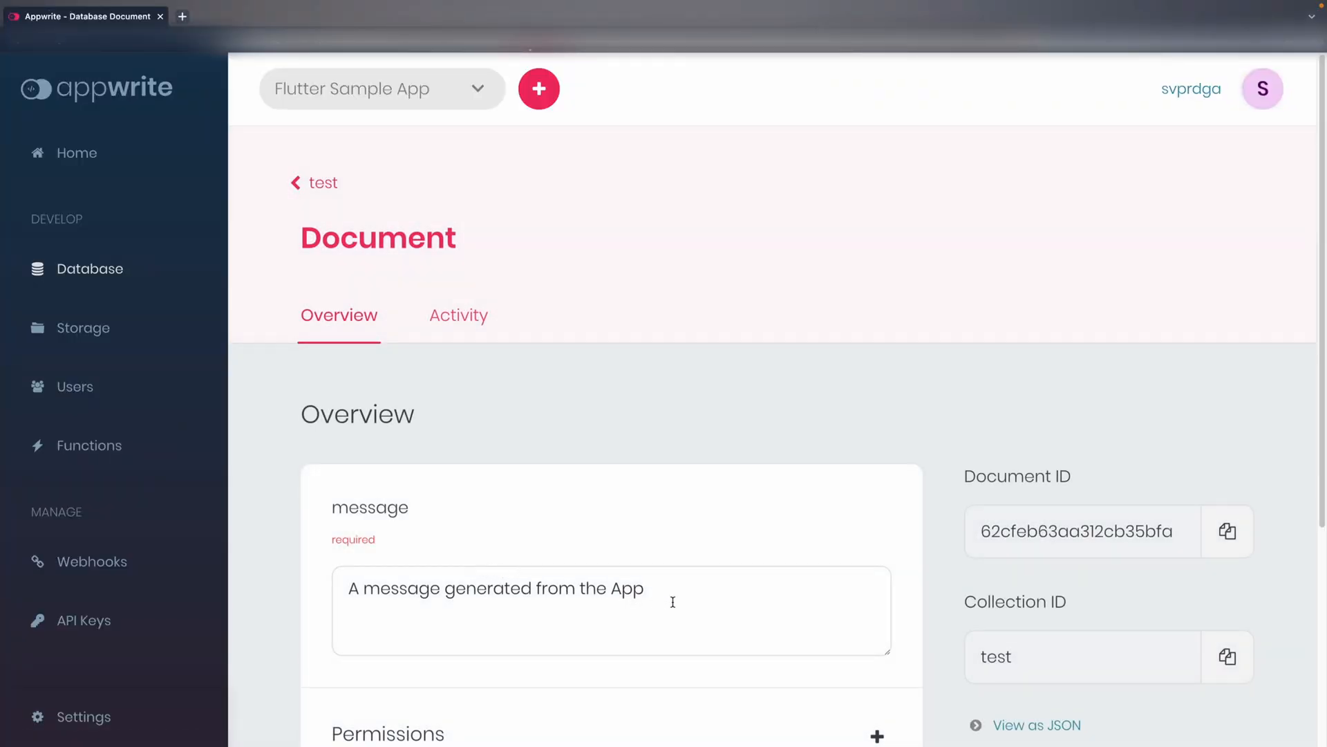
{"action": "scroll", "scroll_direction": "down", "scroll_amount": 3}
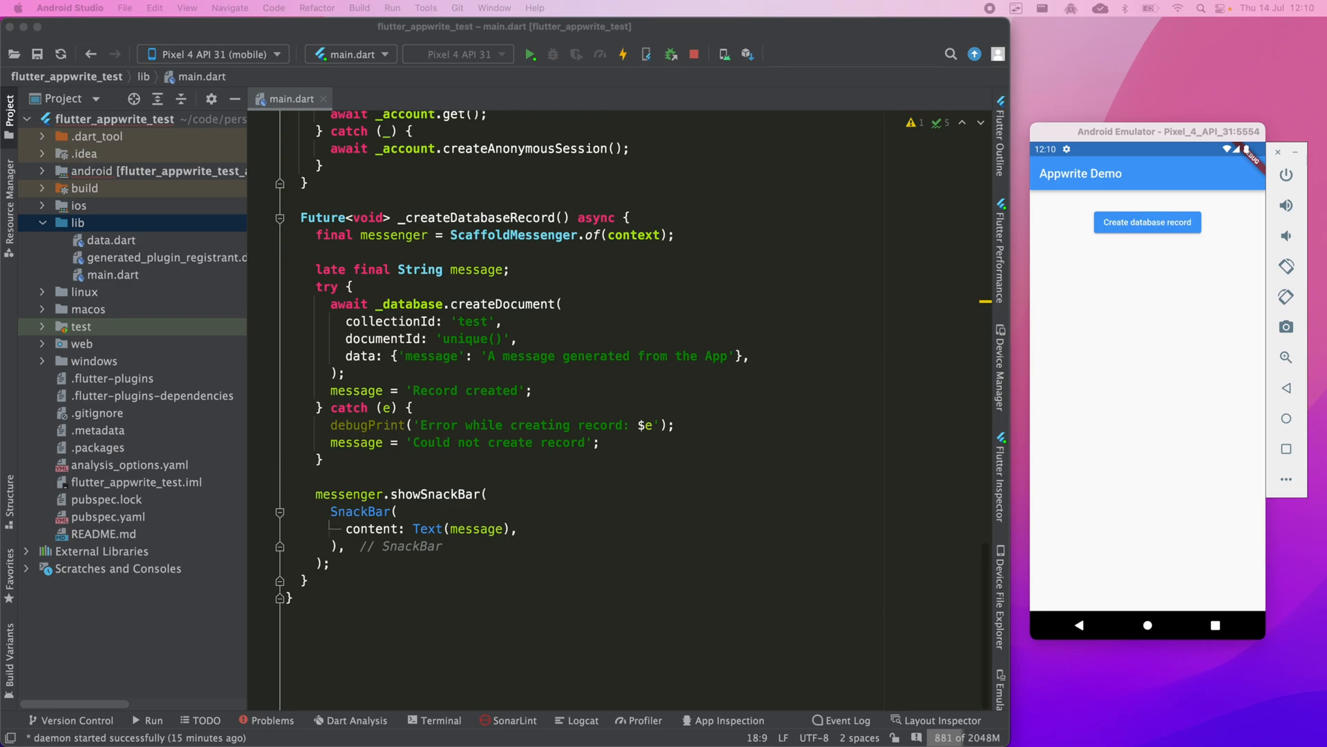
Step: Write _uploadFile with 'File uploaded'/'Could not upload file' messages and a FilePicker.platform.pickFiles call
{"action": "type", "text": "Future<void> _uploadFile() async {"}
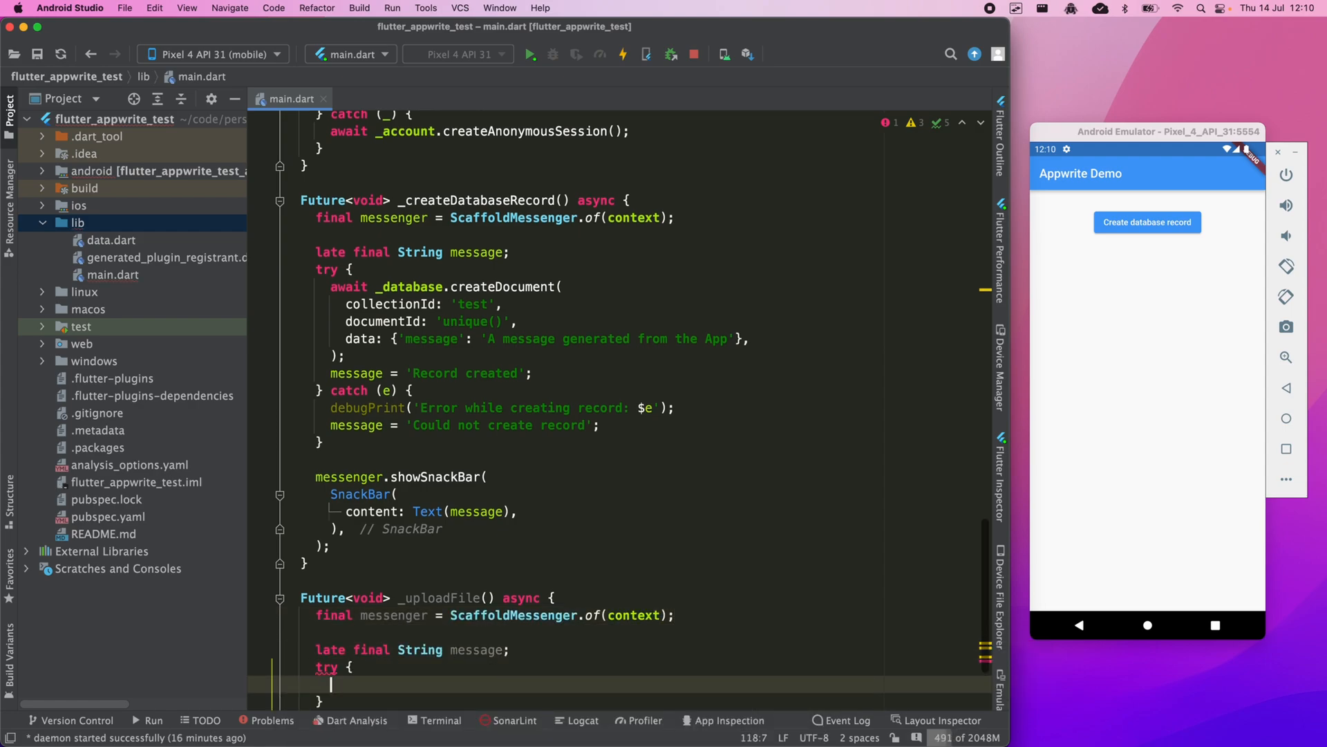
{"action": "type", "text": "message = 'File uploaded';"}
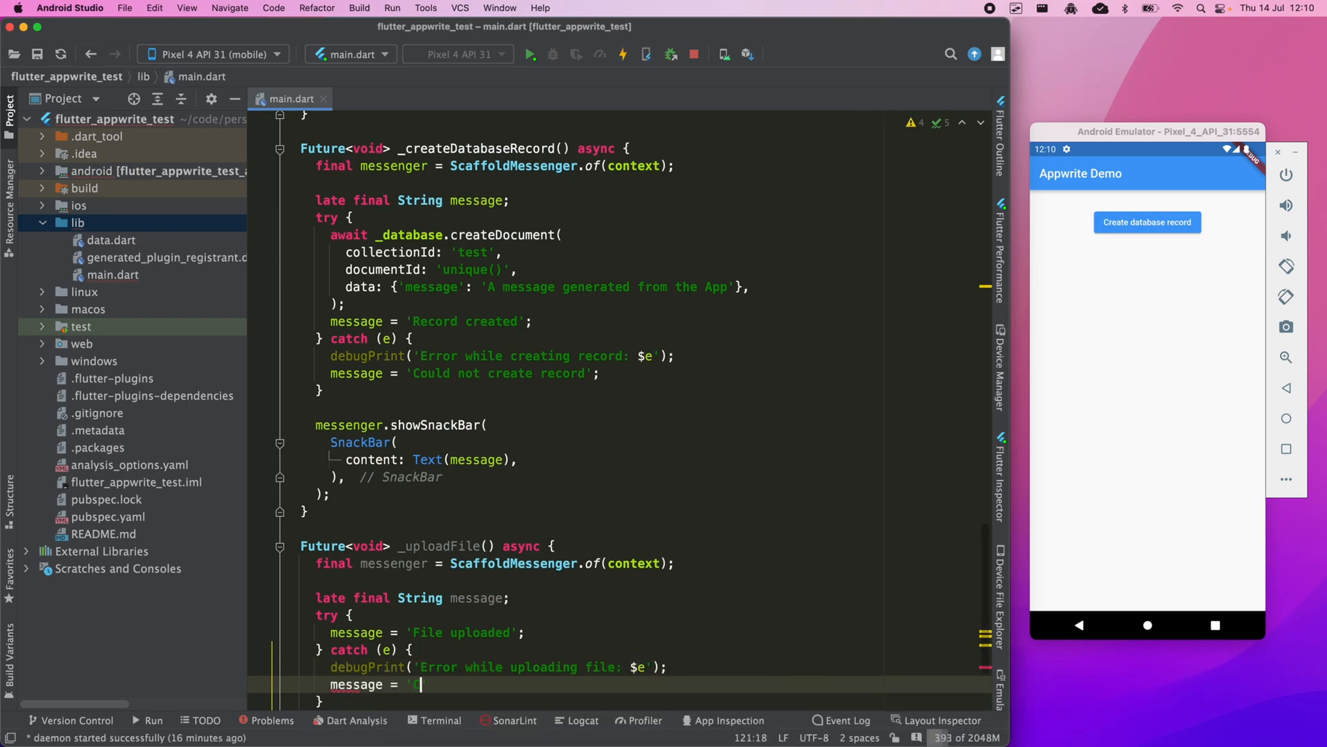
{"action": "type", "text": "Could not upload file';"}
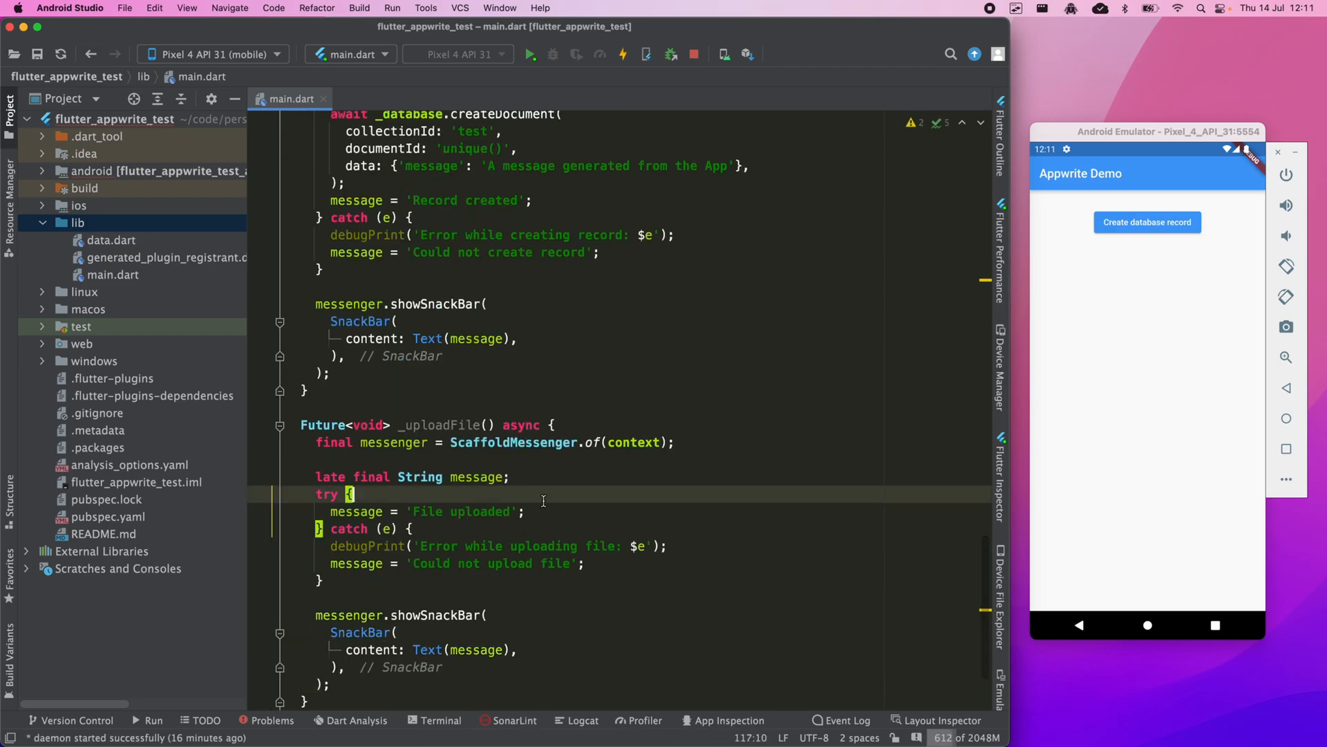
{"action": "key", "text": "enter"}
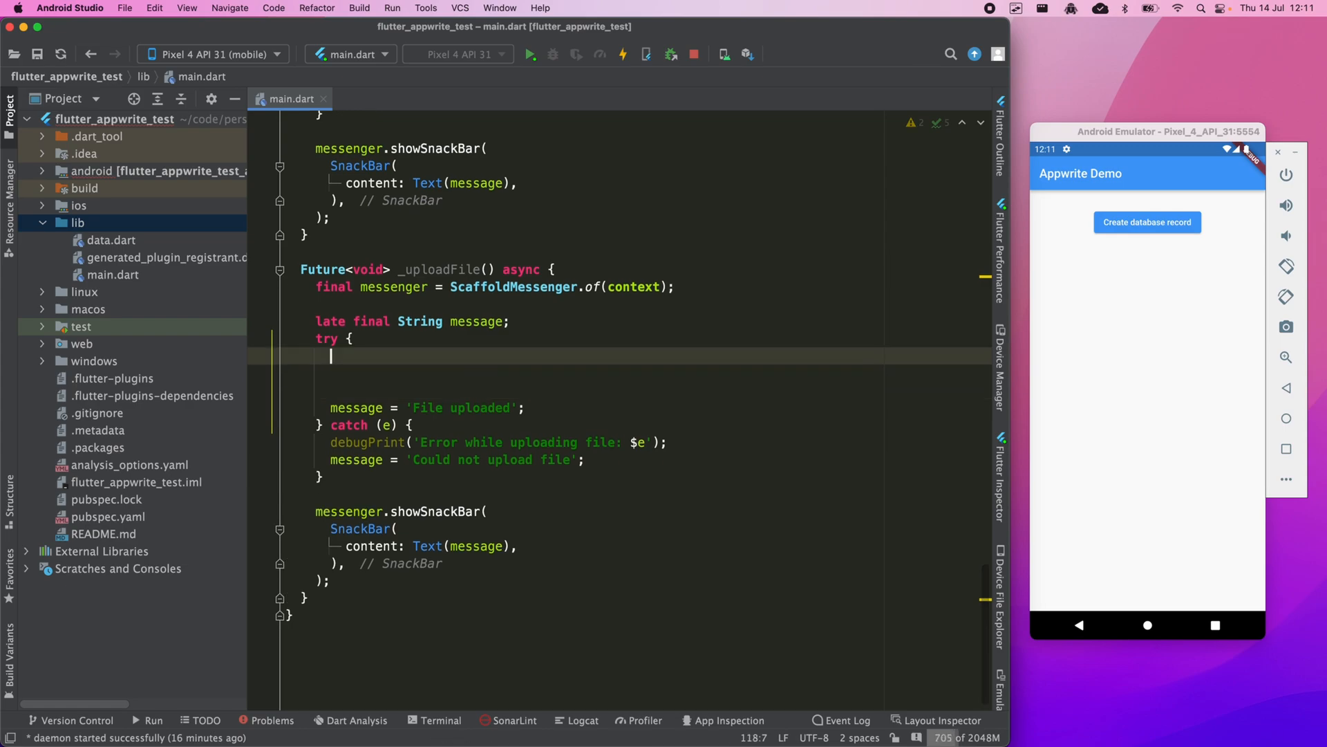
{"action": "type", "text": "final result = await F"}
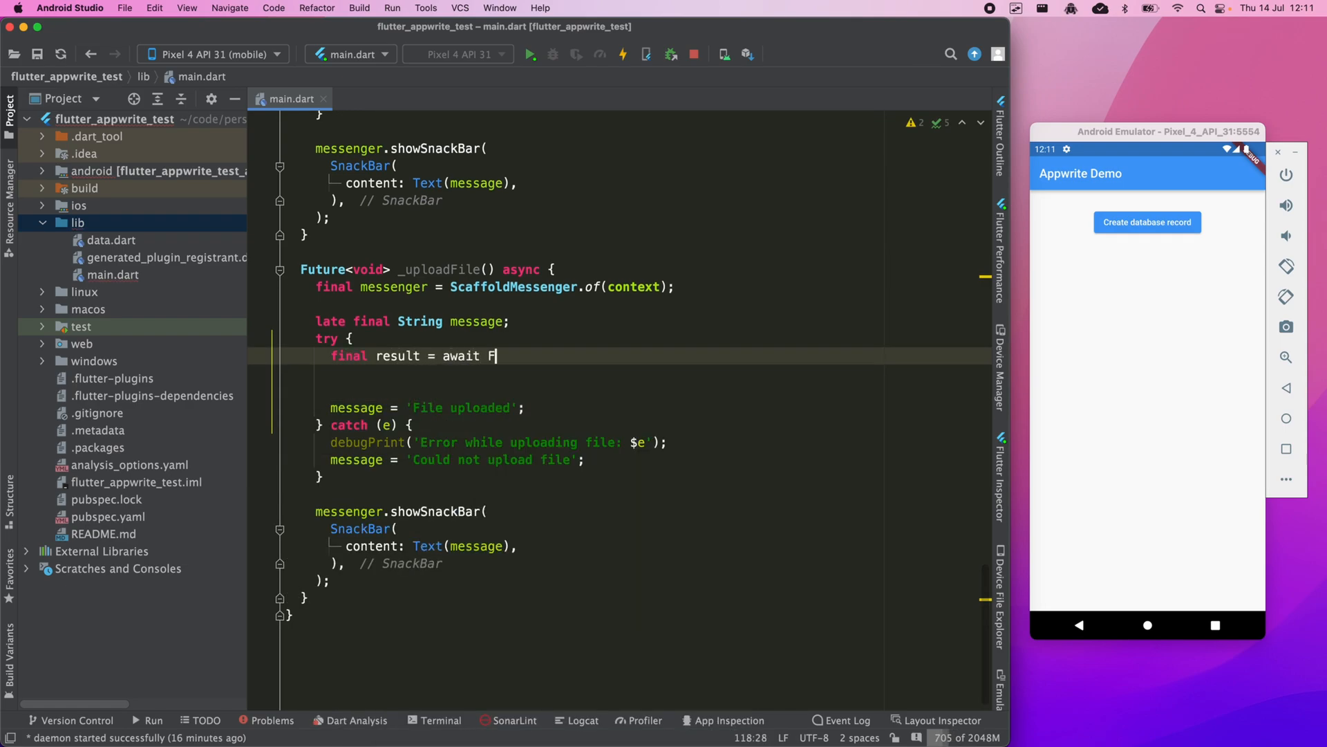
{"action": "type", "text": "ilePicker.platform.pickFiles();"}
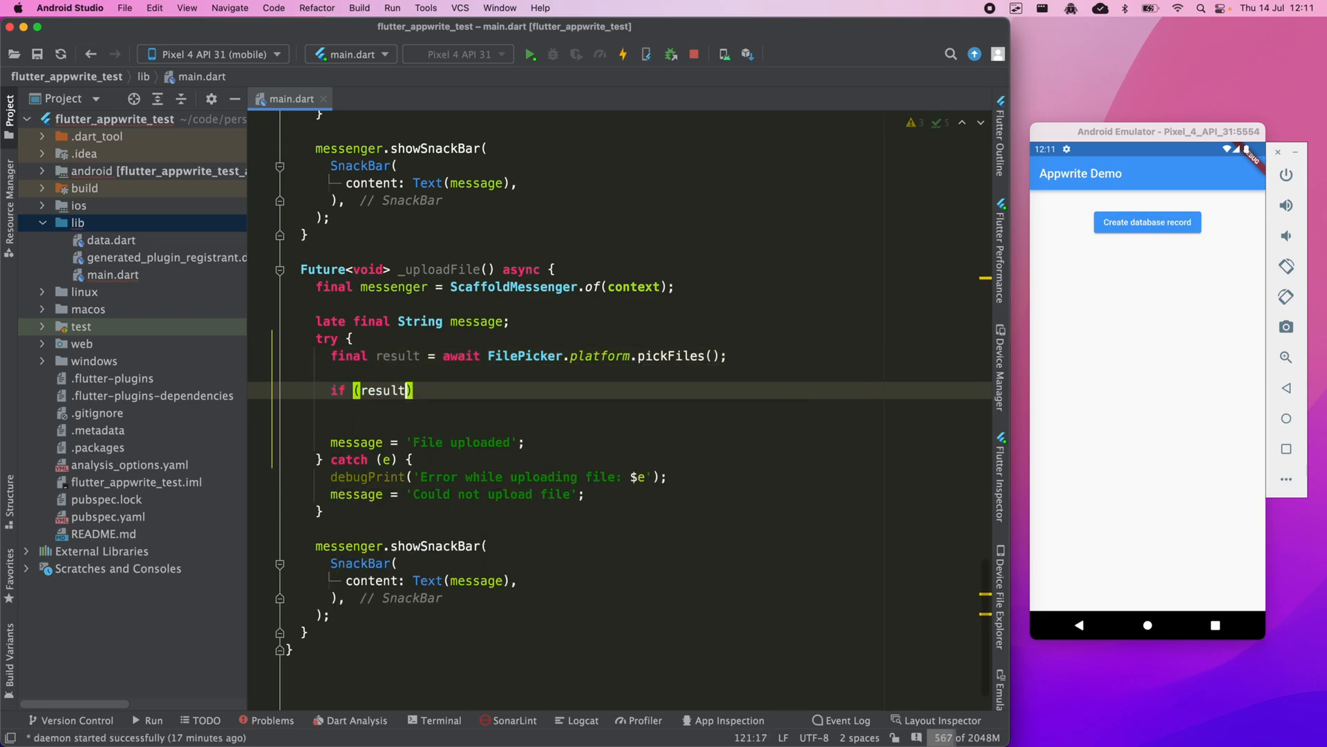
{"action": "type", "text": "awa"}
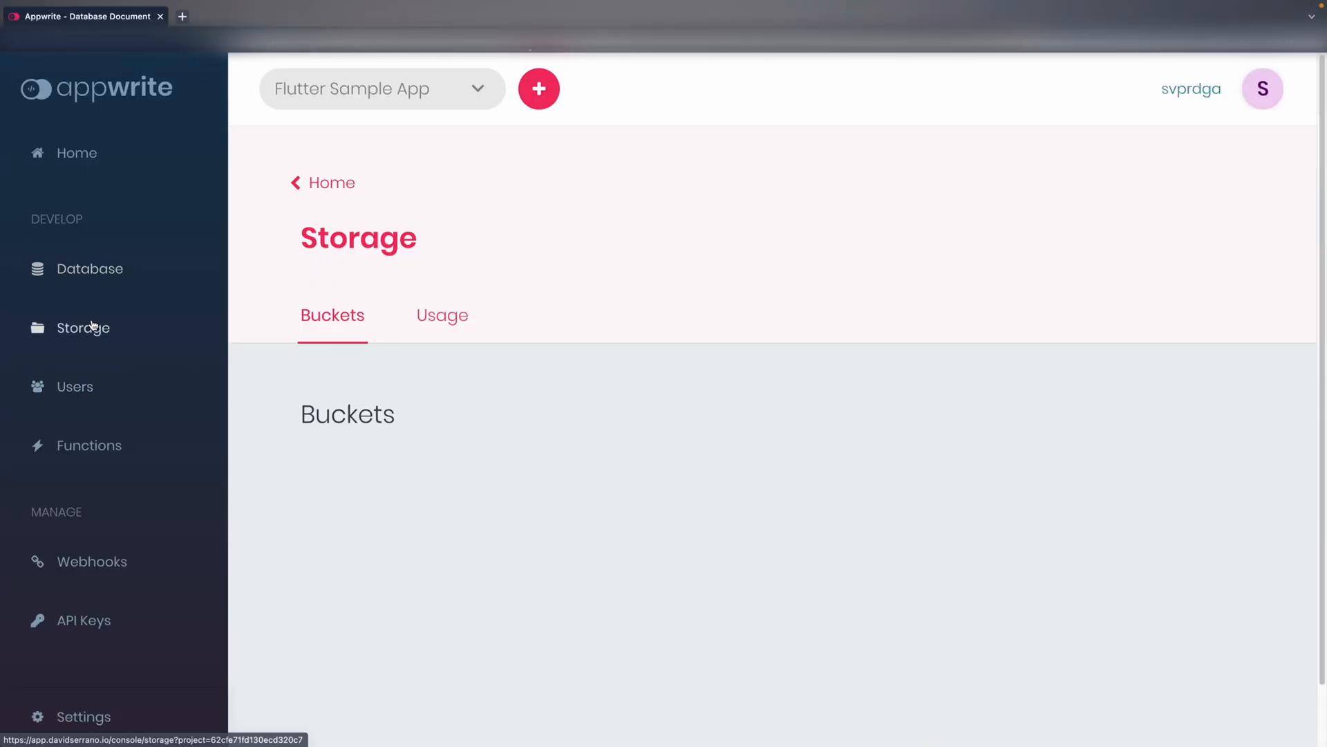
Step: Create a storage bucket 'main' and set it to file-level permissions
{"action": "left_click", "coordinate": [83, 327]}
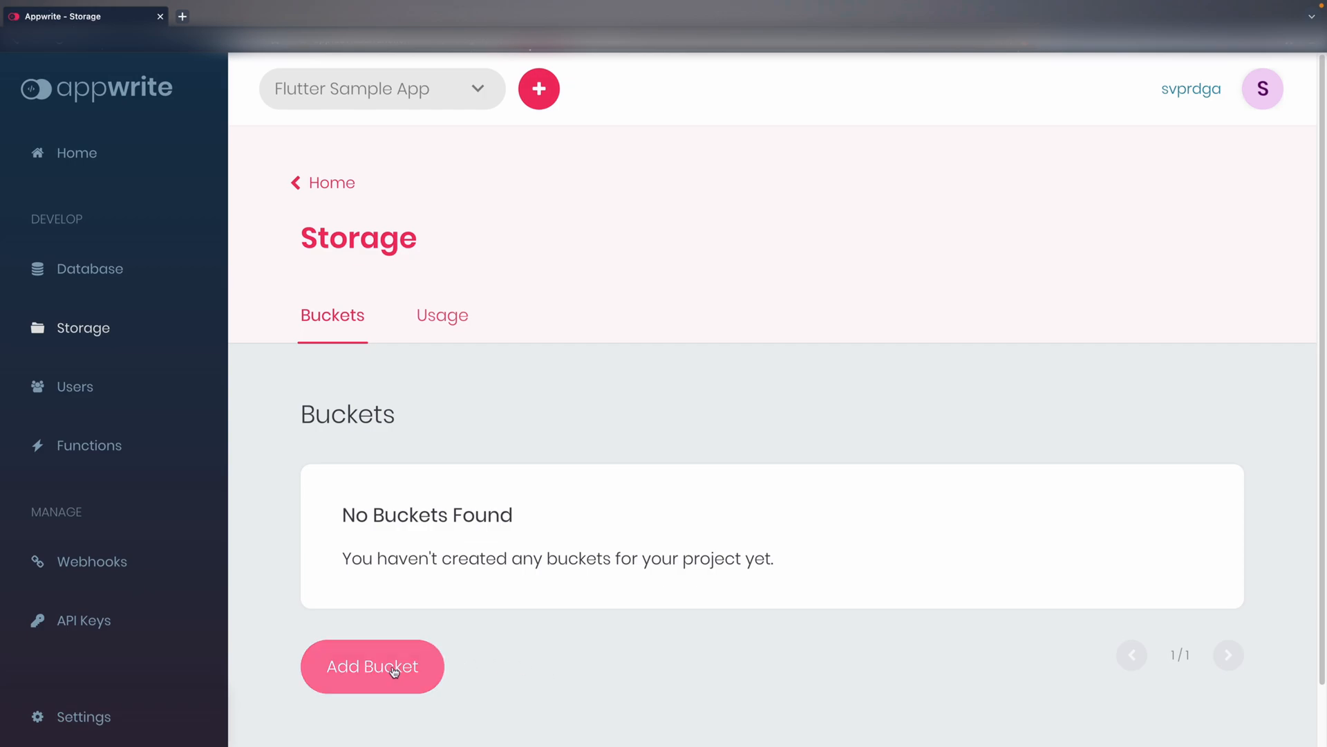
{"action": "left_click", "coordinate": [372, 666]}
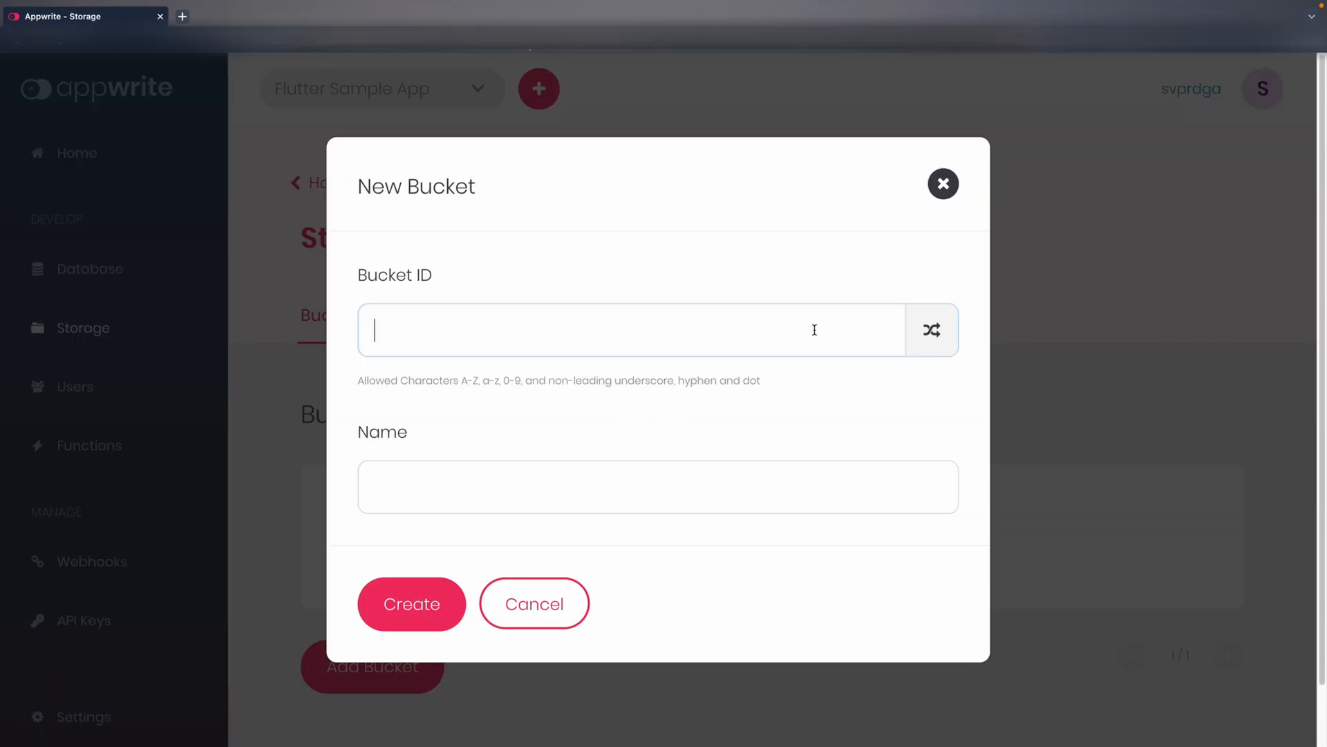
{"action": "type", "text": "main"}
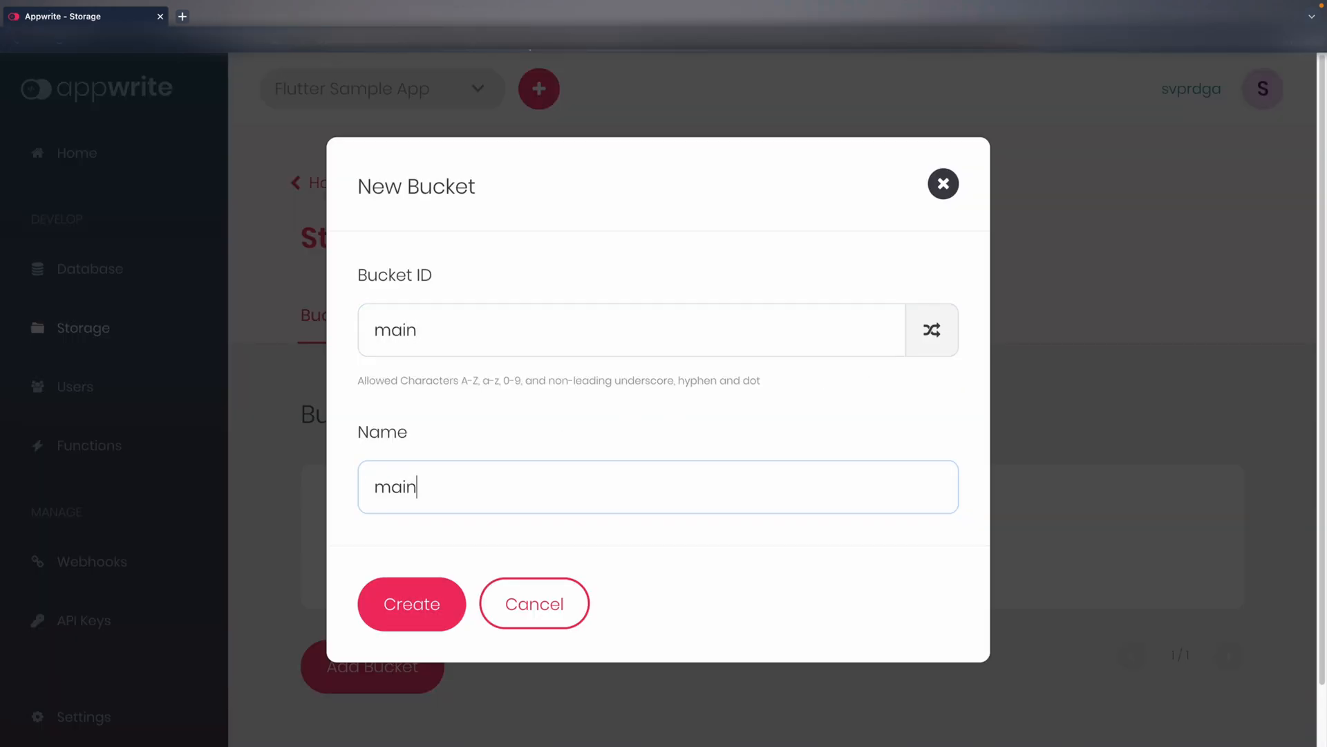
{"action": "left_click", "coordinate": [411, 604]}
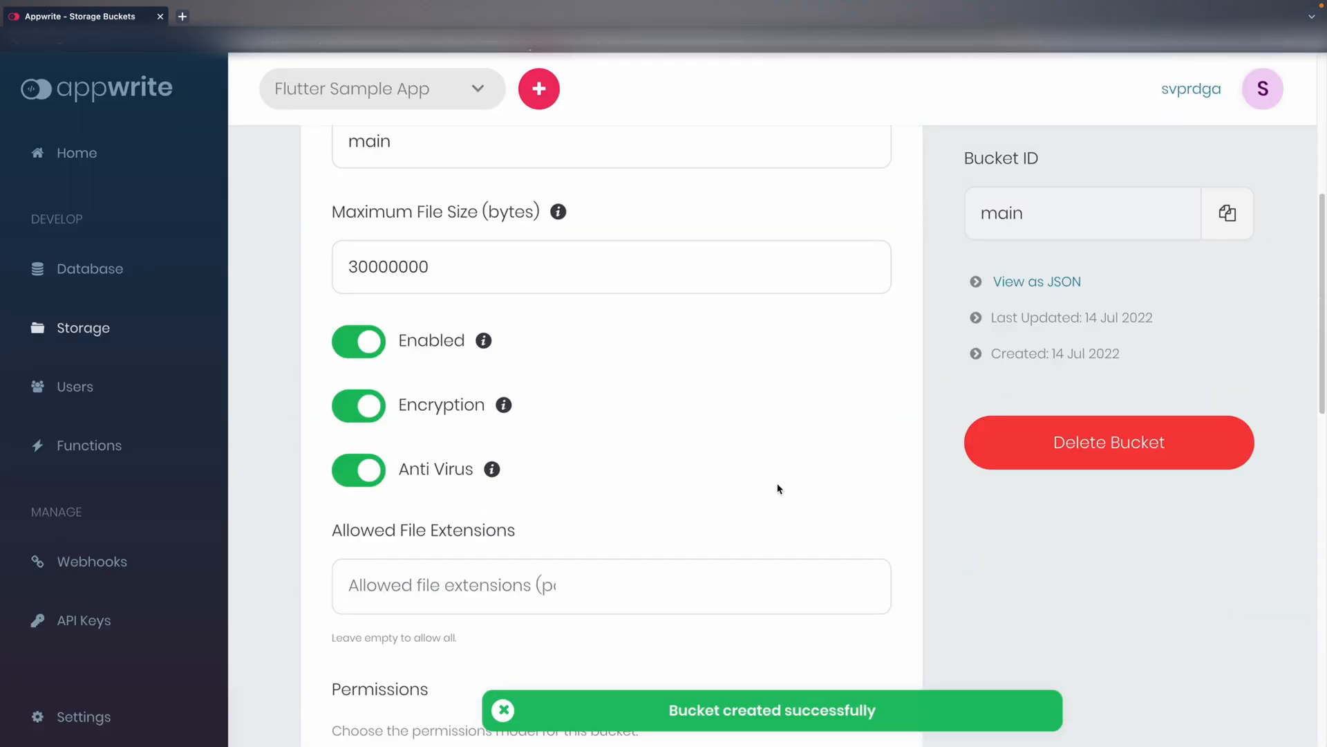
{"action": "scroll", "scroll_direction": "down", "scroll_amount": 3}
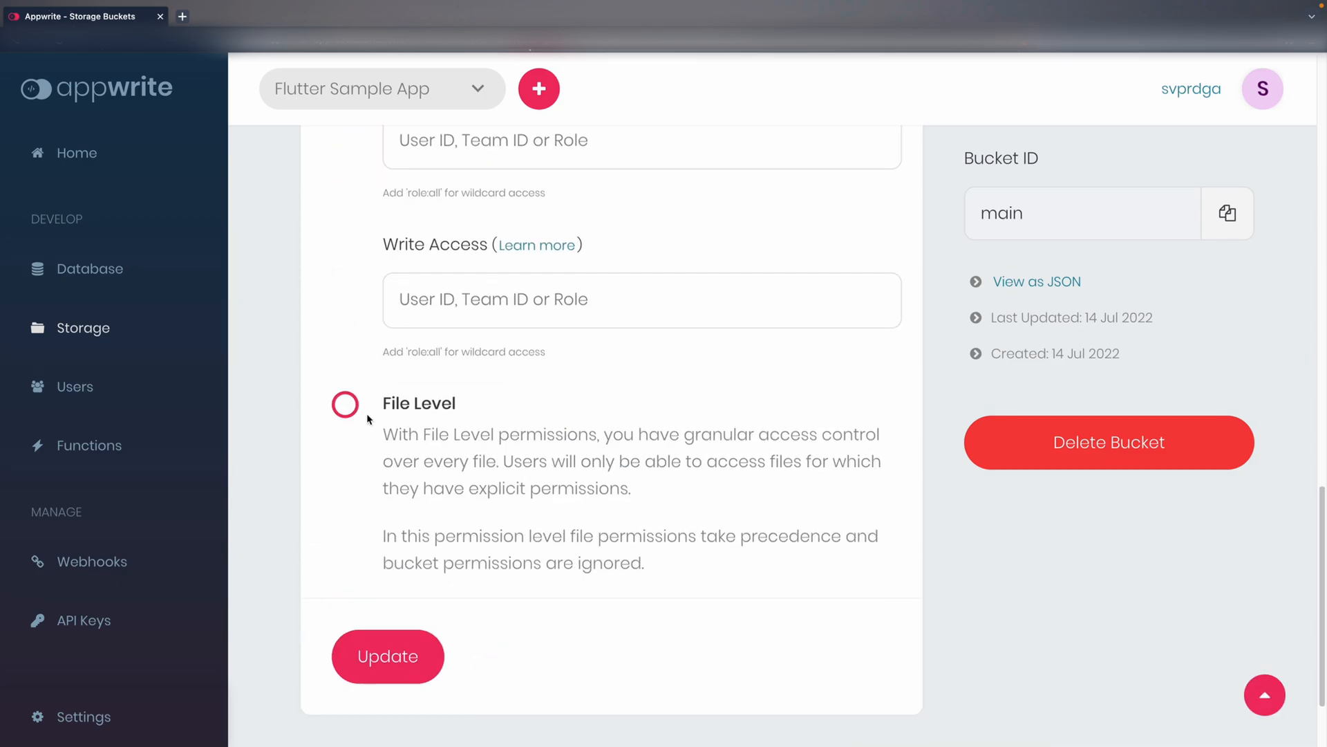
{"action": "left_click", "coordinate": [387, 656]}
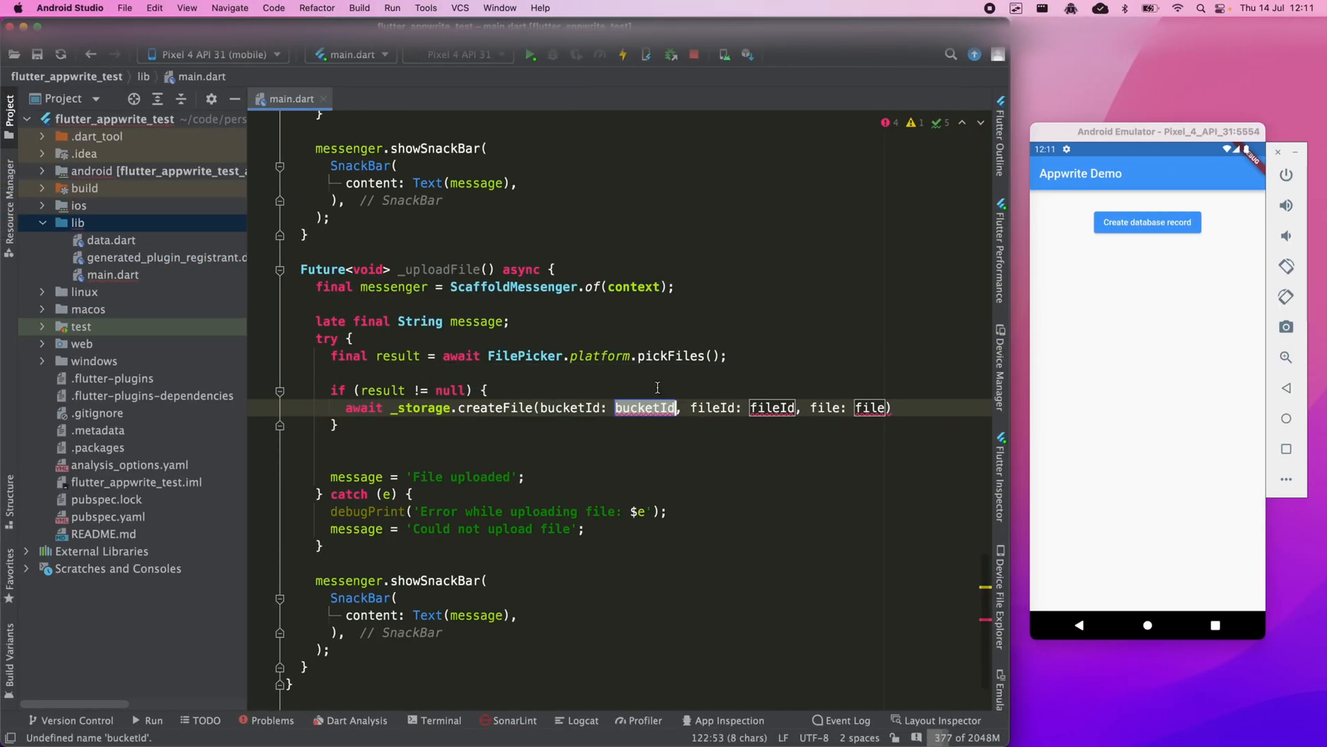
Step: Add the createFile call uploading to bucket 'main' with an InputFile from the picked file's path and name
{"action": "type", "text": "'main'"}
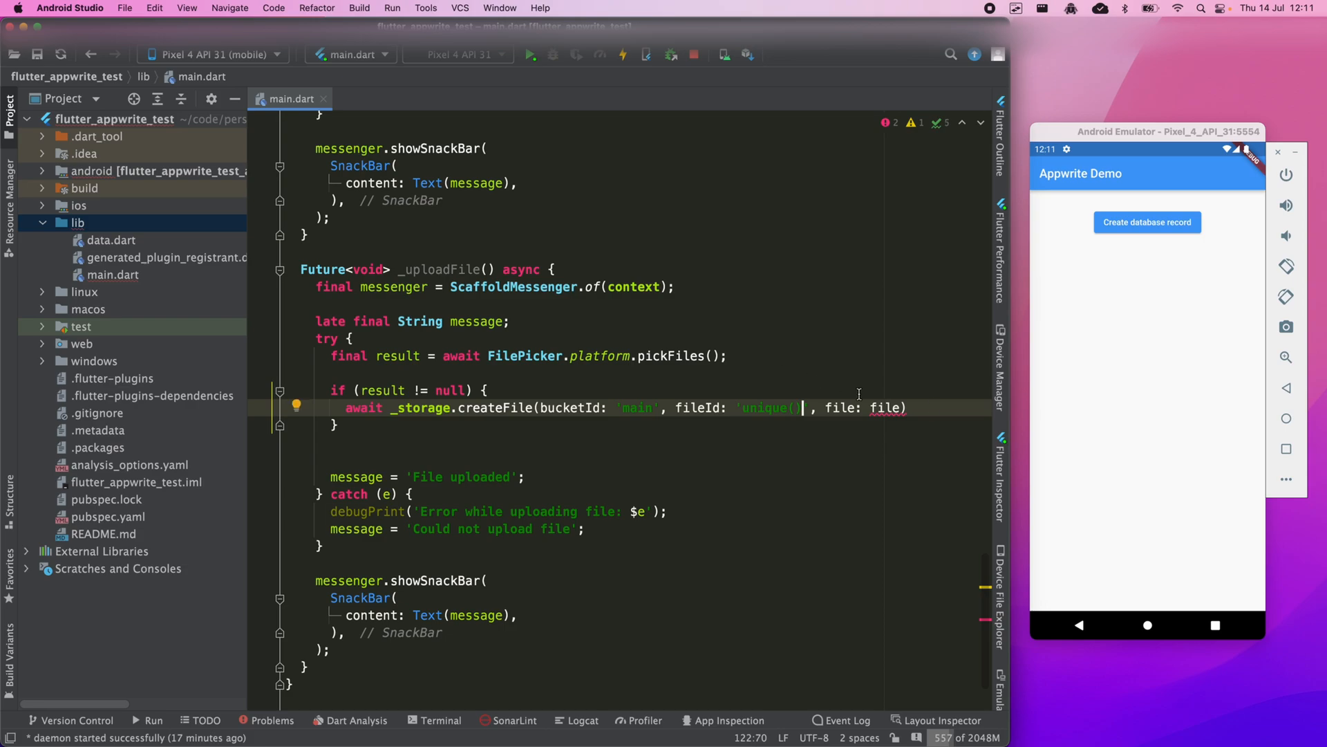
{"action": "type", "text": "InputF"}
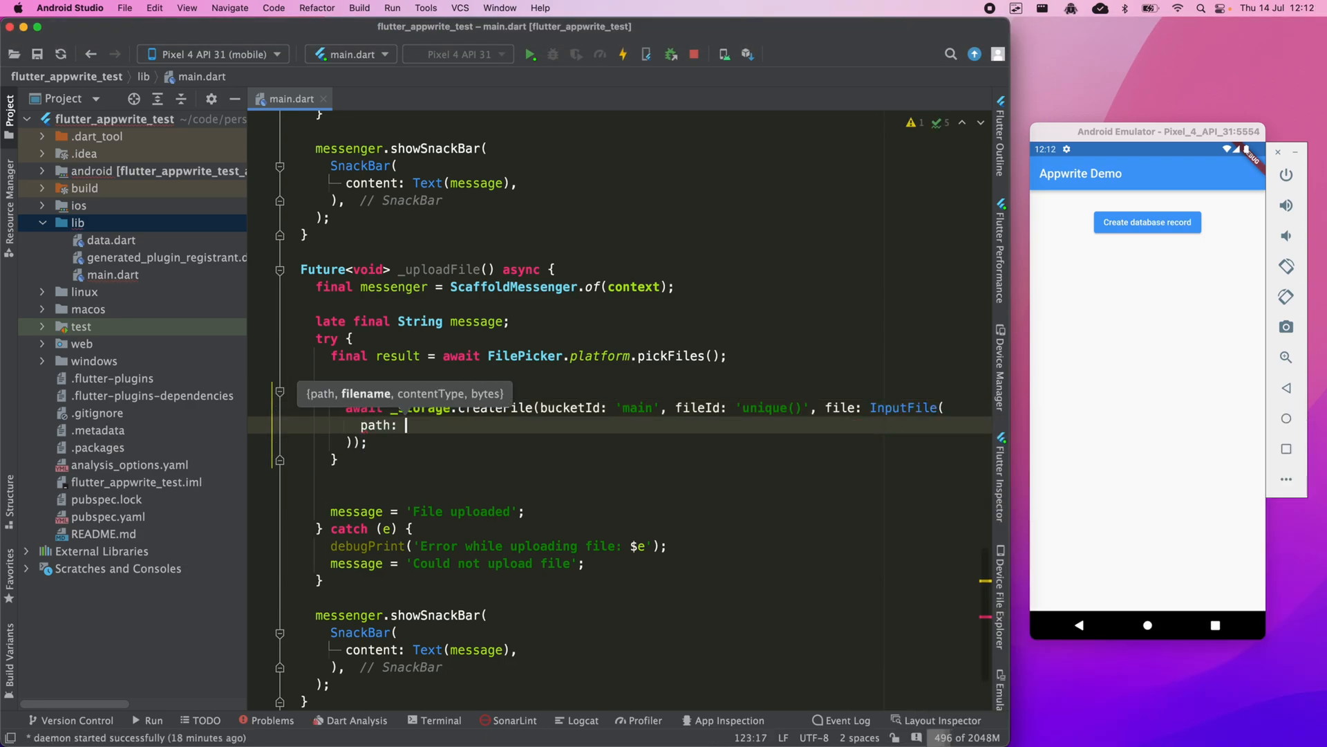
{"action": "type", "text": "result.files.single.path!,"}
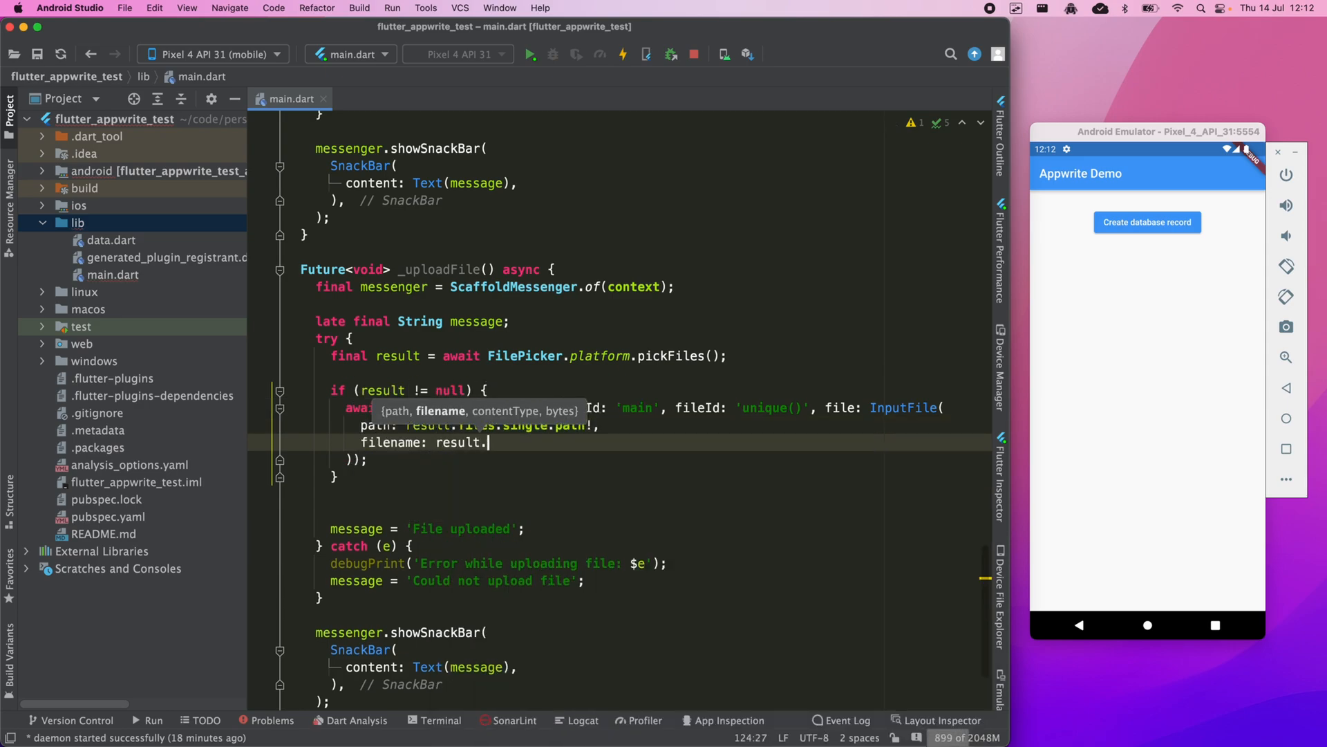
{"action": "type", "text": "files.single.name,"}
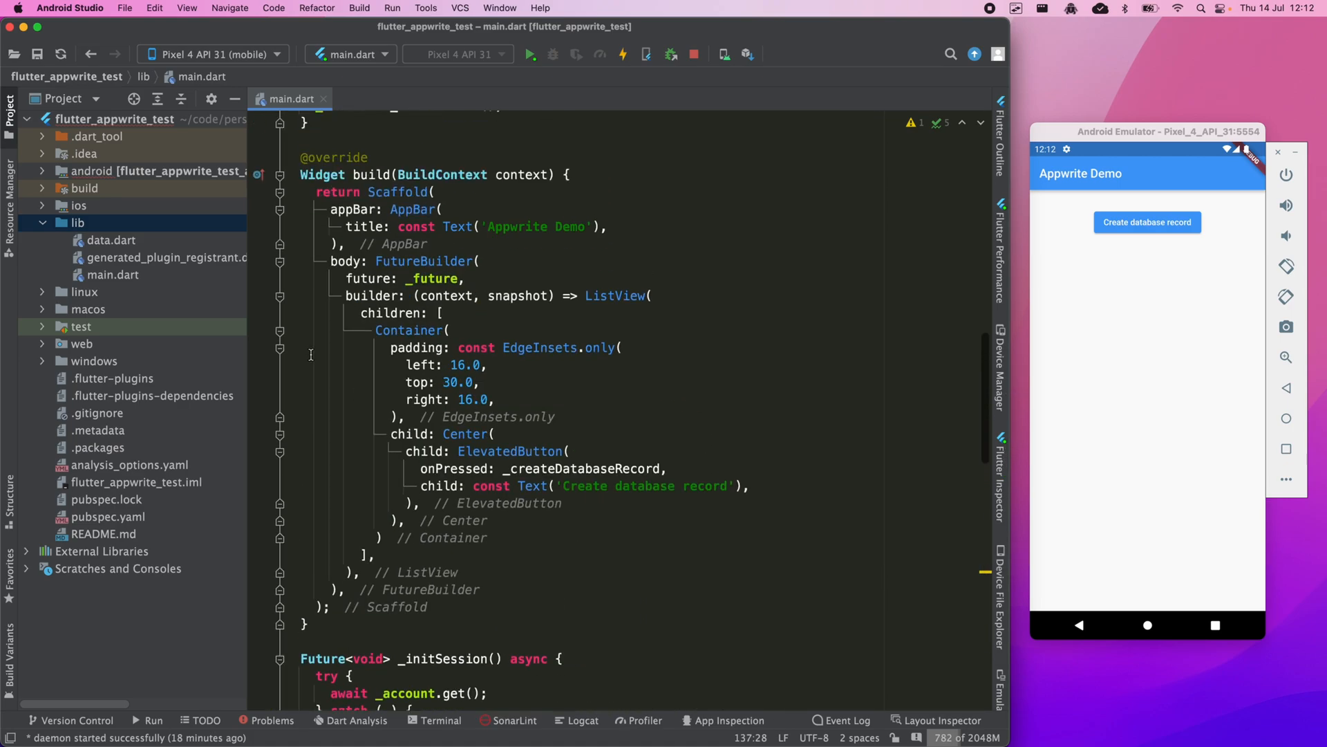
Step: Add an 'Upload file' button calling _uploadFile, tap it, and allow photo and media access
{"action": "type", "text": "_uploadFile,"}
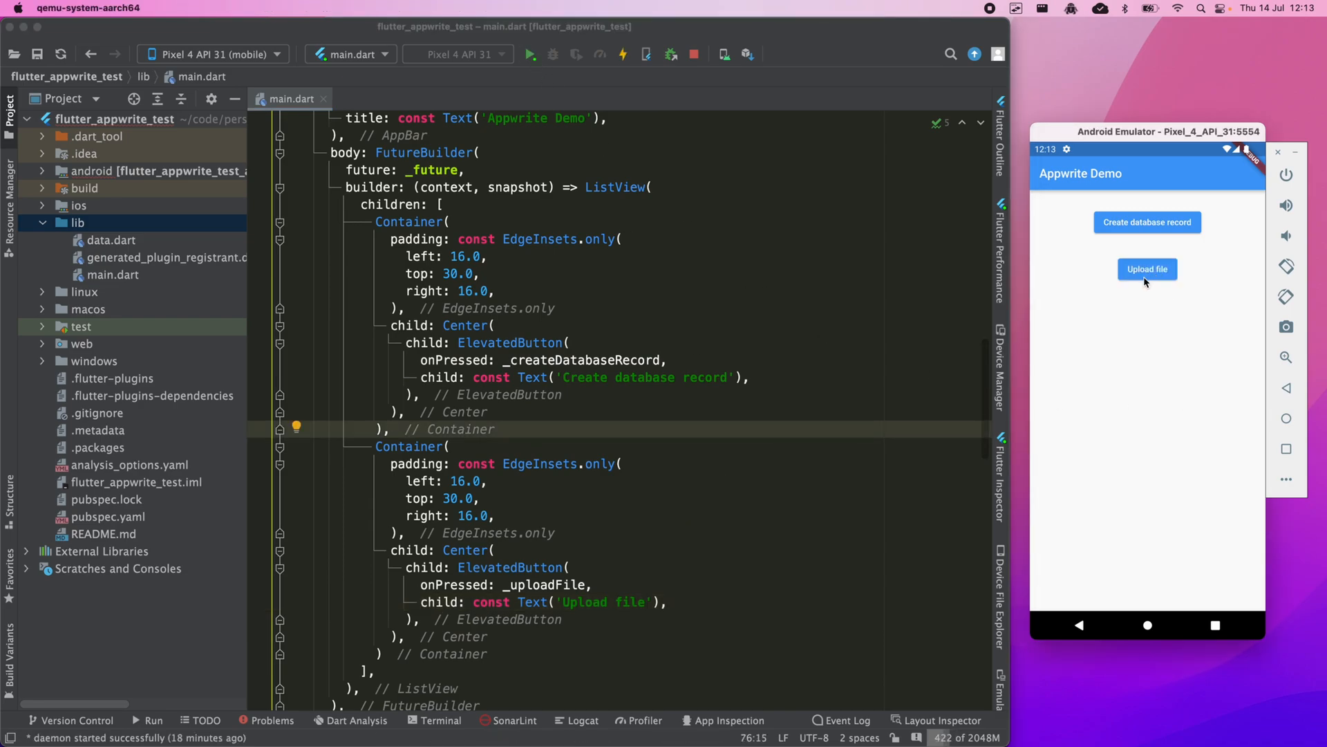
{"action": "left_click", "coordinate": [1148, 269]}
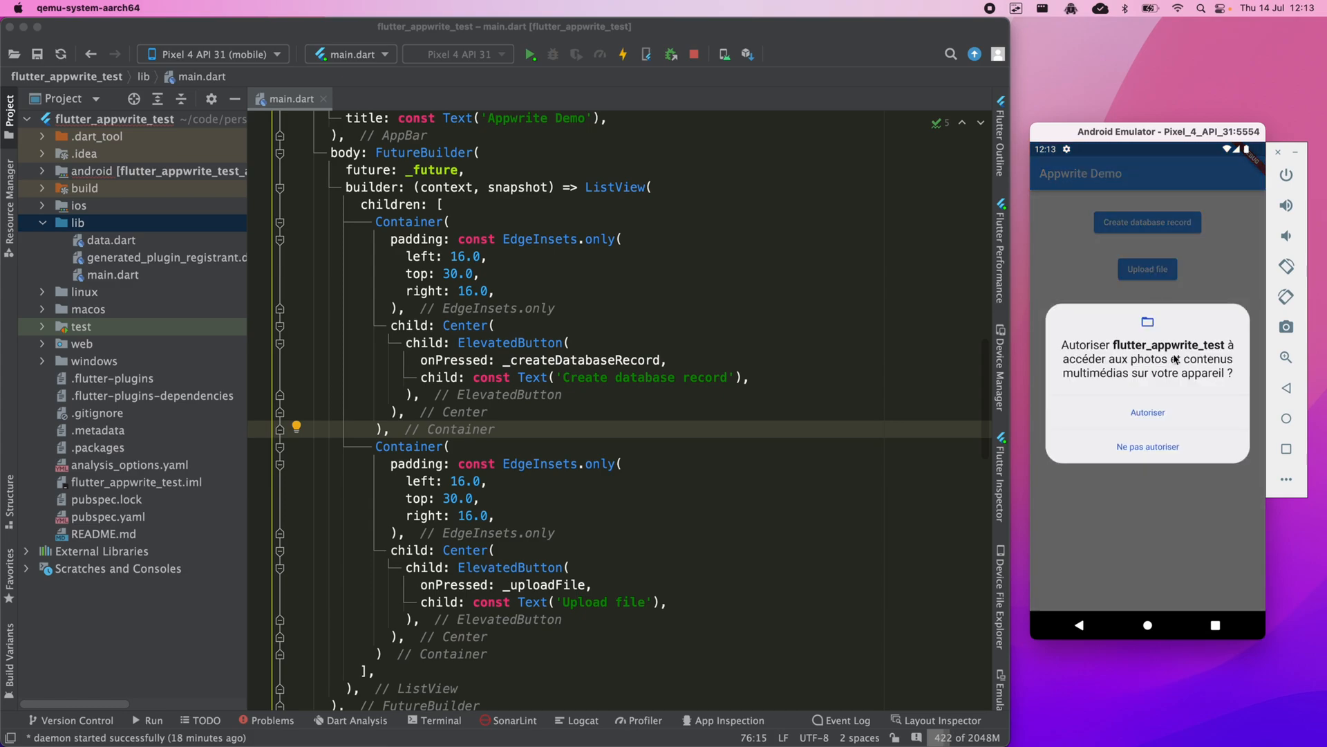
{"action": "left_click", "coordinate": [1146, 412]}
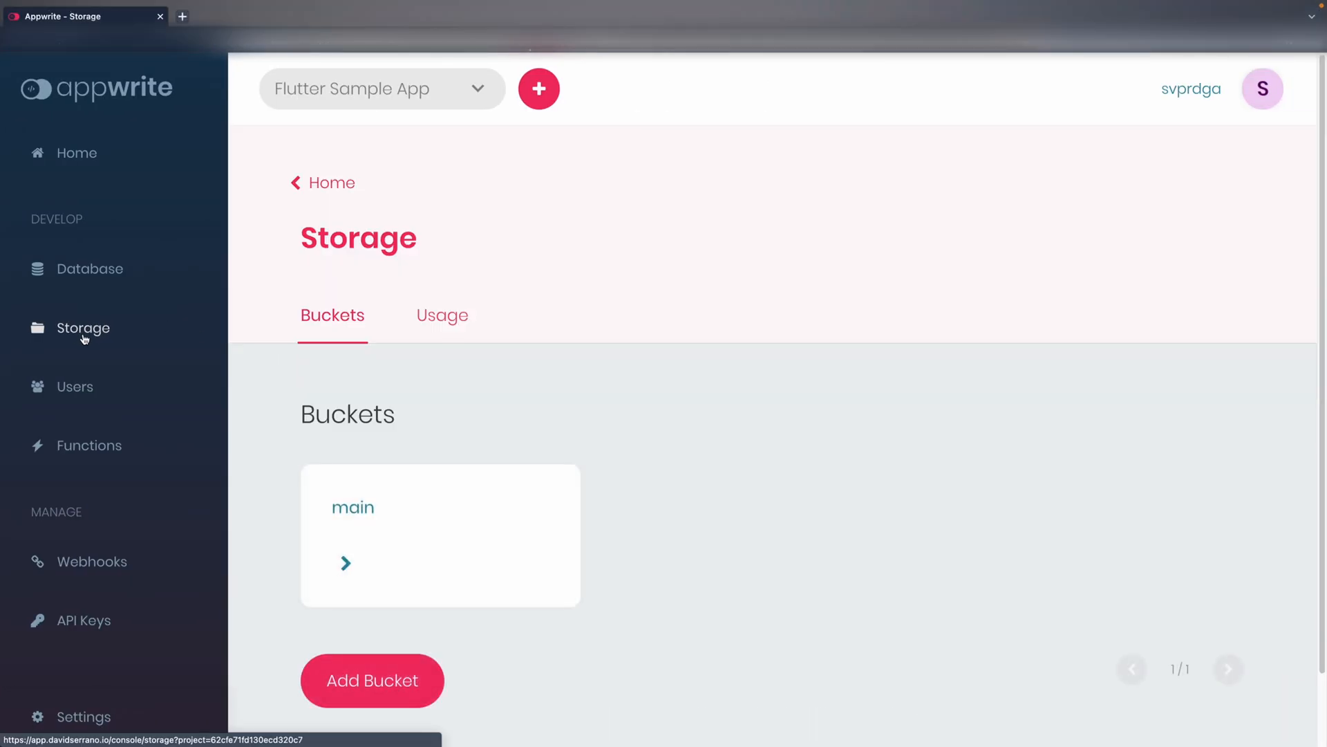
Step: Open the 'main' bucket and view the uploaded Everest JPEG's details (363.9 kB)
{"action": "left_click", "coordinate": [353, 507]}
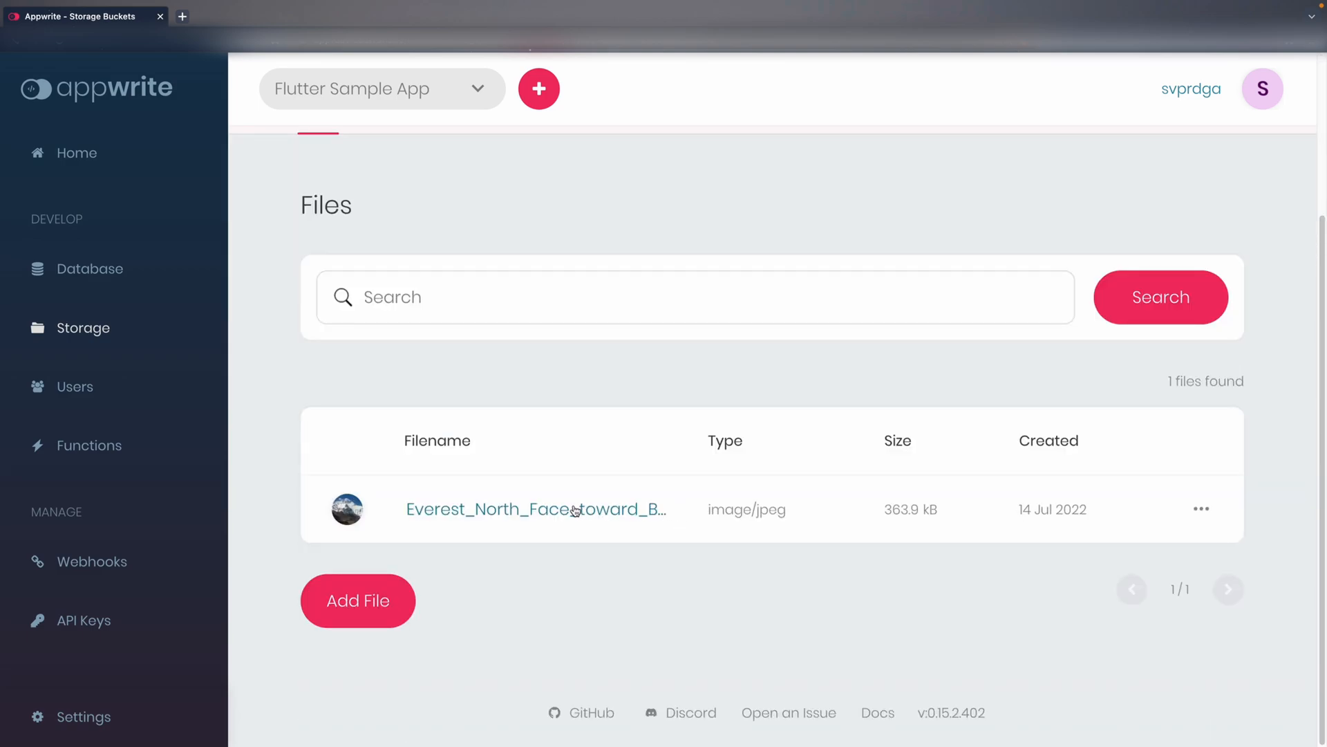
{"action": "left_click", "coordinate": [536, 509]}
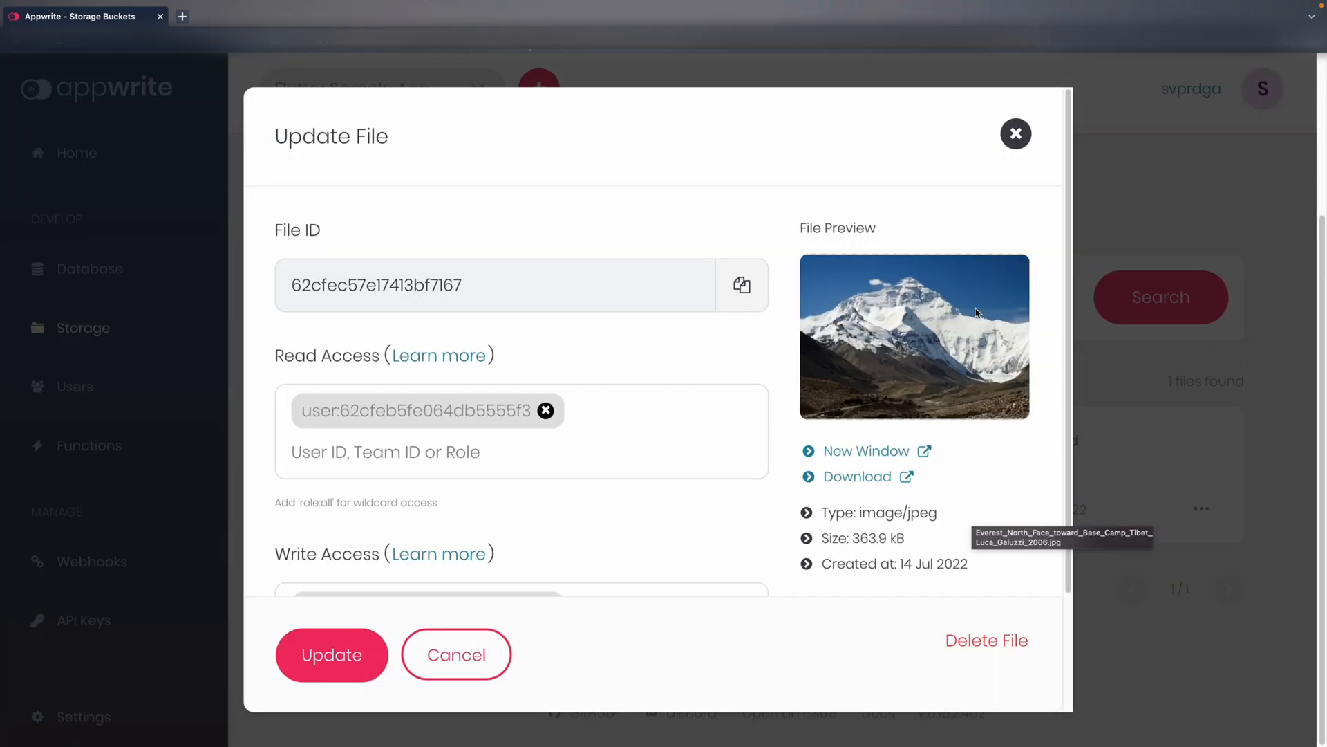